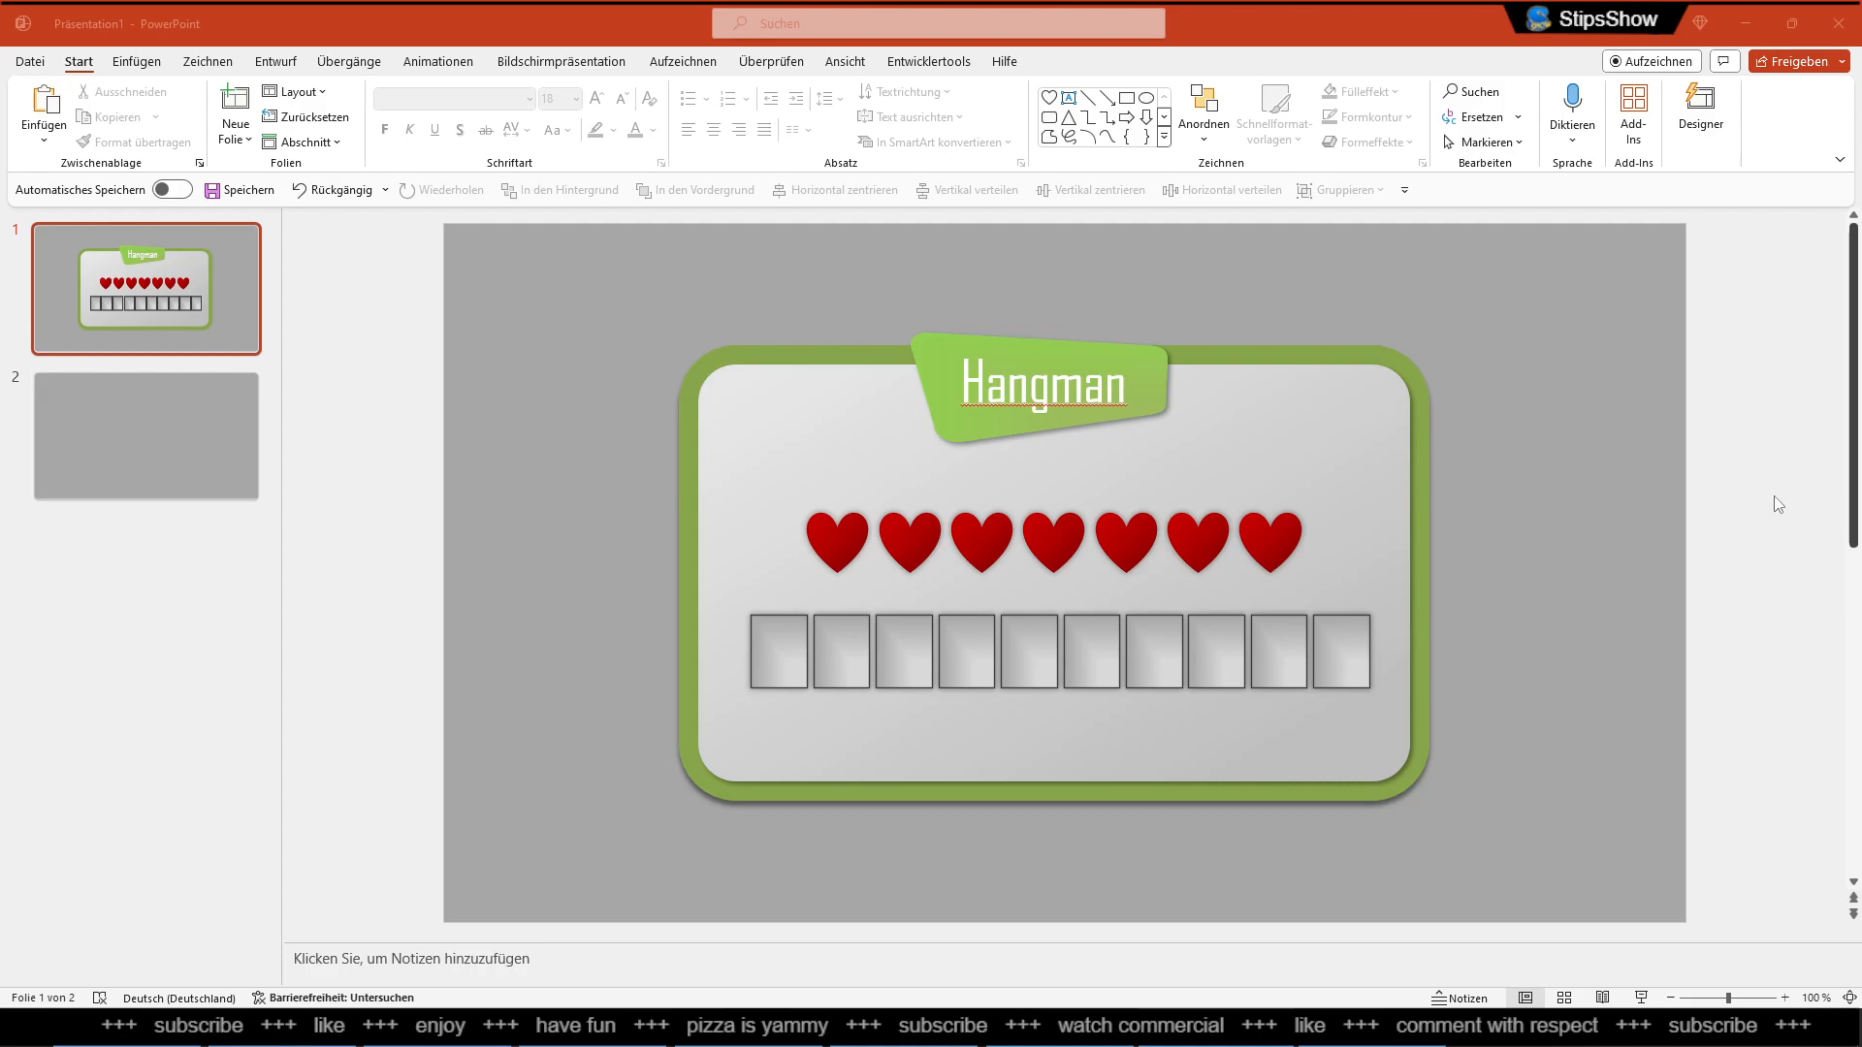
mouse_move(1573, 466)
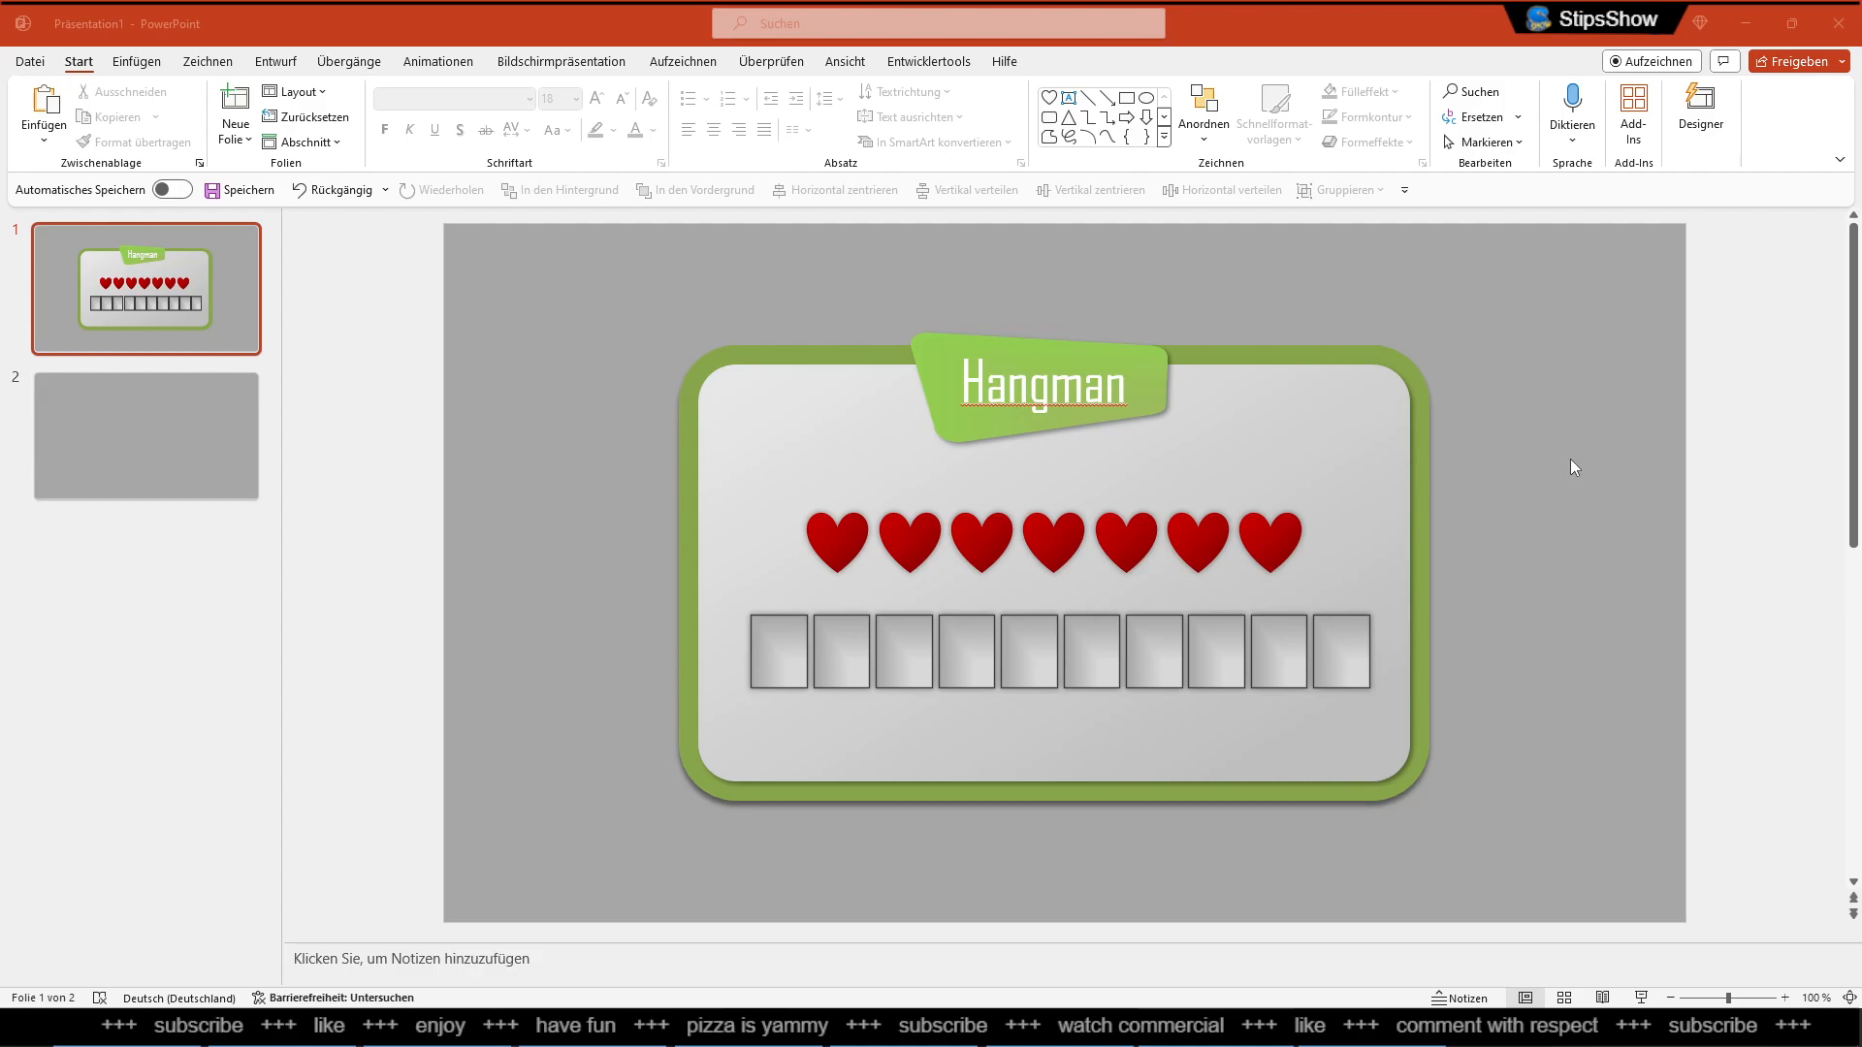
mouse_move(1599, 467)
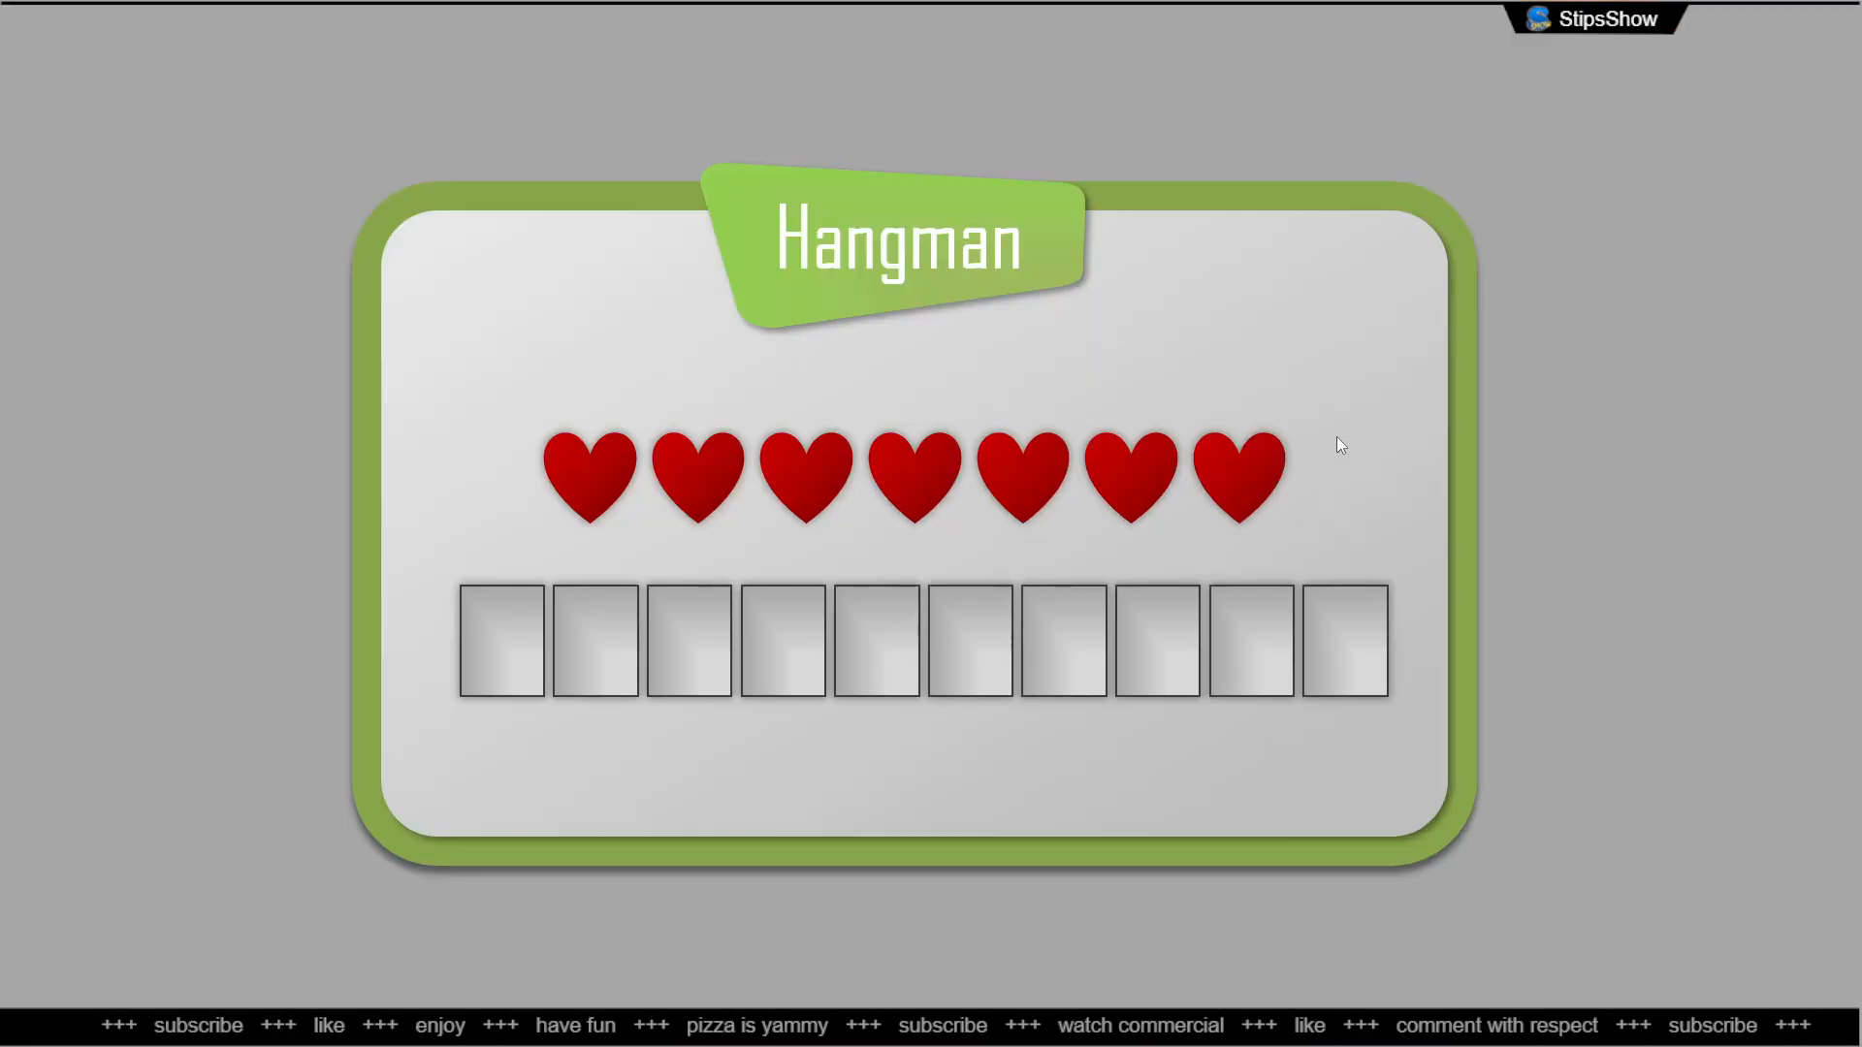
mouse_move(603, 491)
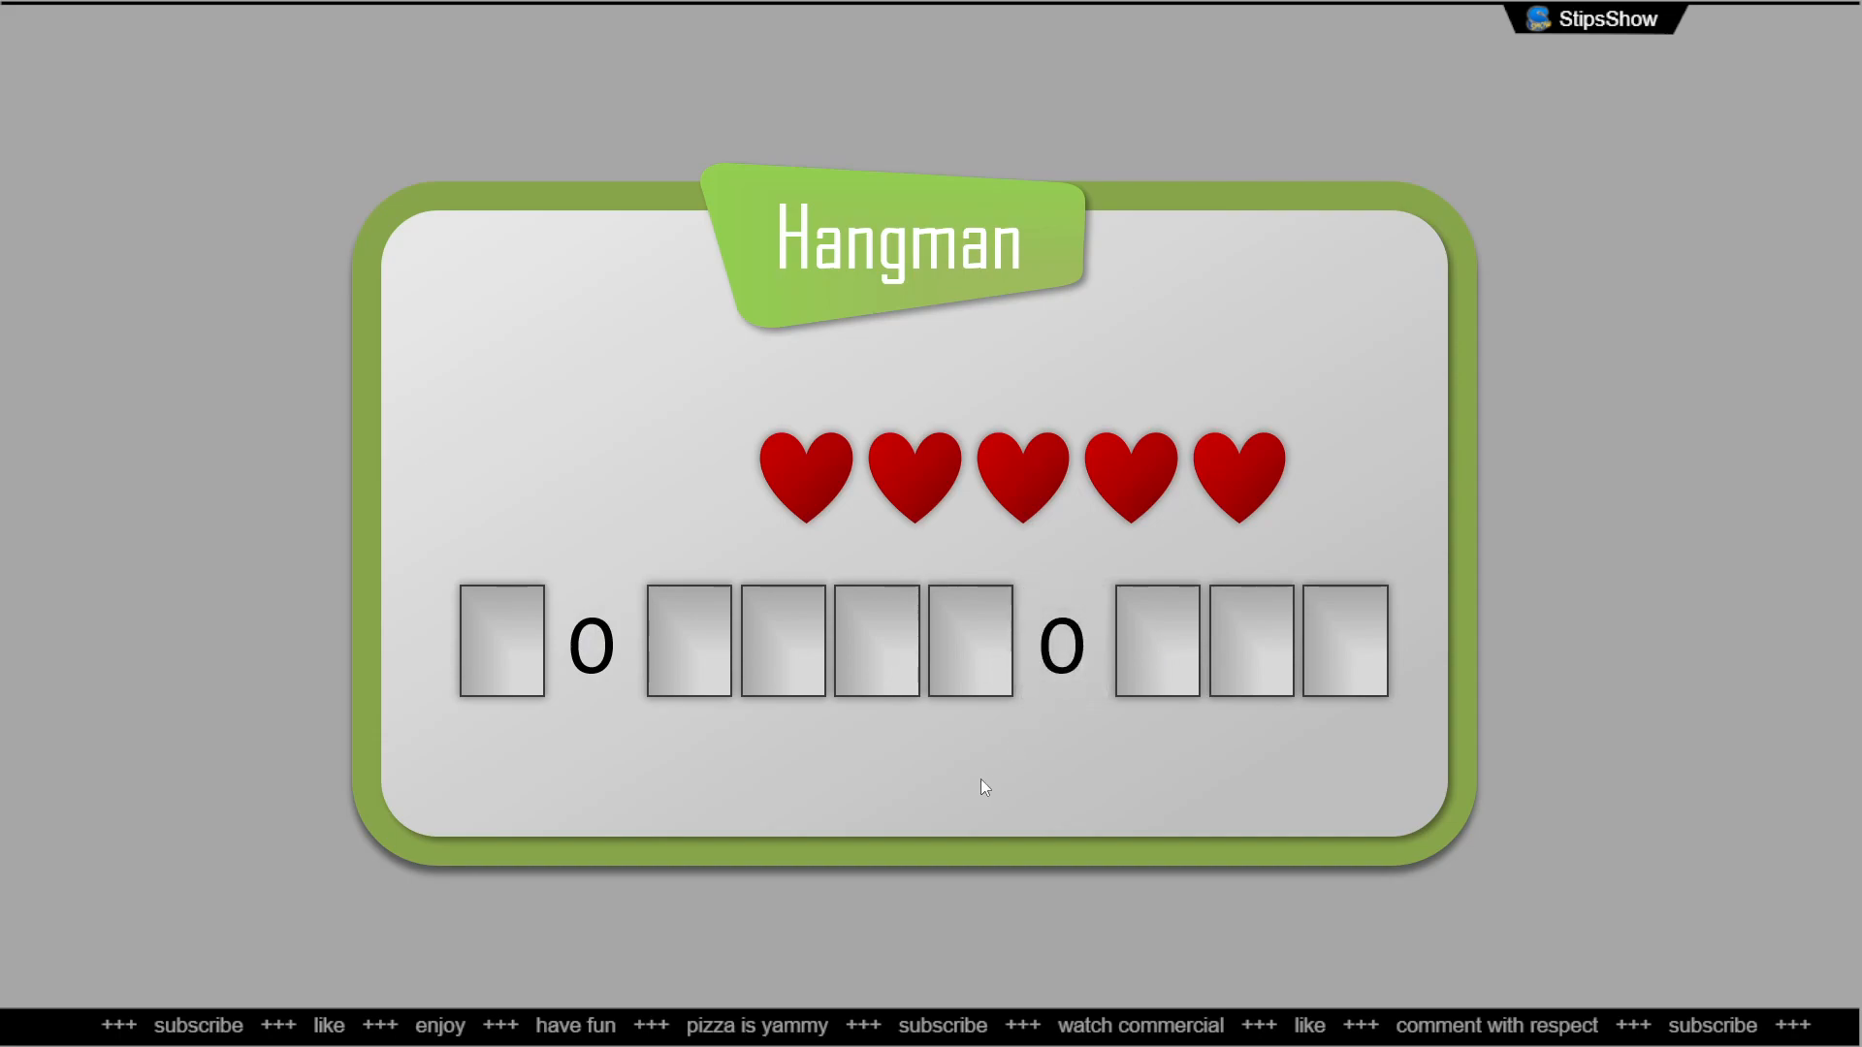
mouse_move(470, 693)
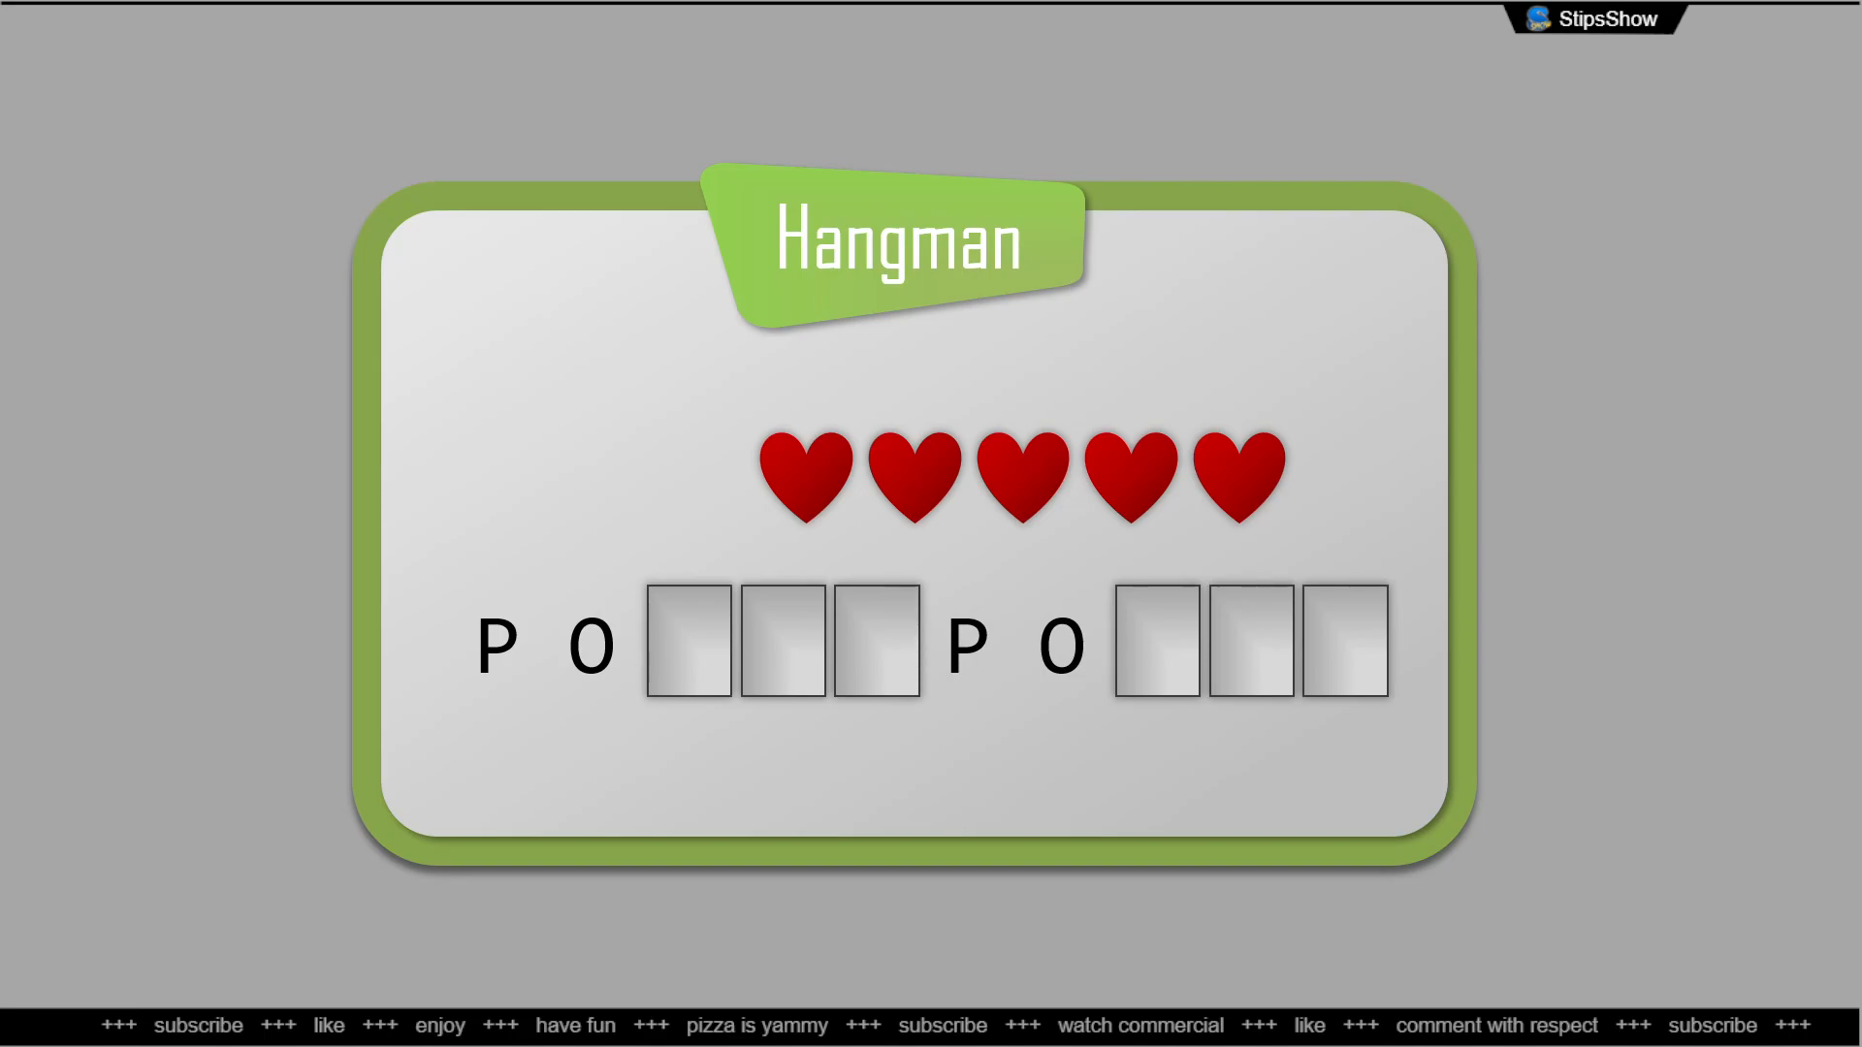
mouse_move(910, 662)
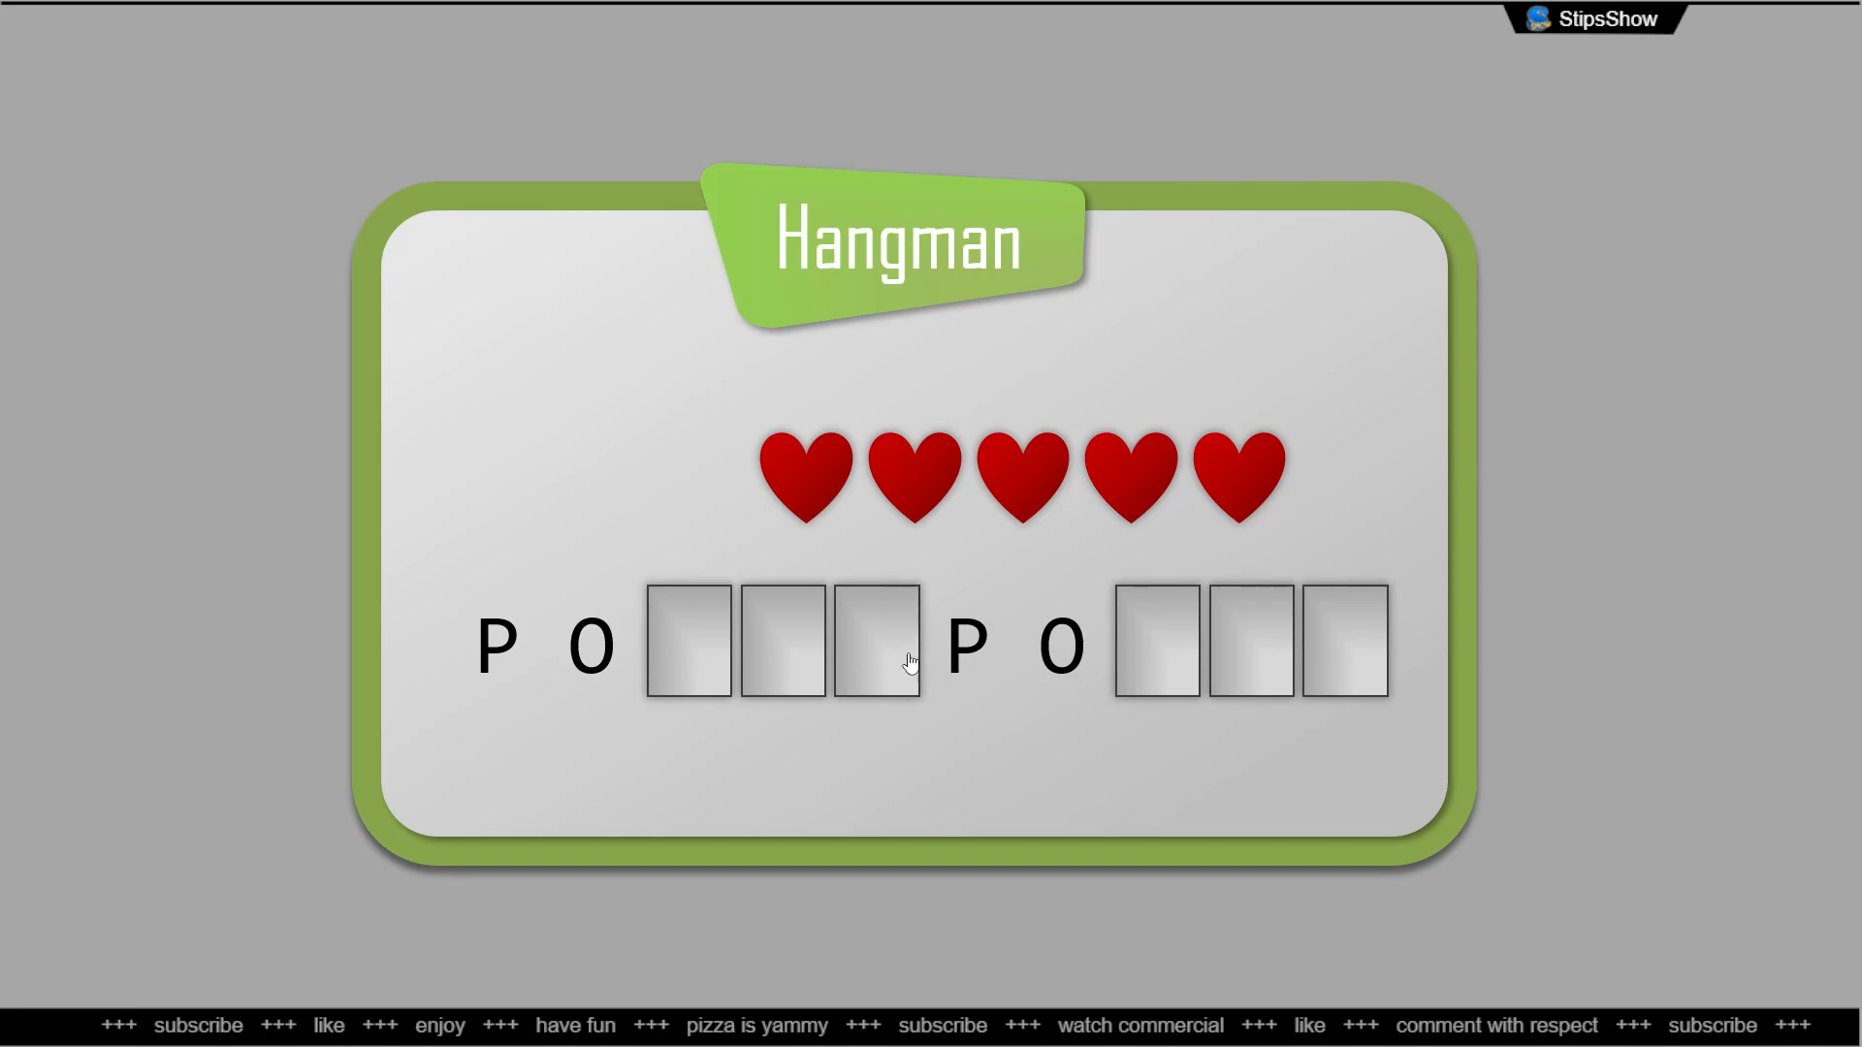
End the Hangman slide show with Esc and return to the editor
key(Escape)
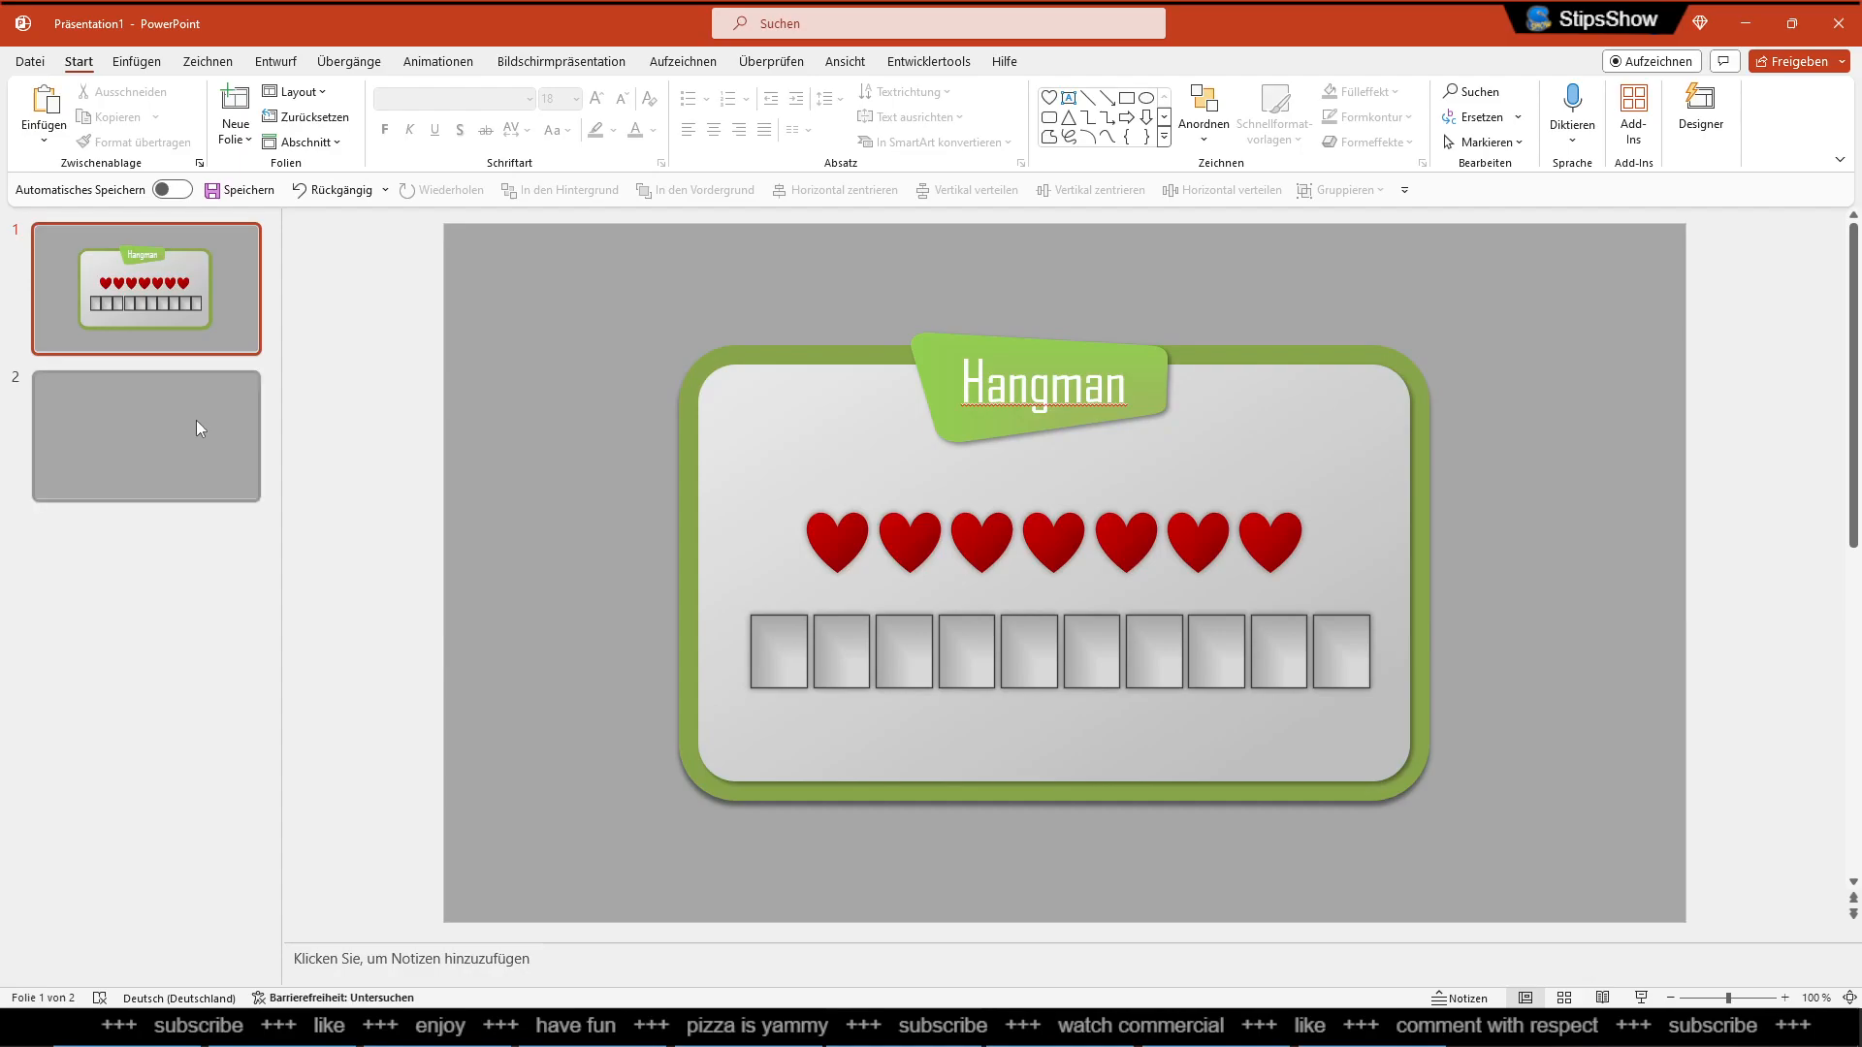
Draw a large rounded rectangle on slide 2 with a two-stop green gradient fill
click(145, 436)
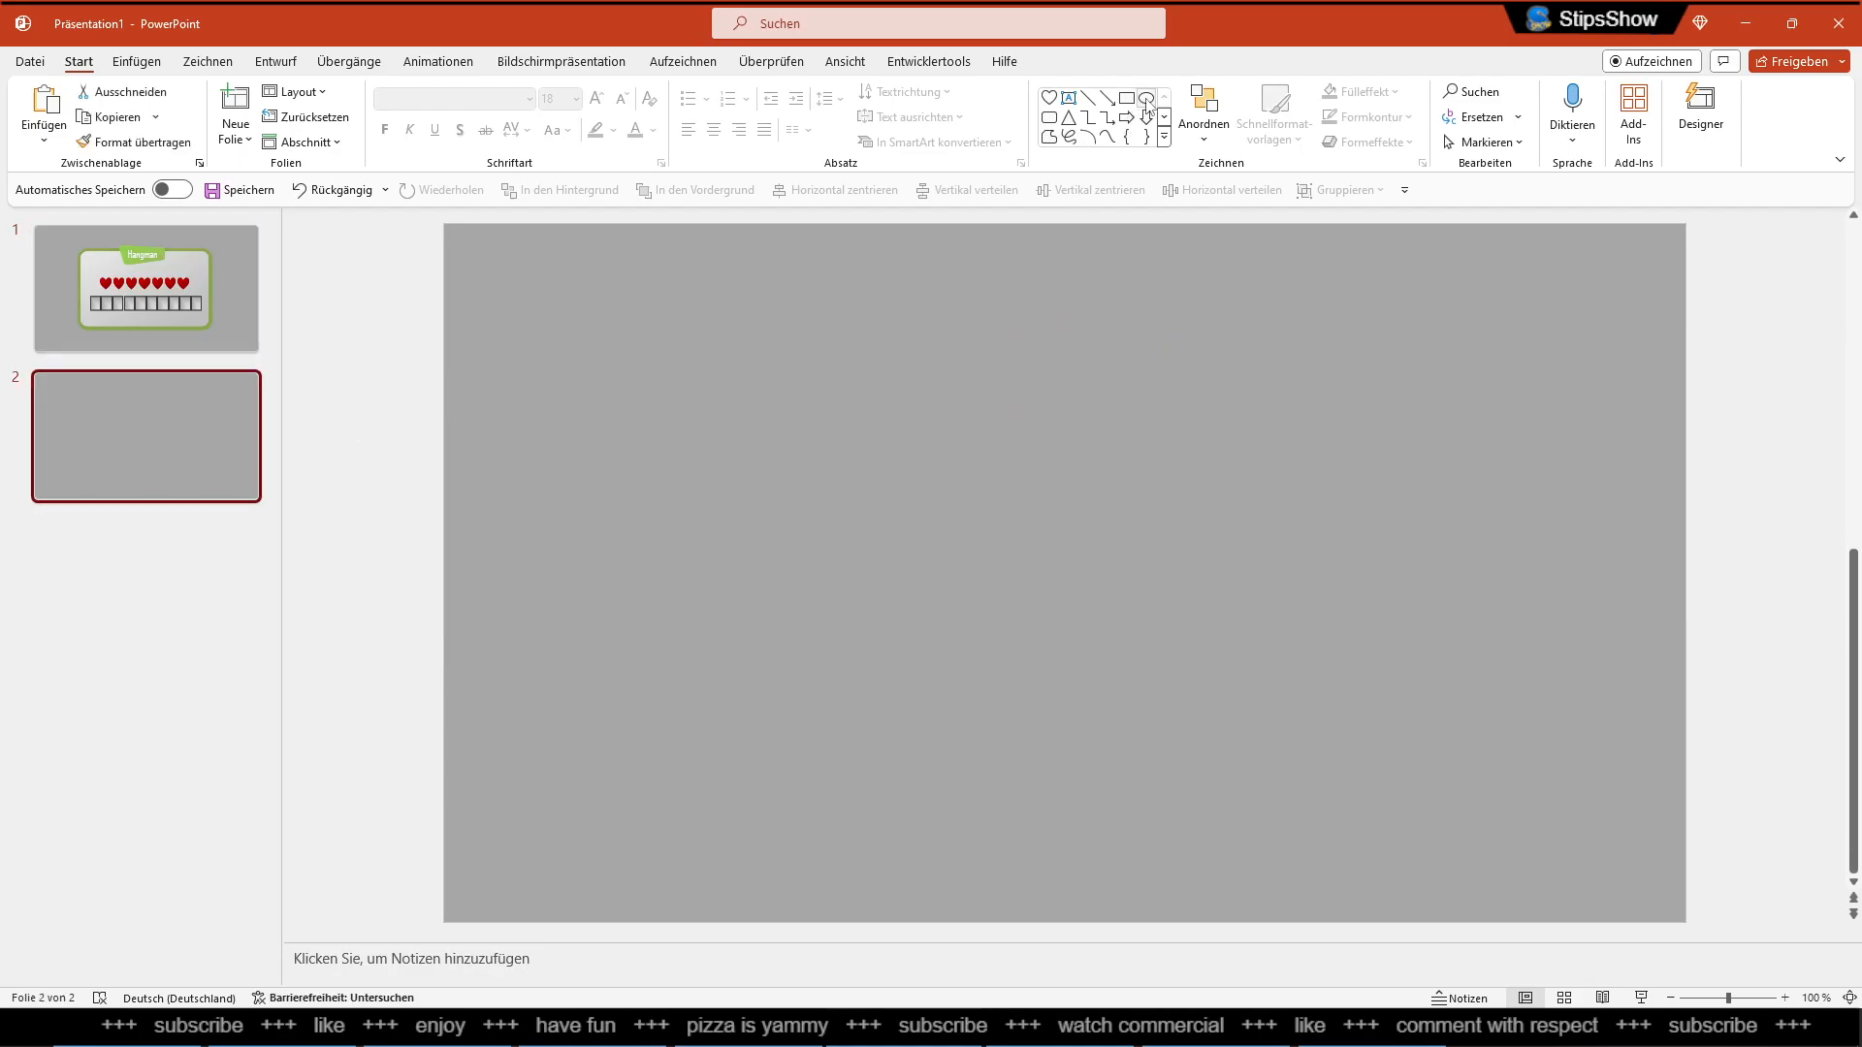
drag(633, 300, 1507, 815)
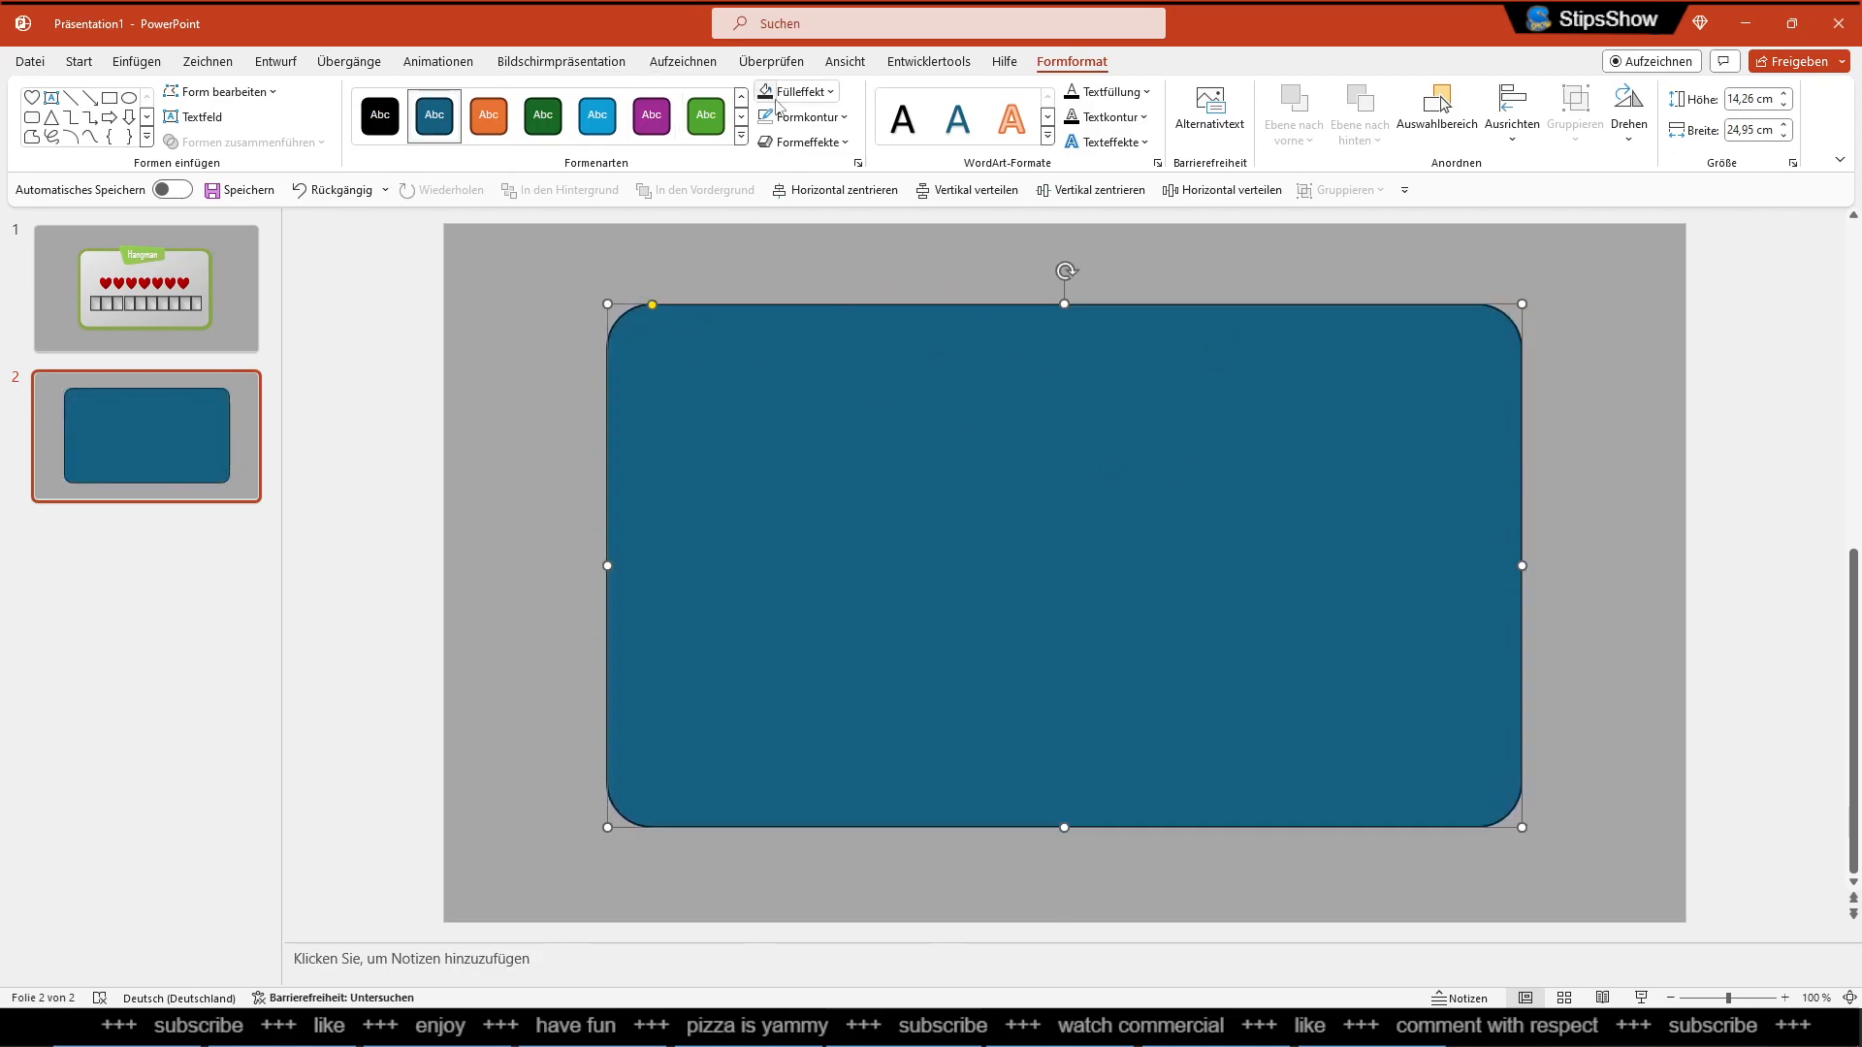
click(794, 91)
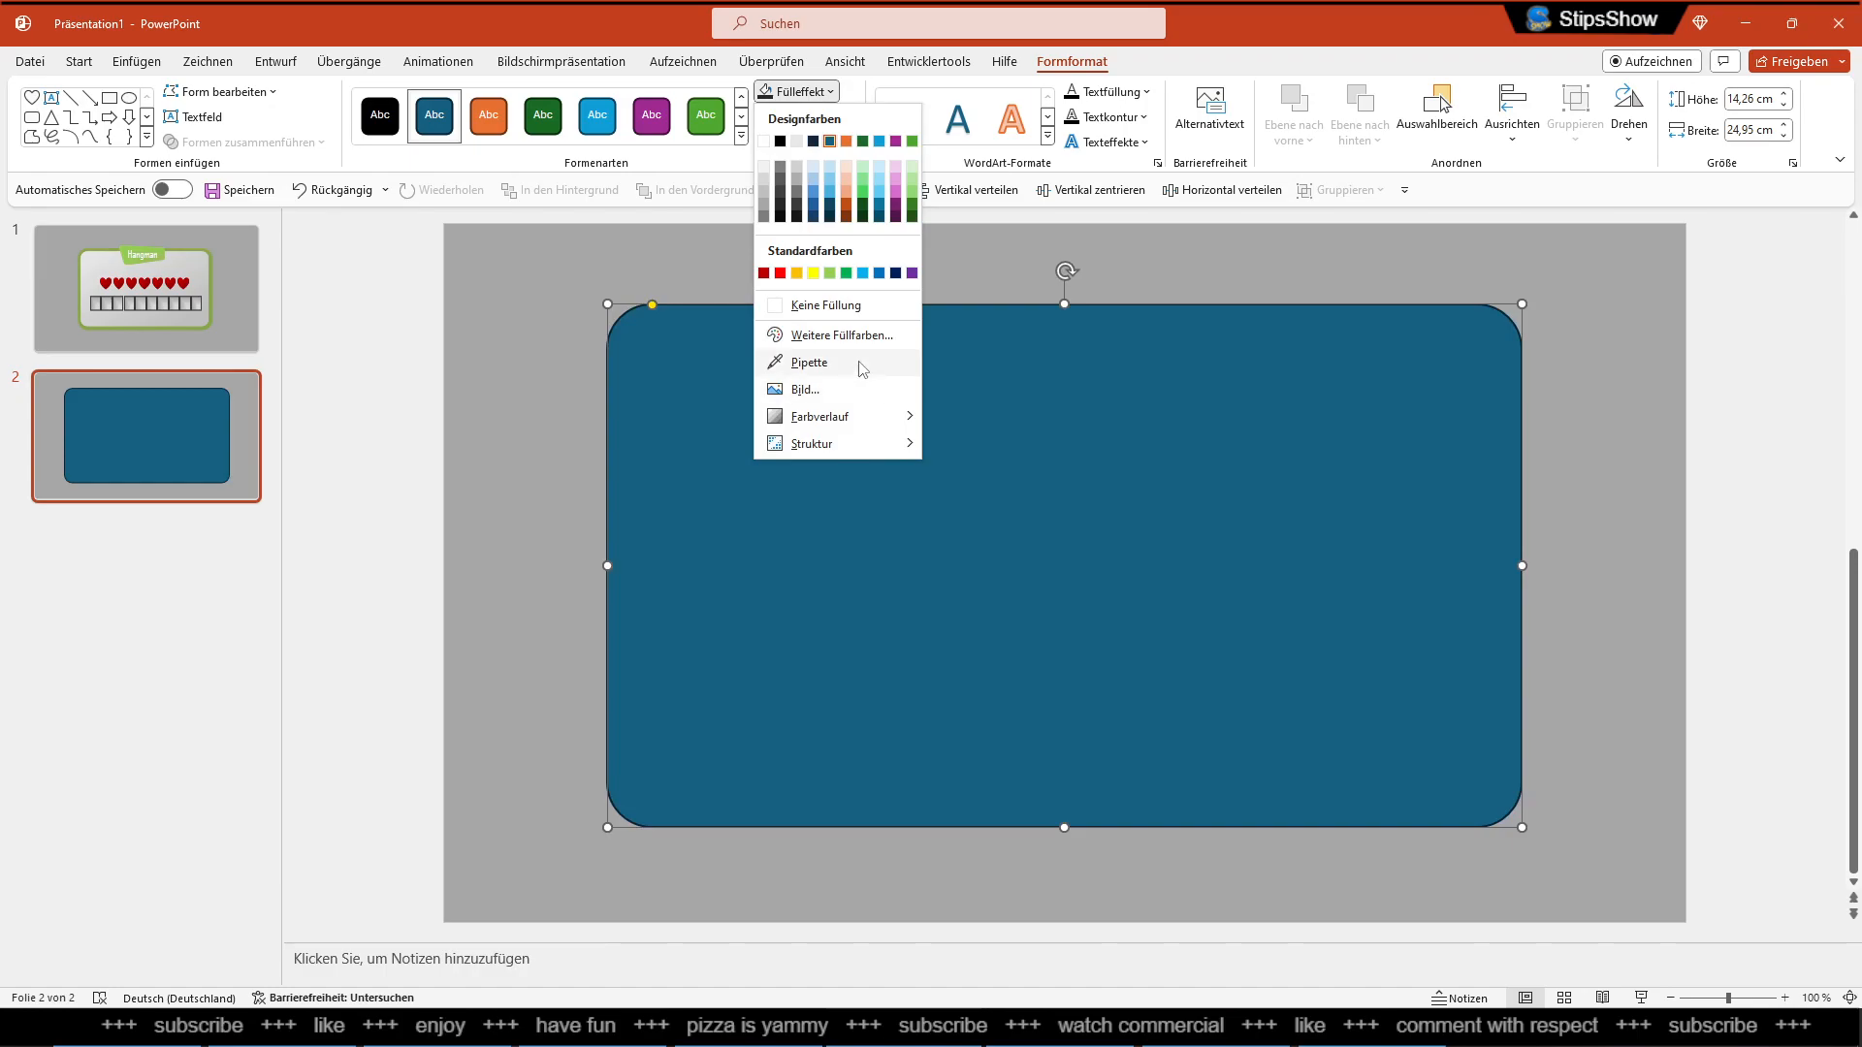
click(862, 208)
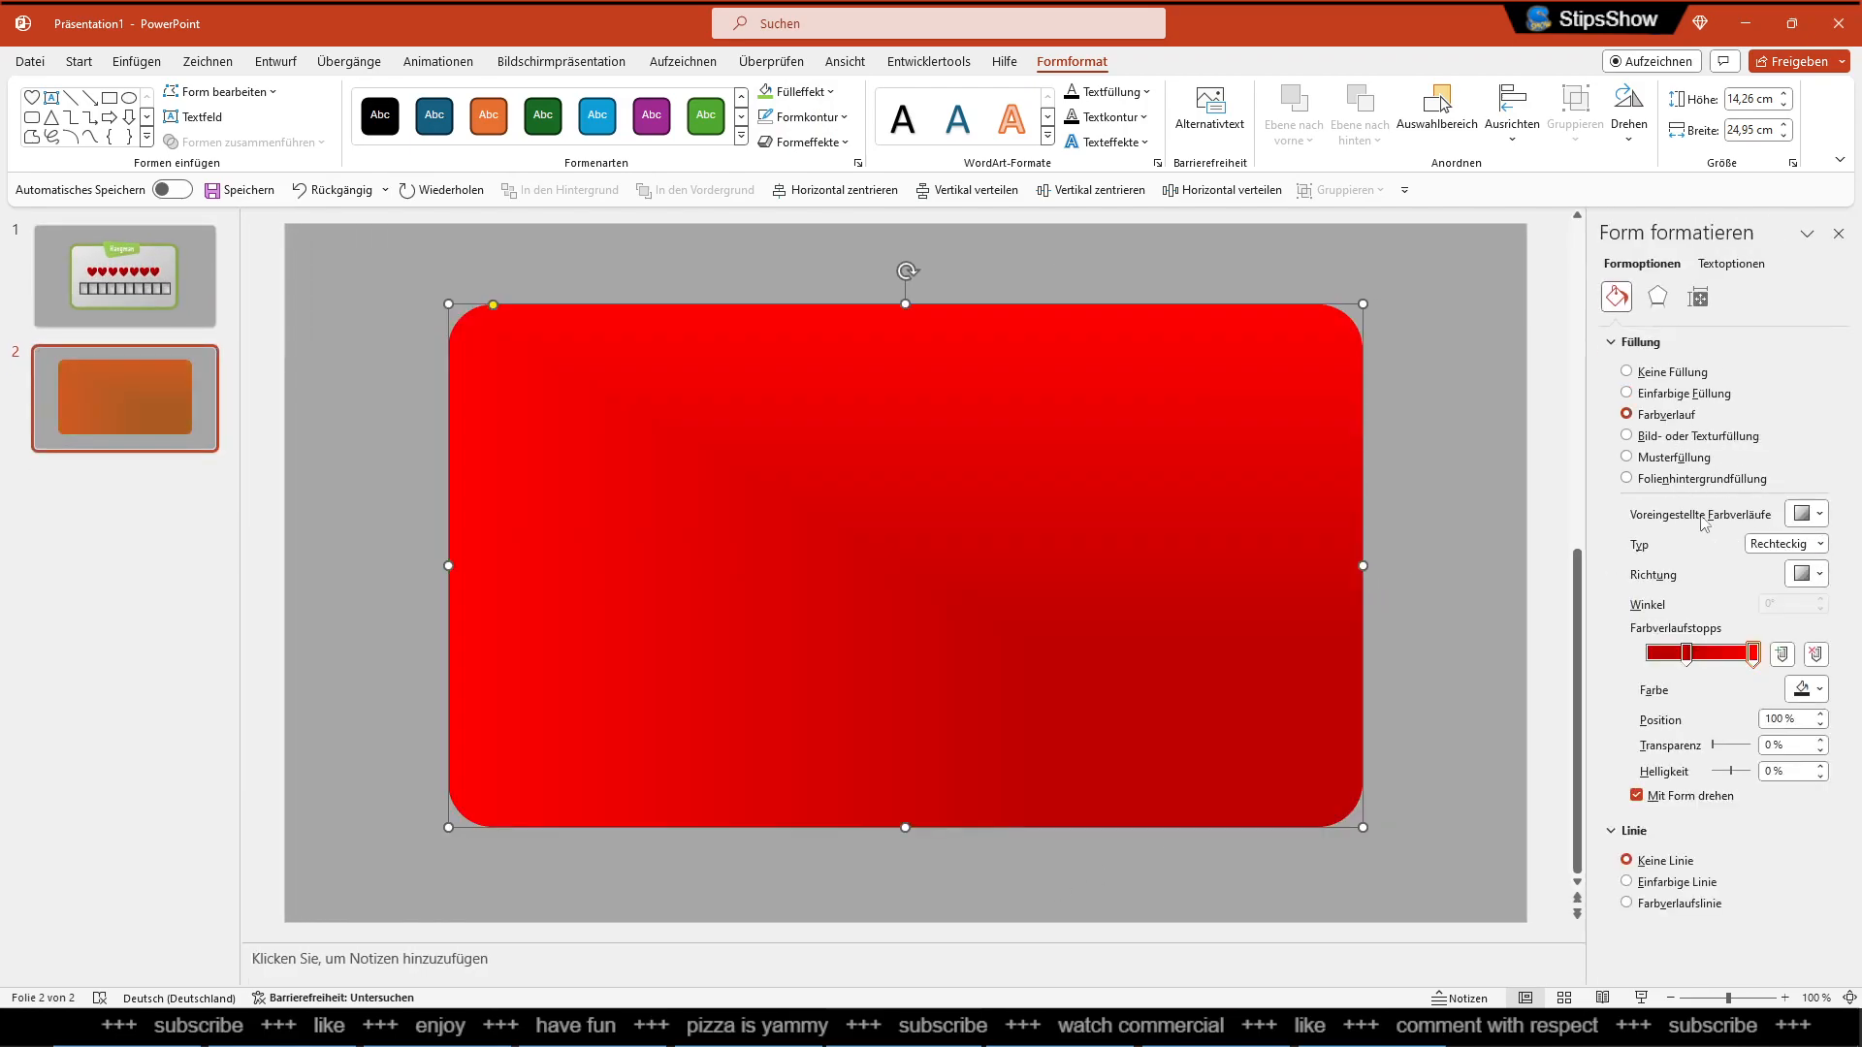
click(1803, 689)
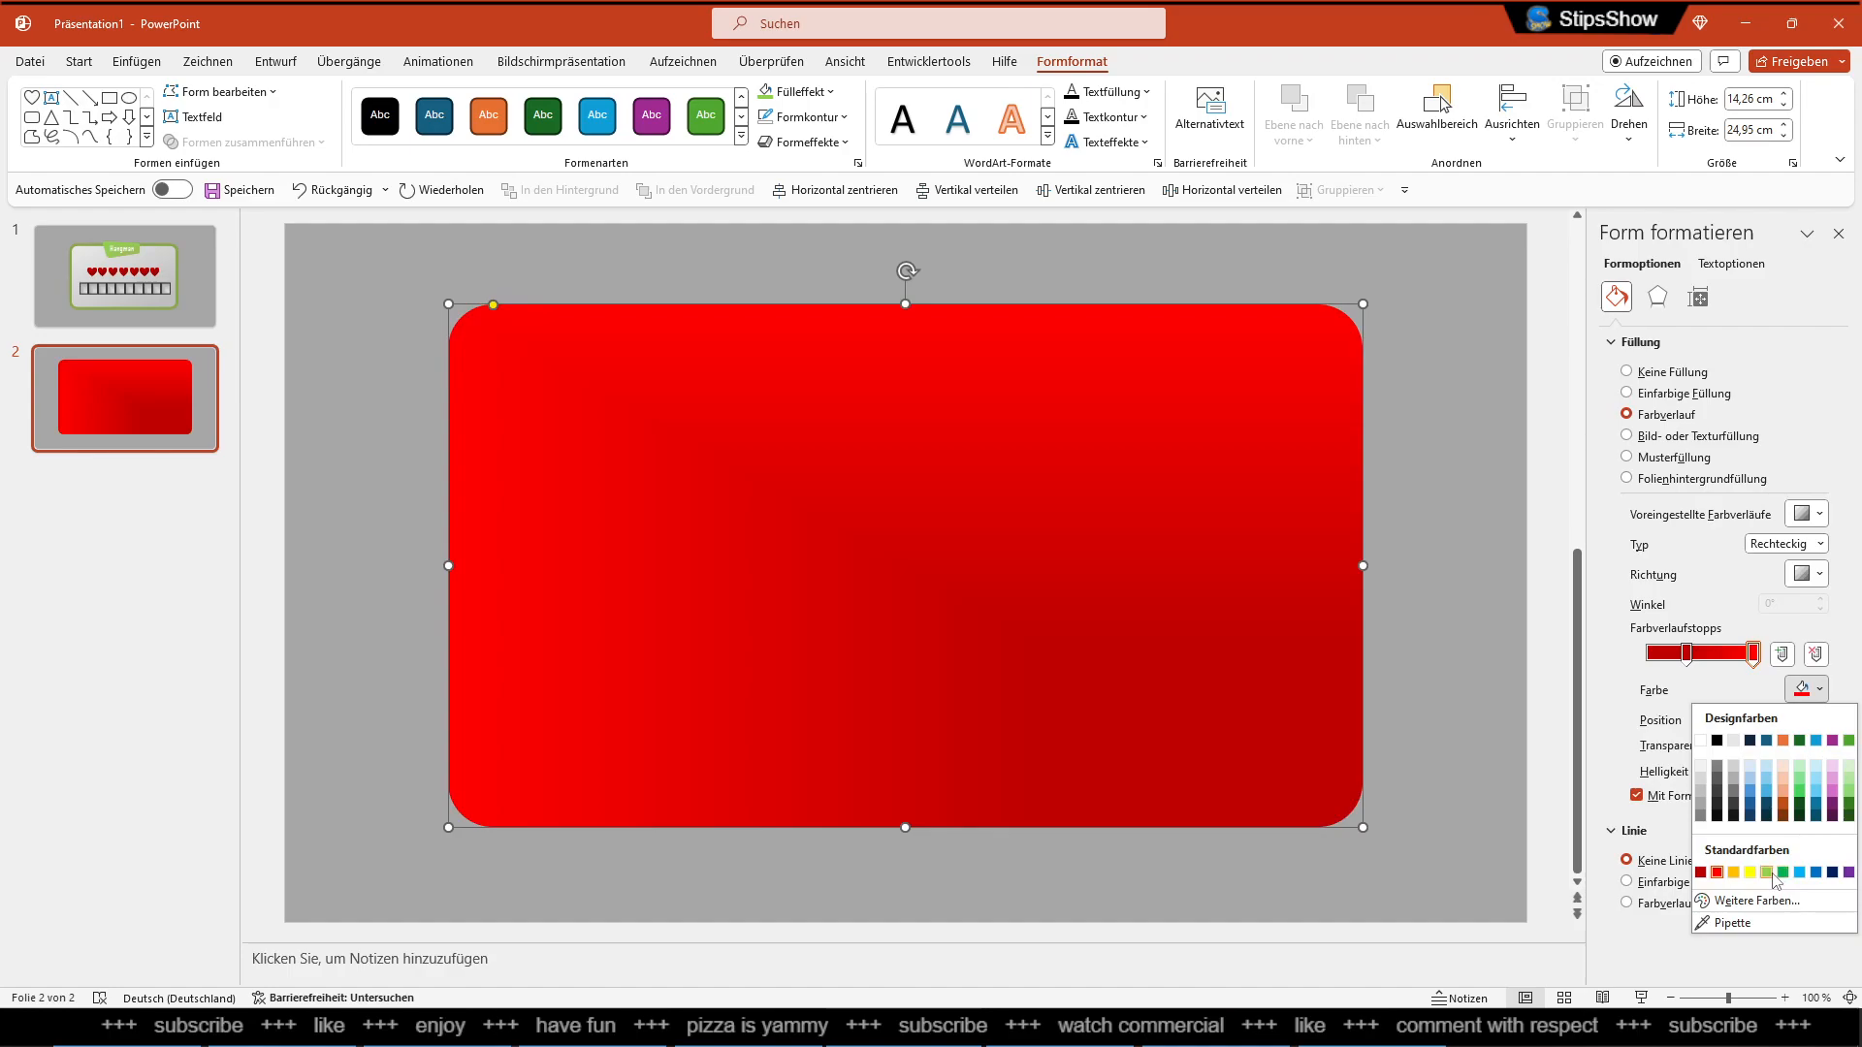
click(1781, 874)
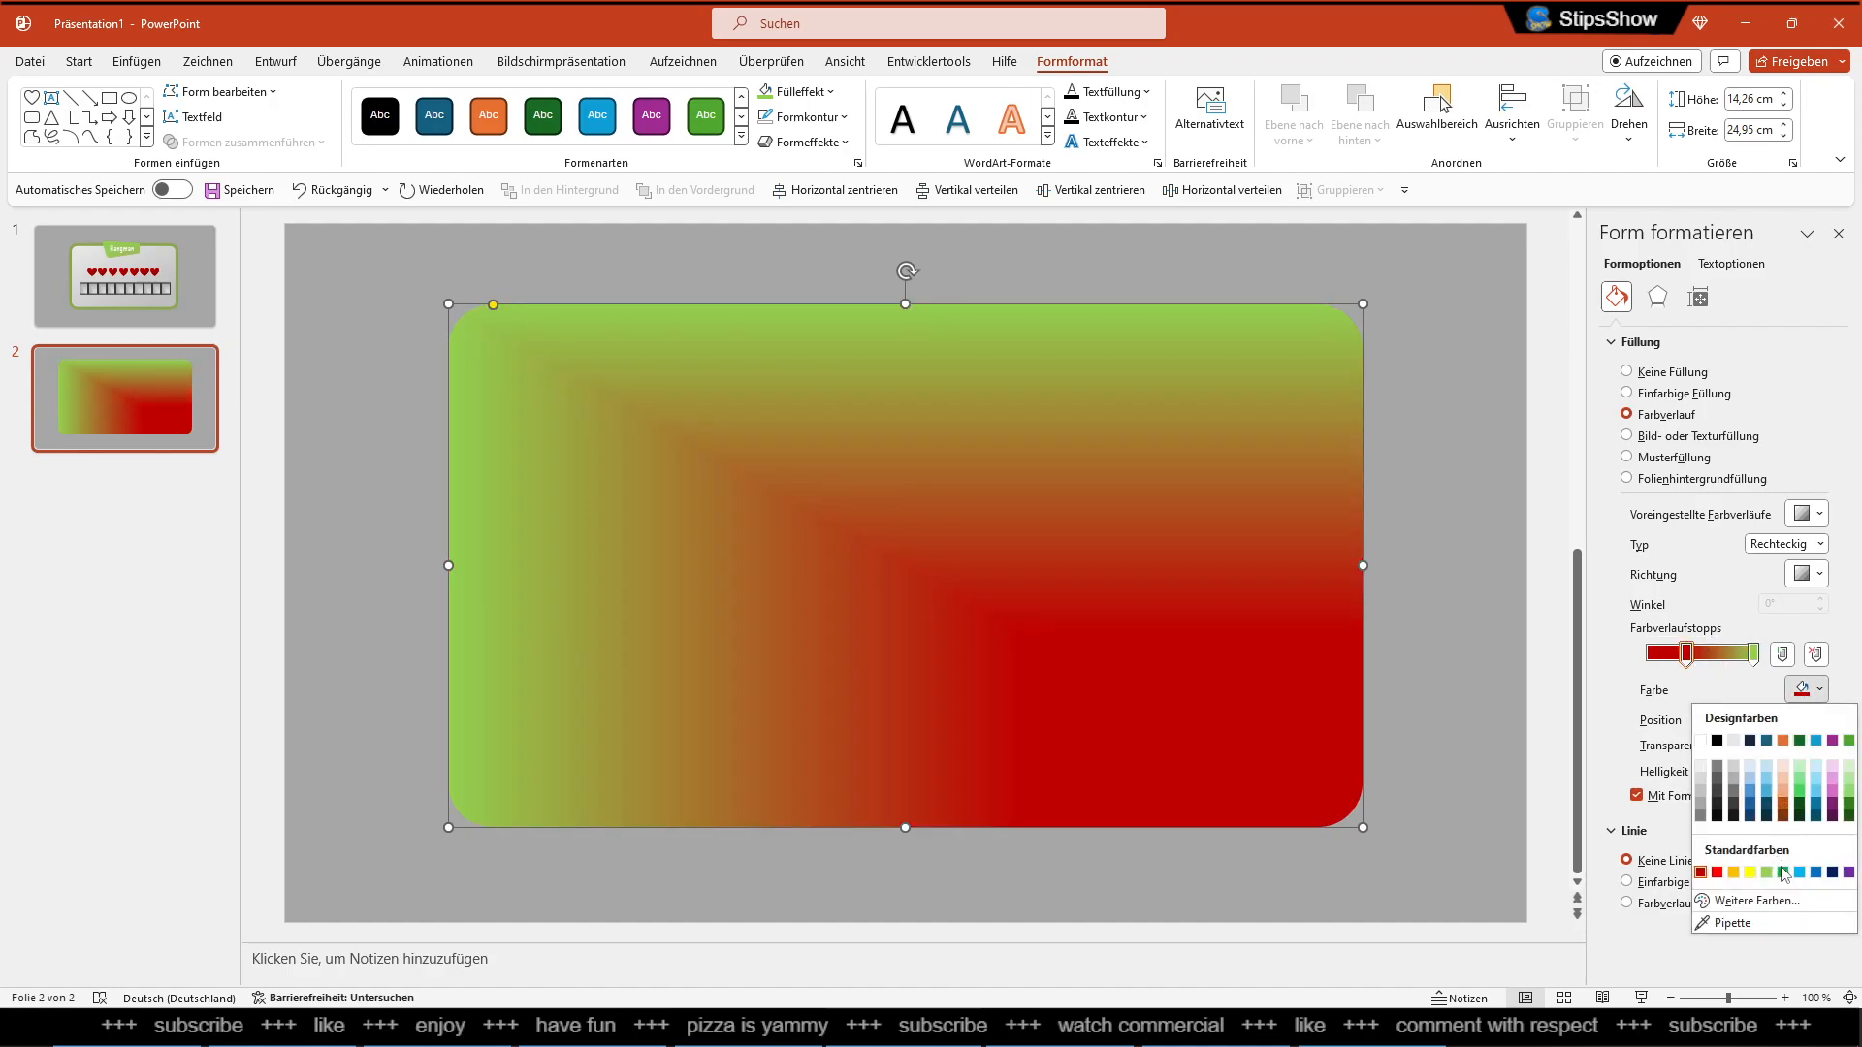
click(1752, 873)
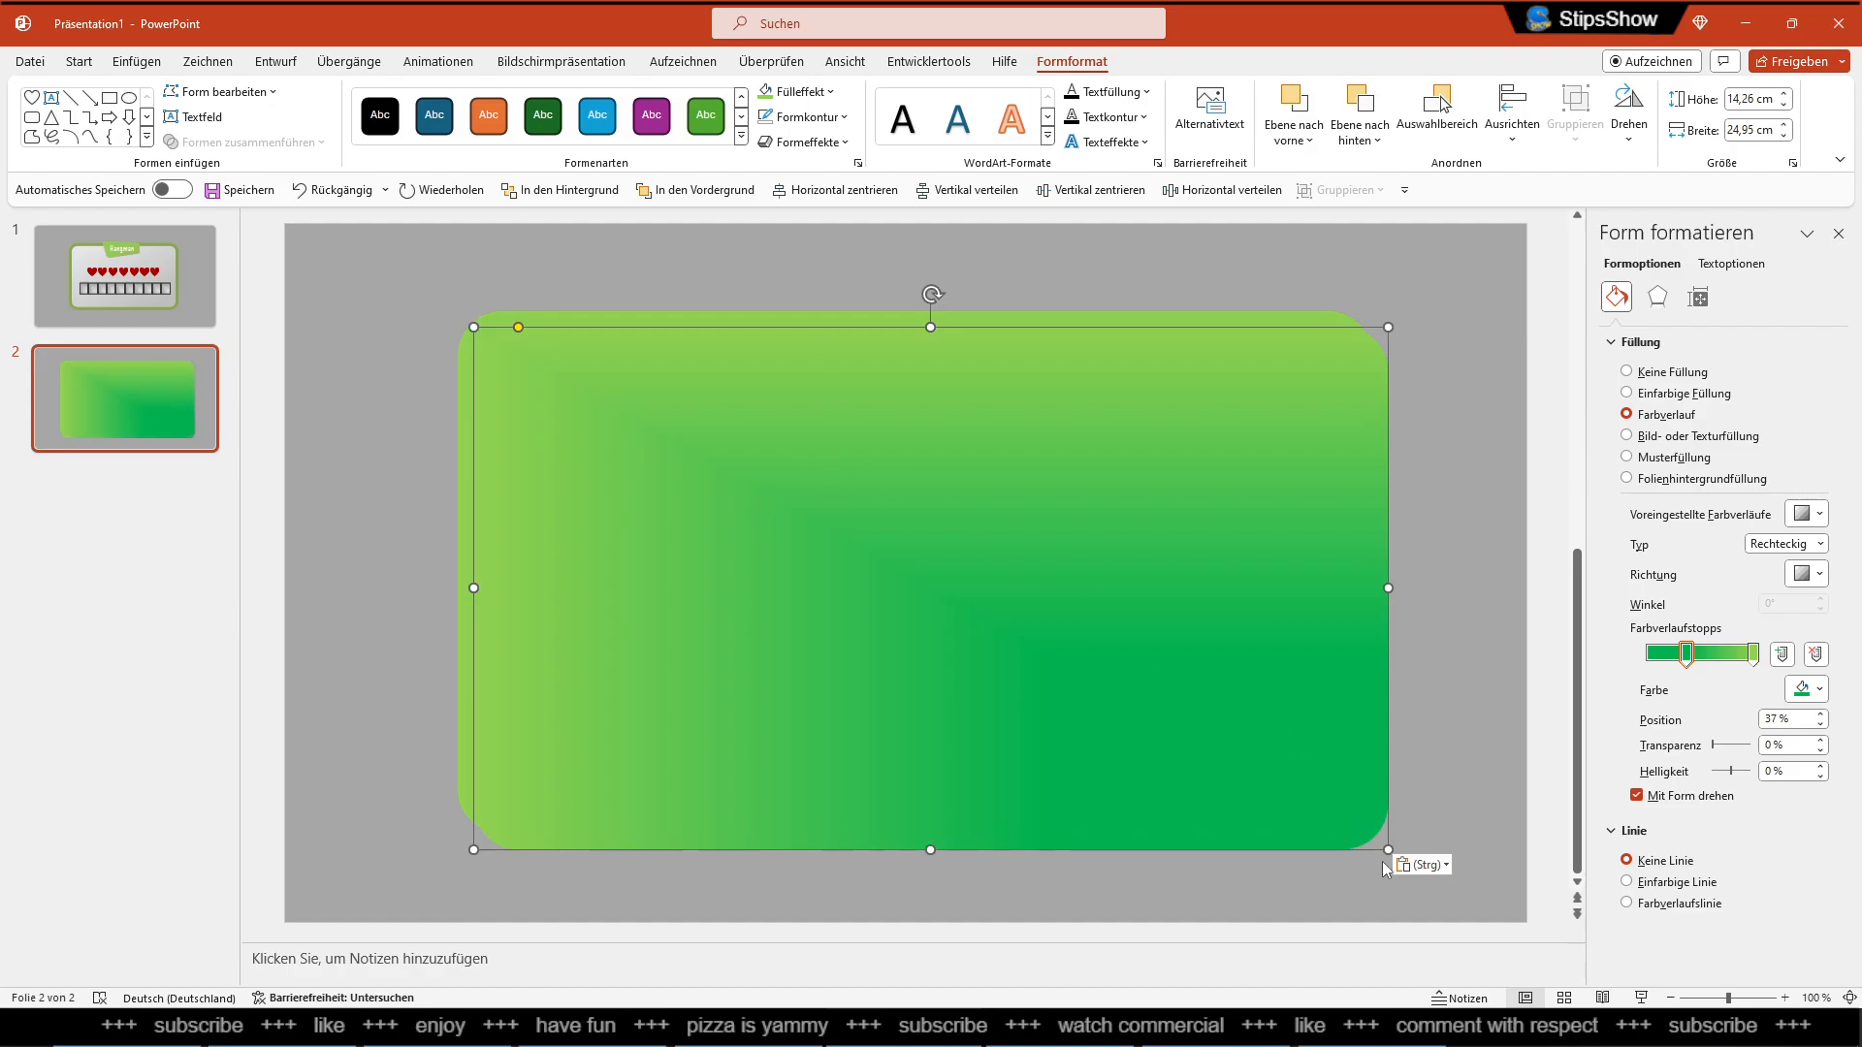
Duplicate the green rectangle as a light grey solid-filled inner shape, then reselect the frame
drag(1387, 849, 1351, 795)
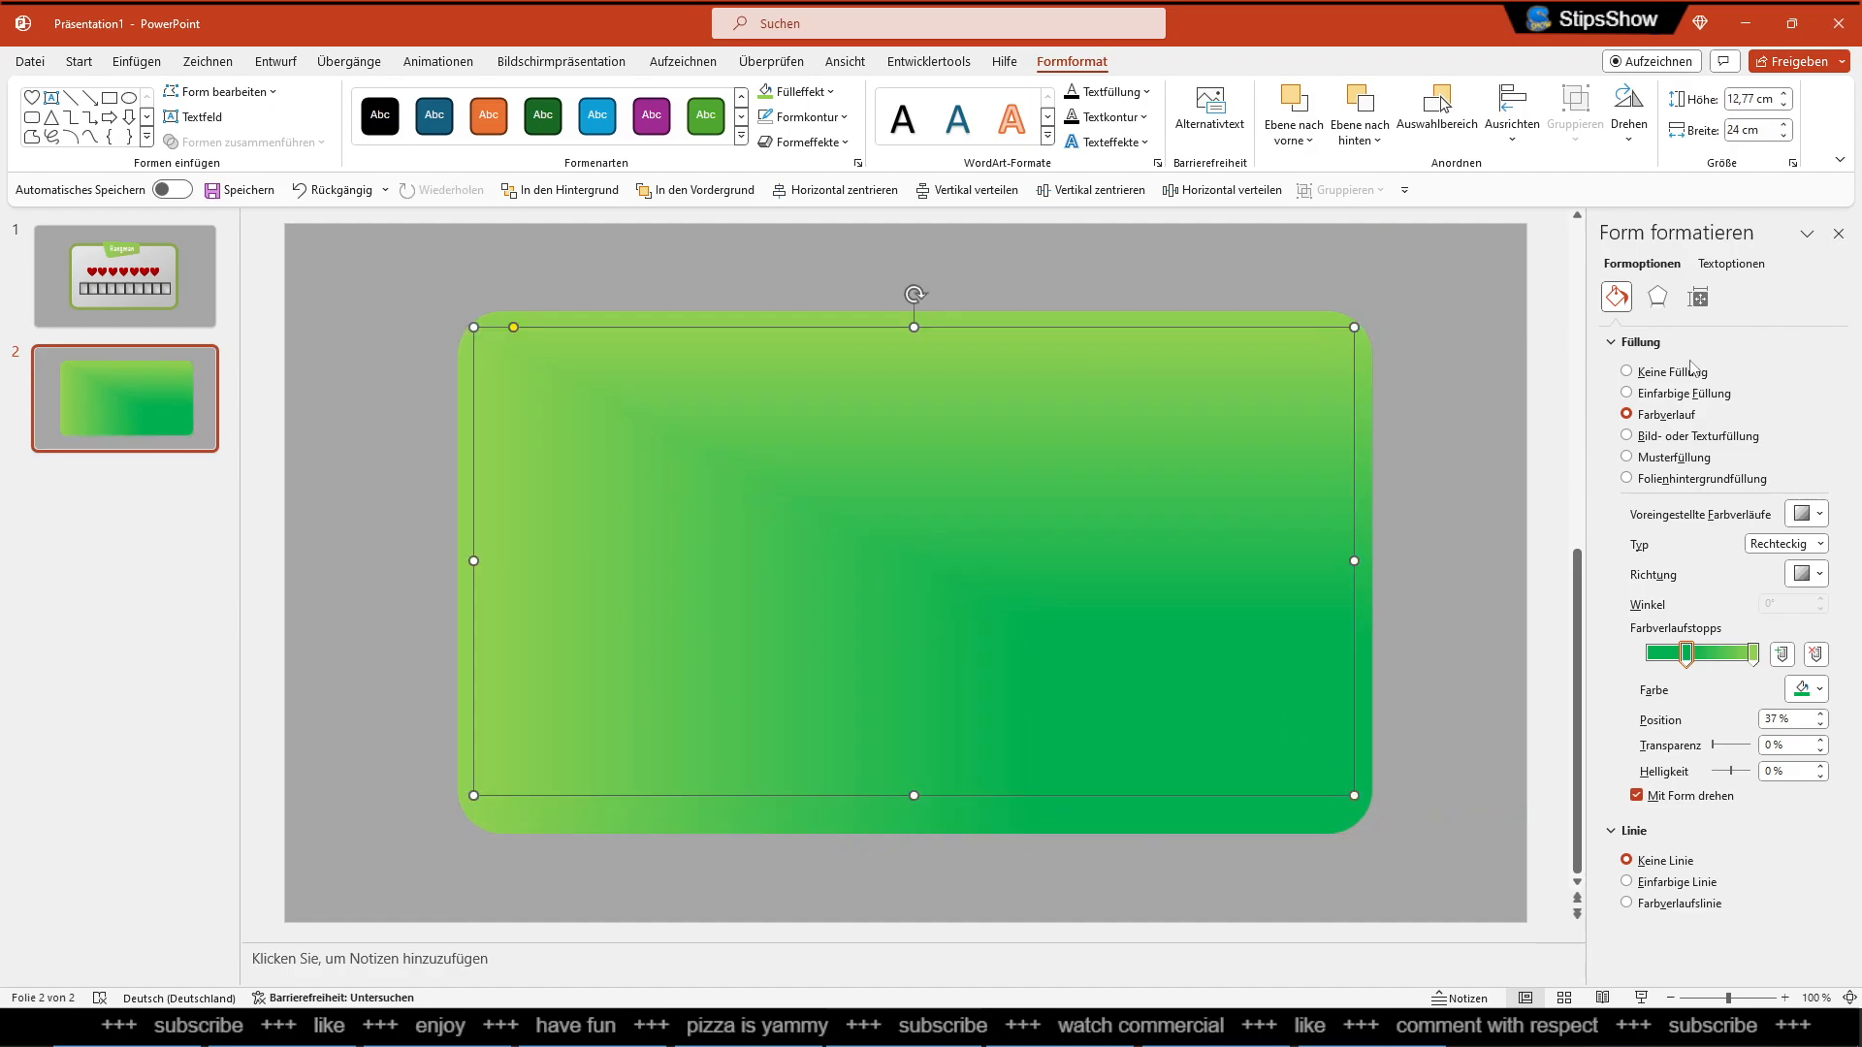
click(1628, 393)
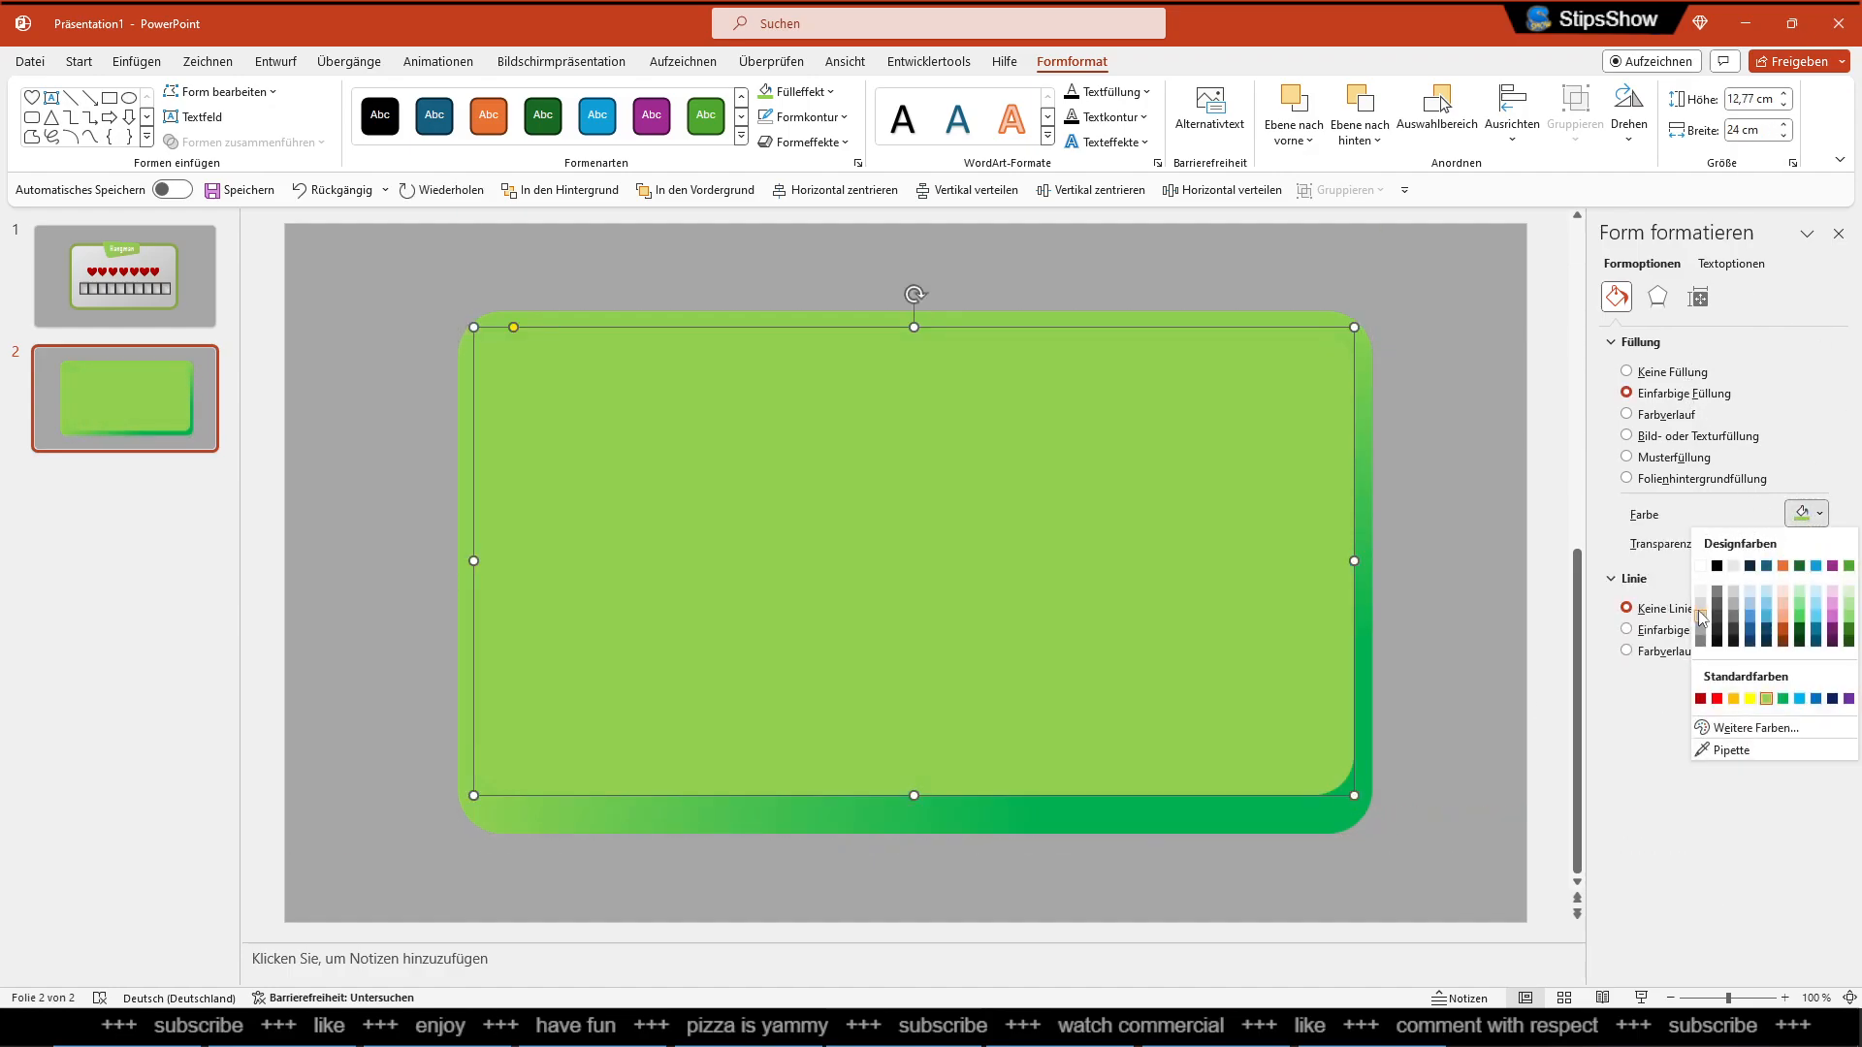
click(1715, 586)
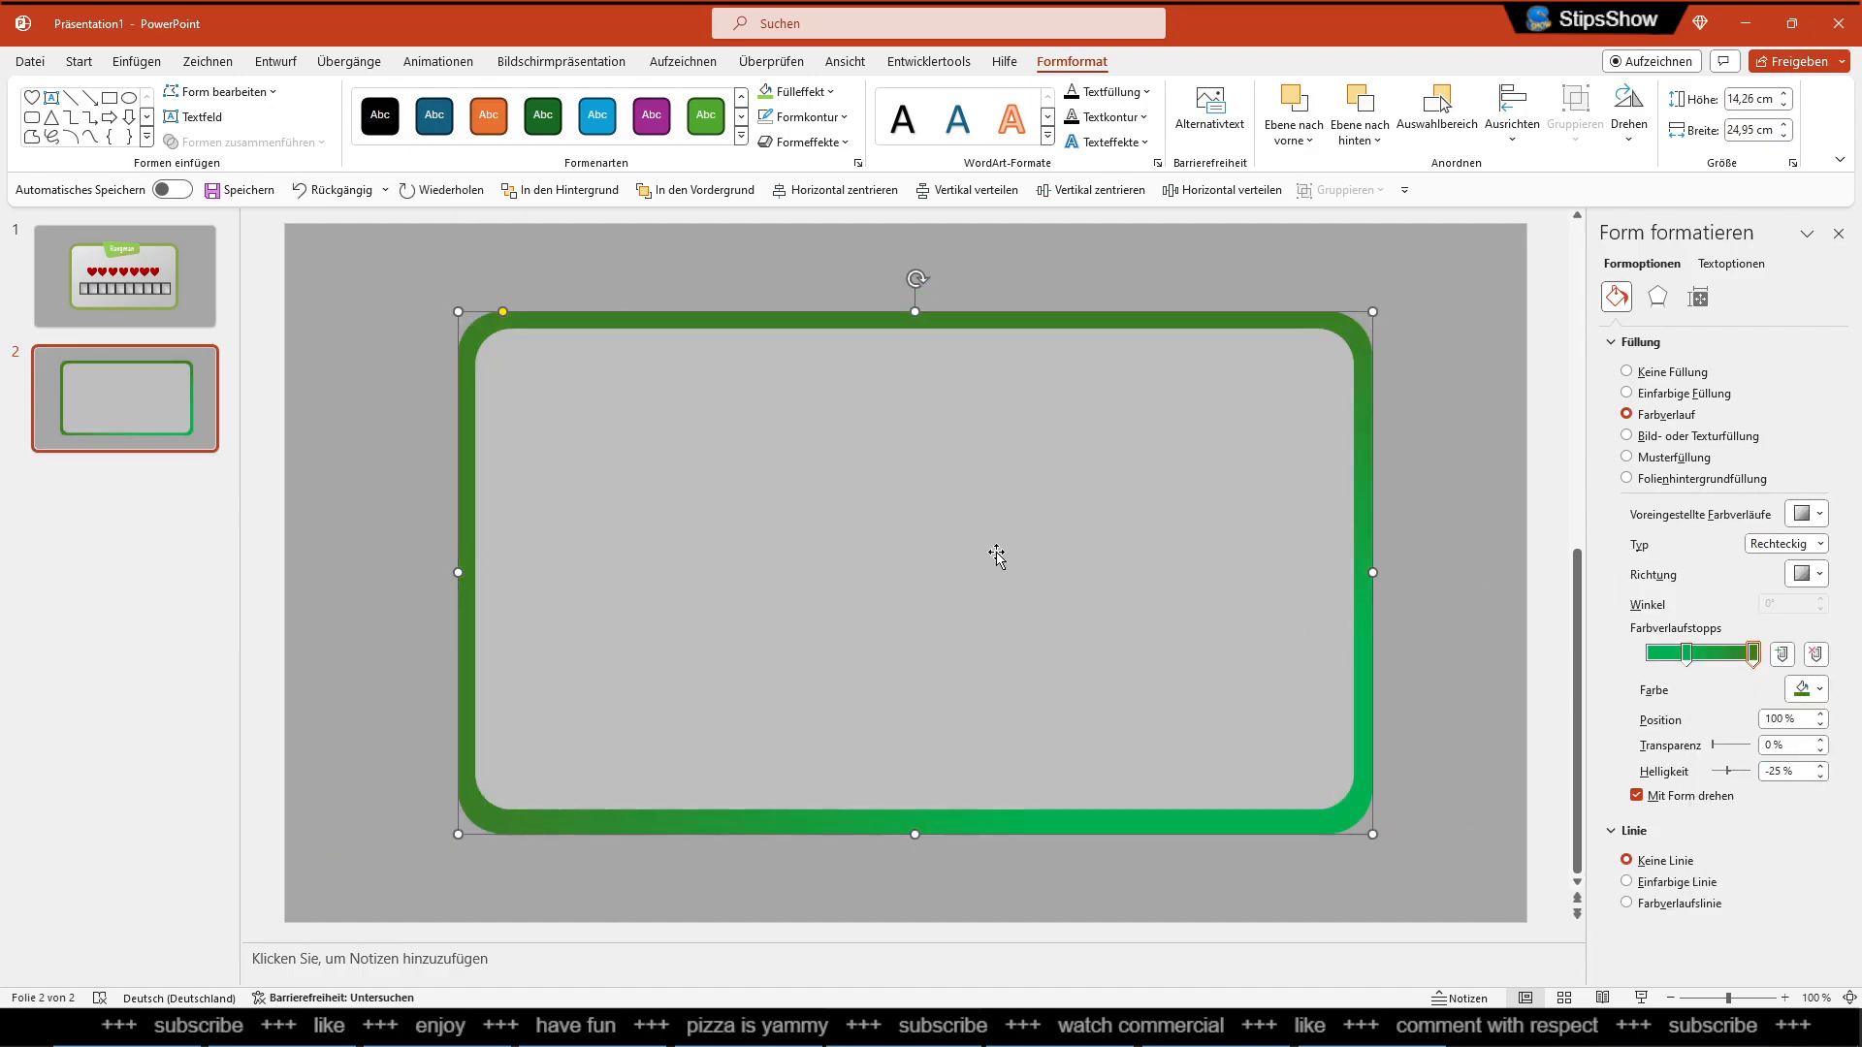
click(1627, 392)
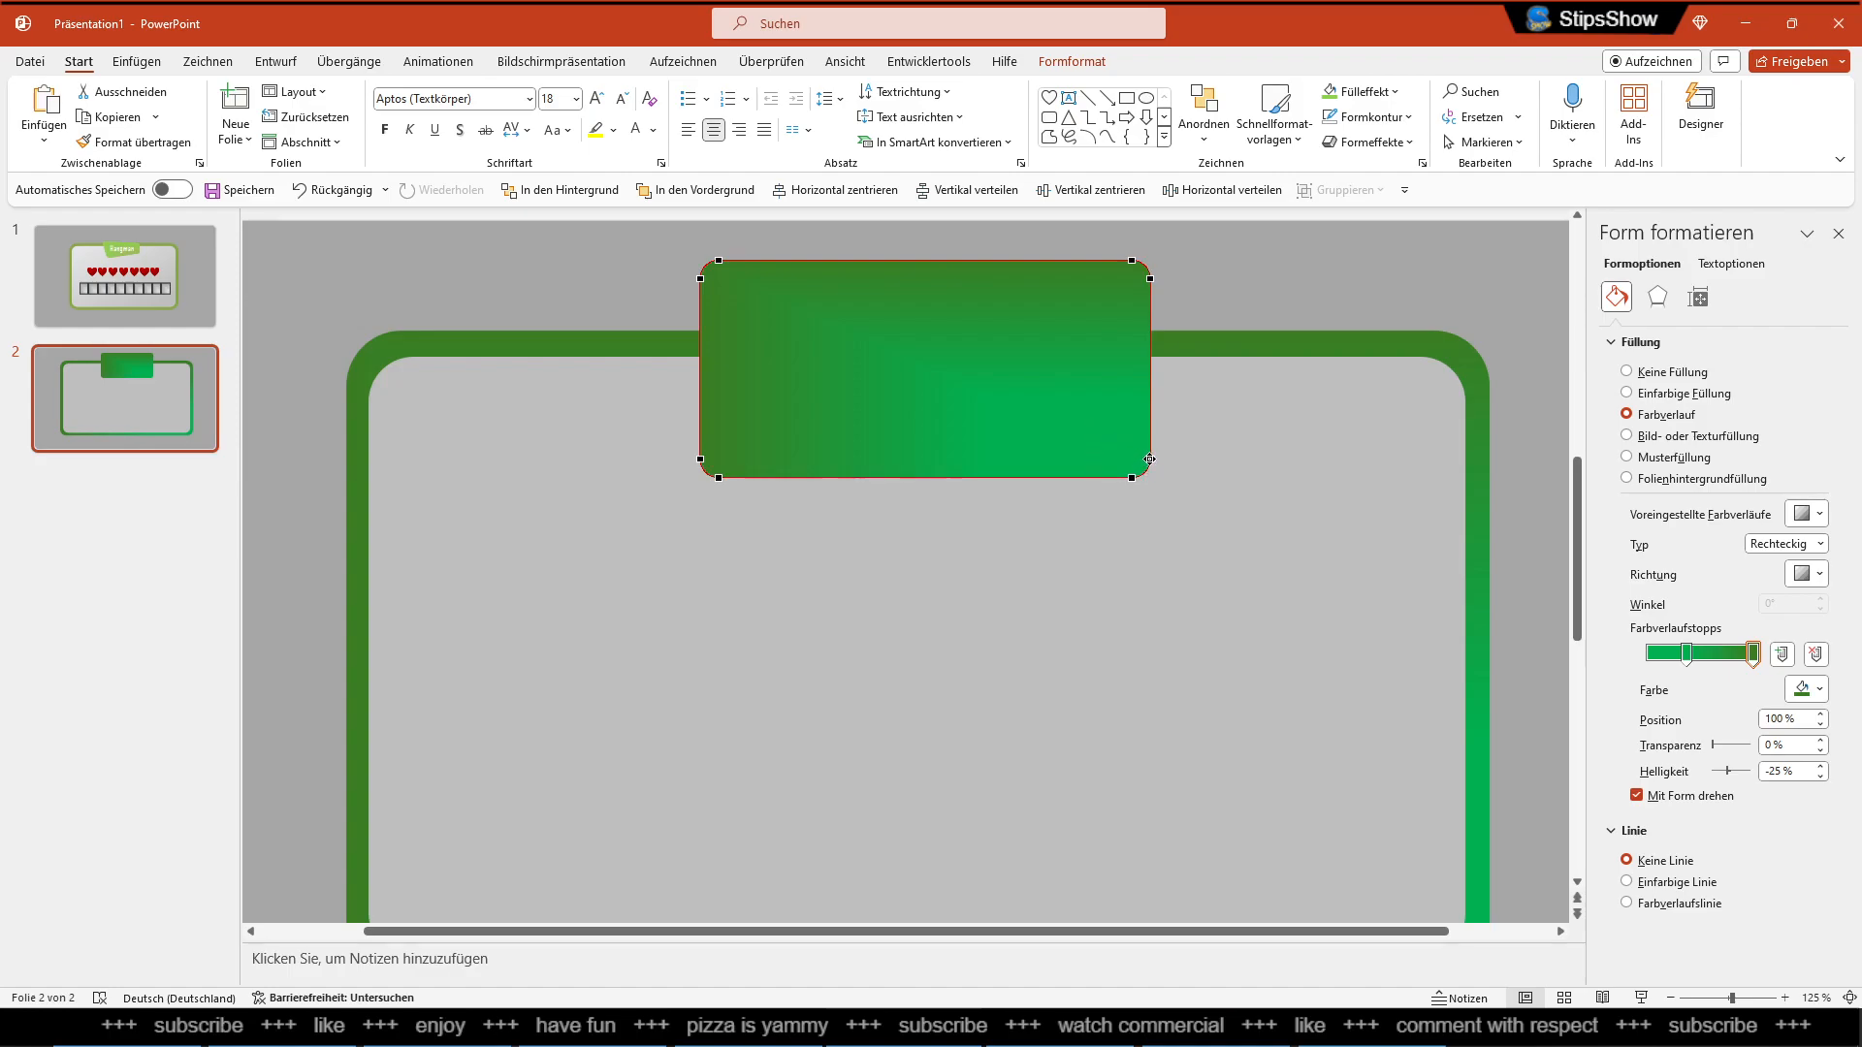
Drag two corners of the green rectangle to slant it into a tilted tab
drag(1148, 460, 1140, 448)
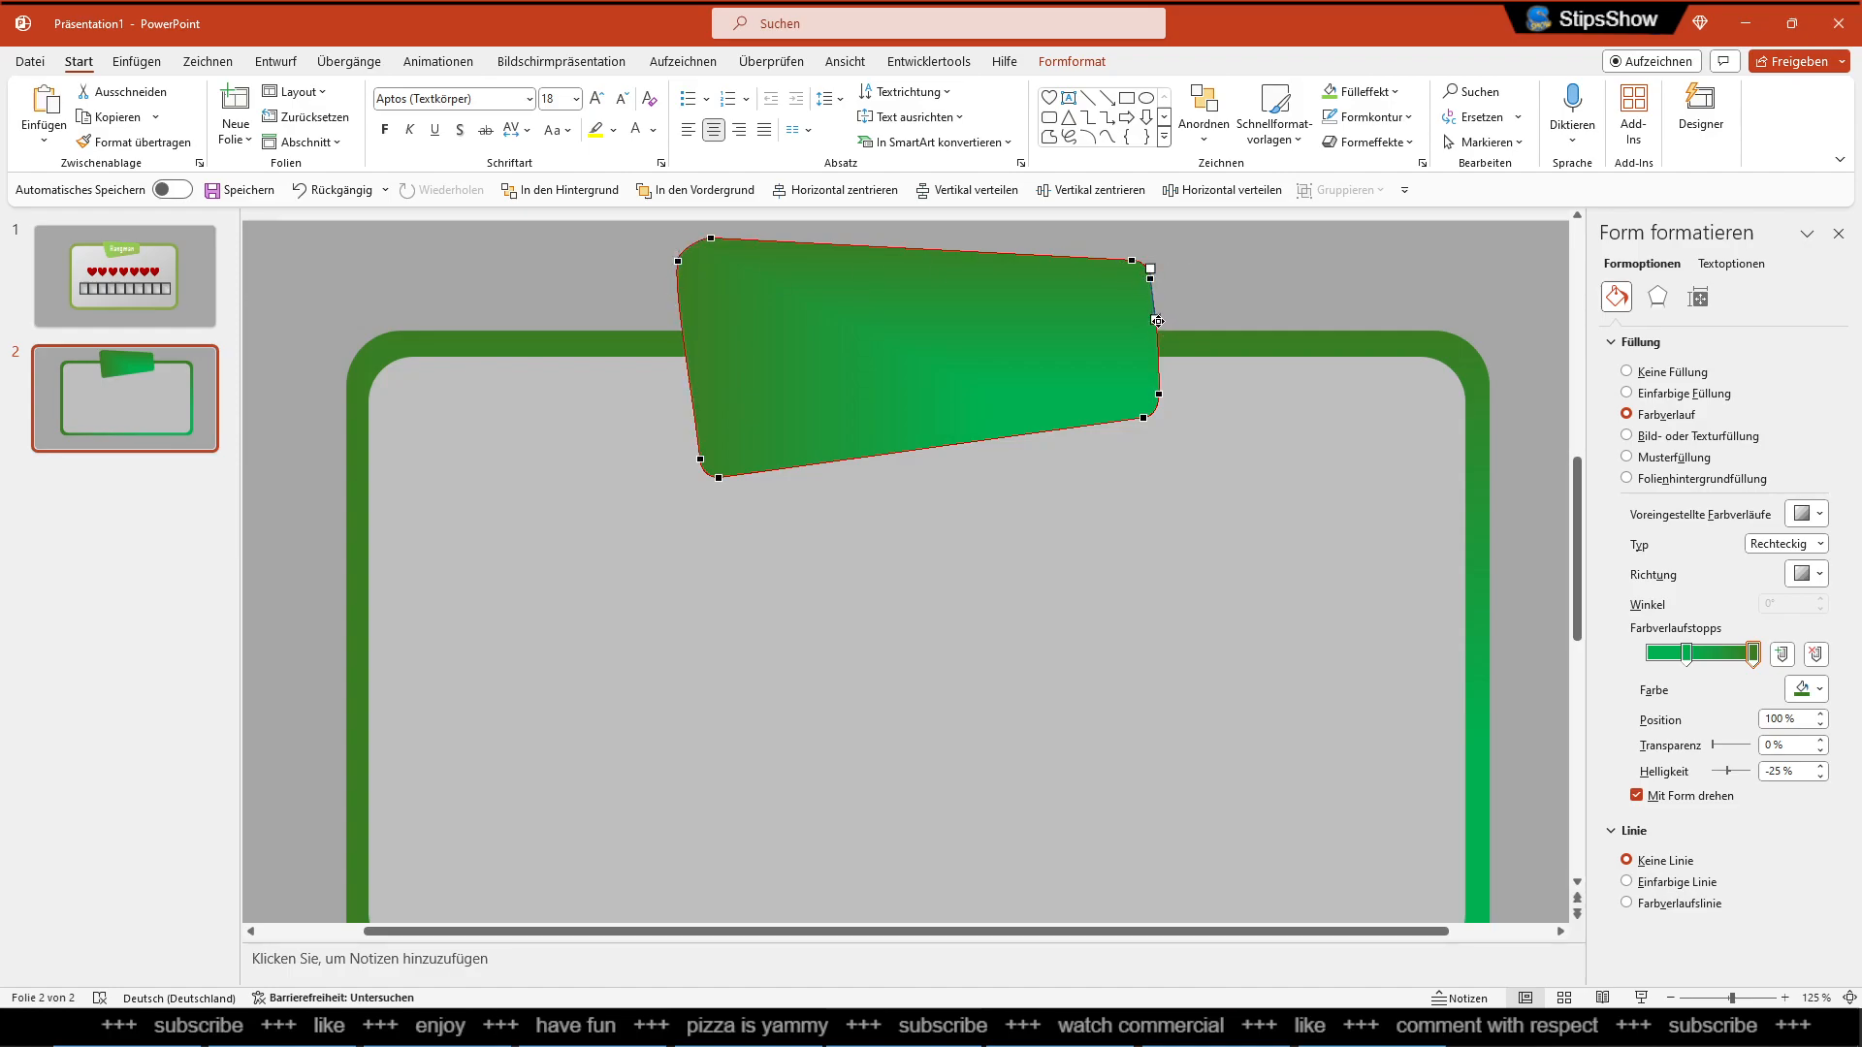
drag(1147, 417, 1147, 428)
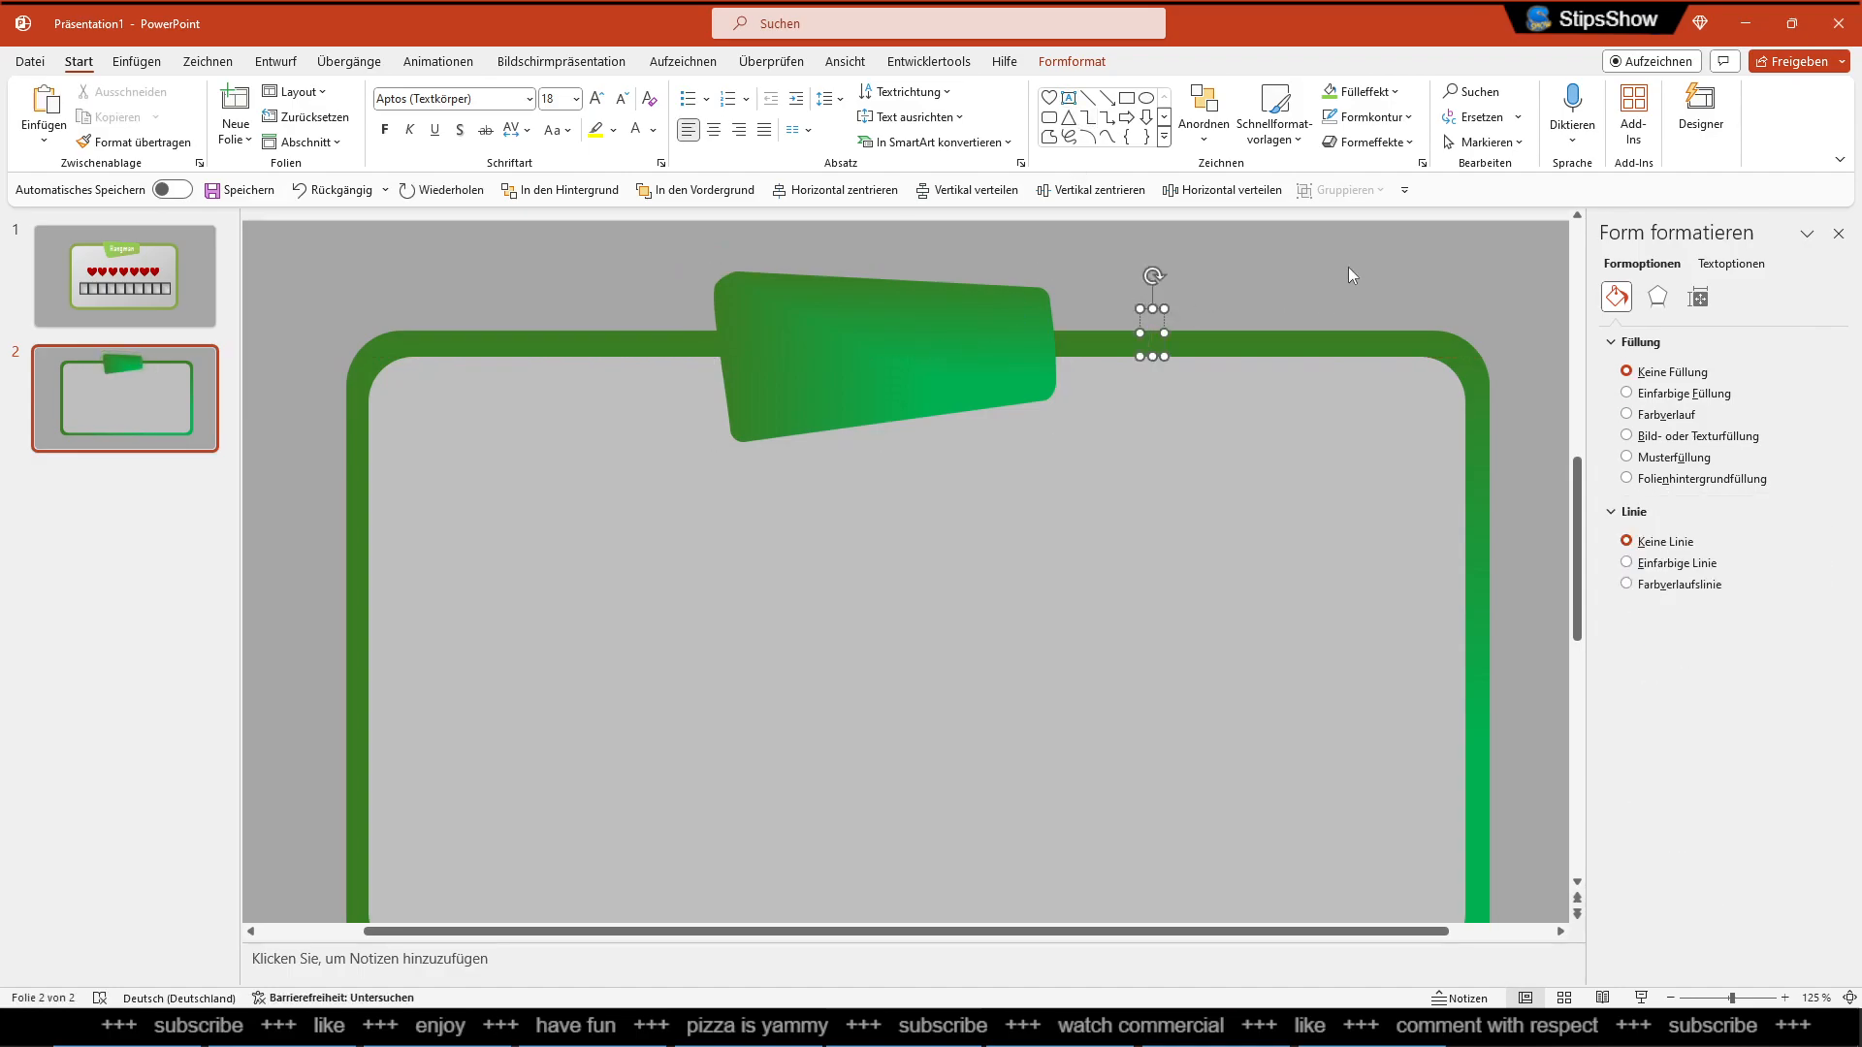
Type 'Hangman' into the text box and give it a new font
text(Hangman)
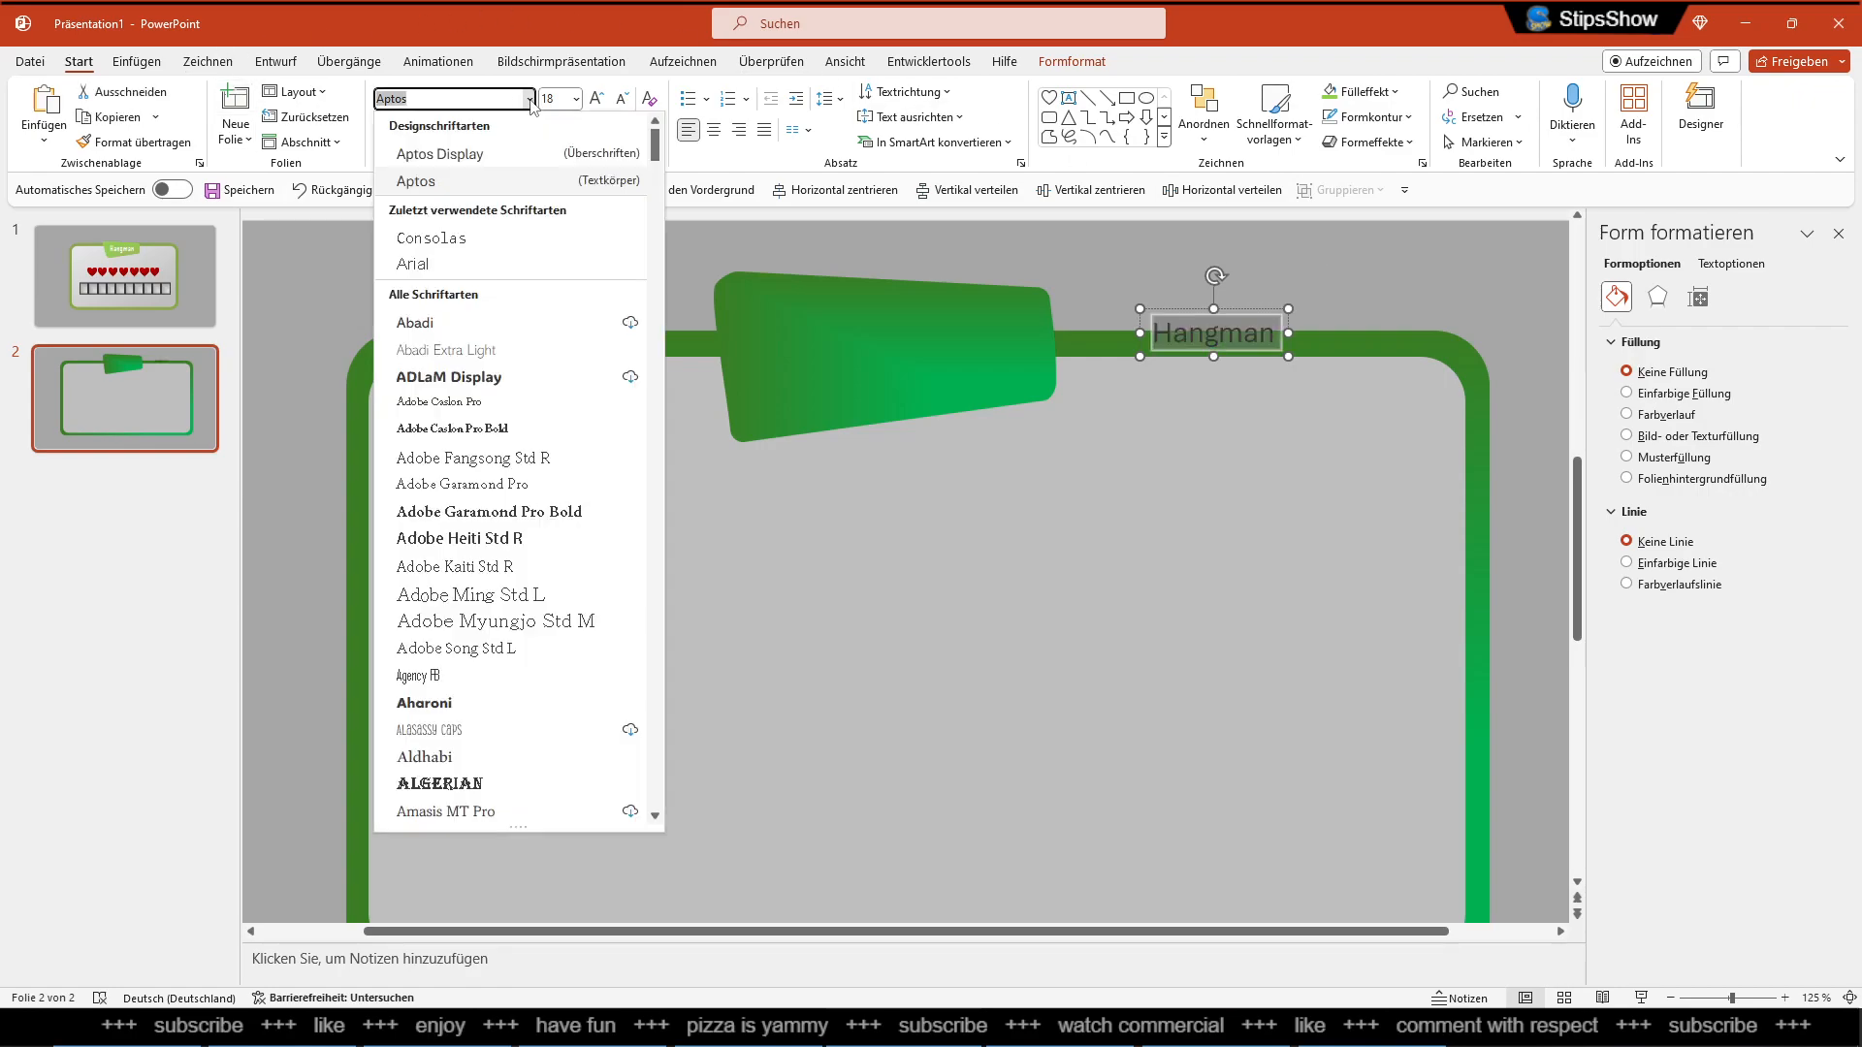
click(412, 264)
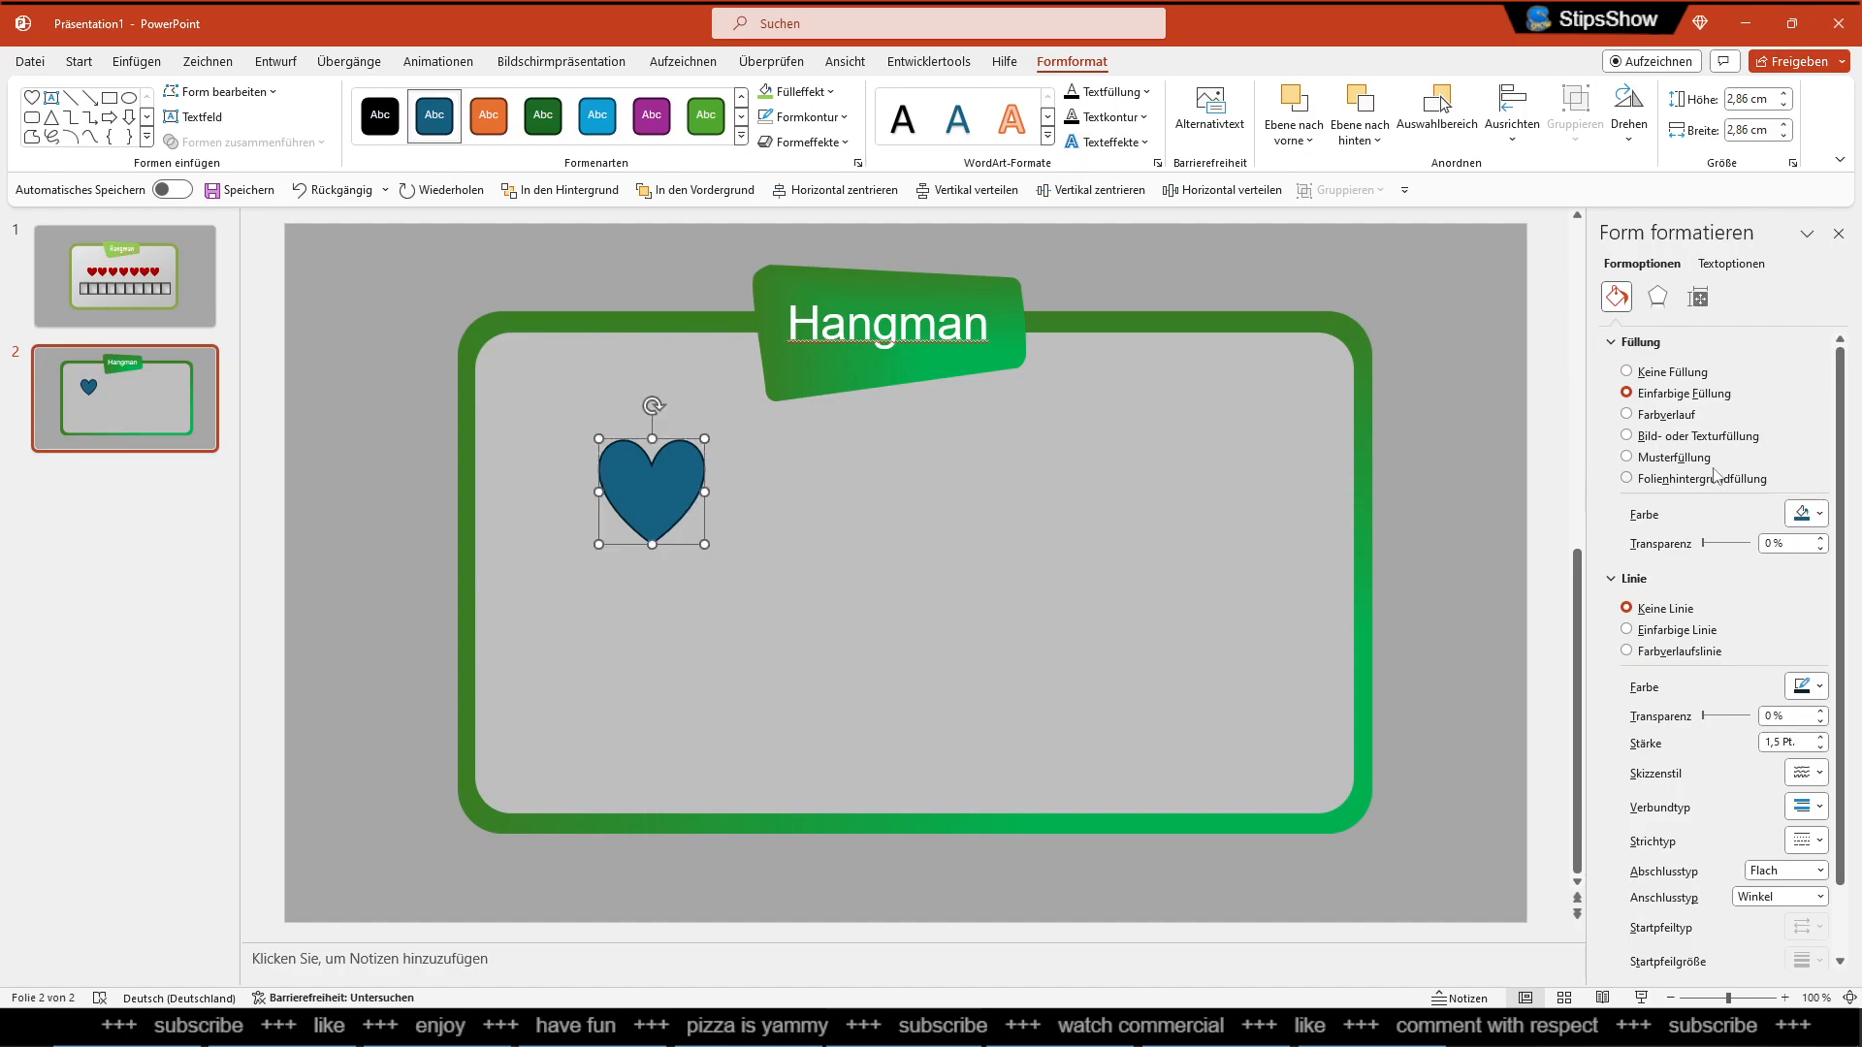
Give the heart a red gradient fill and draw a tile rectangle beneath it
click(1629, 414)
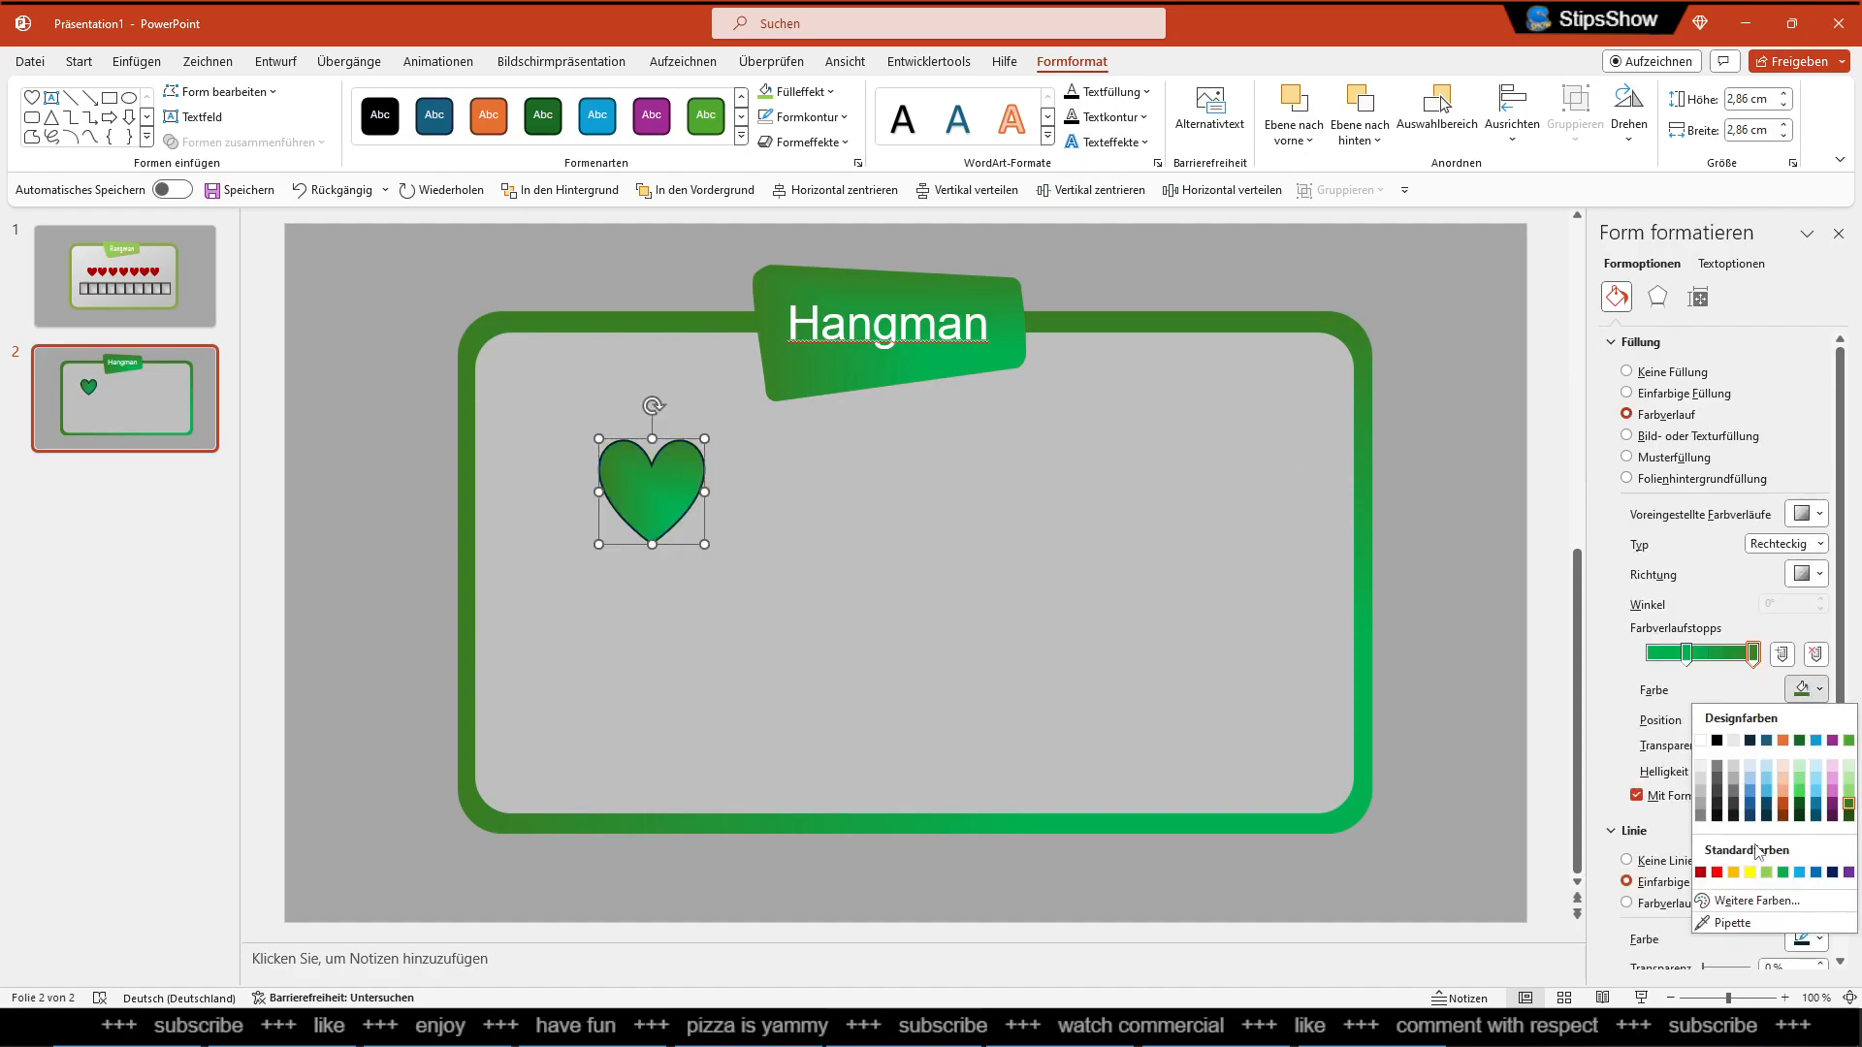
click(1728, 783)
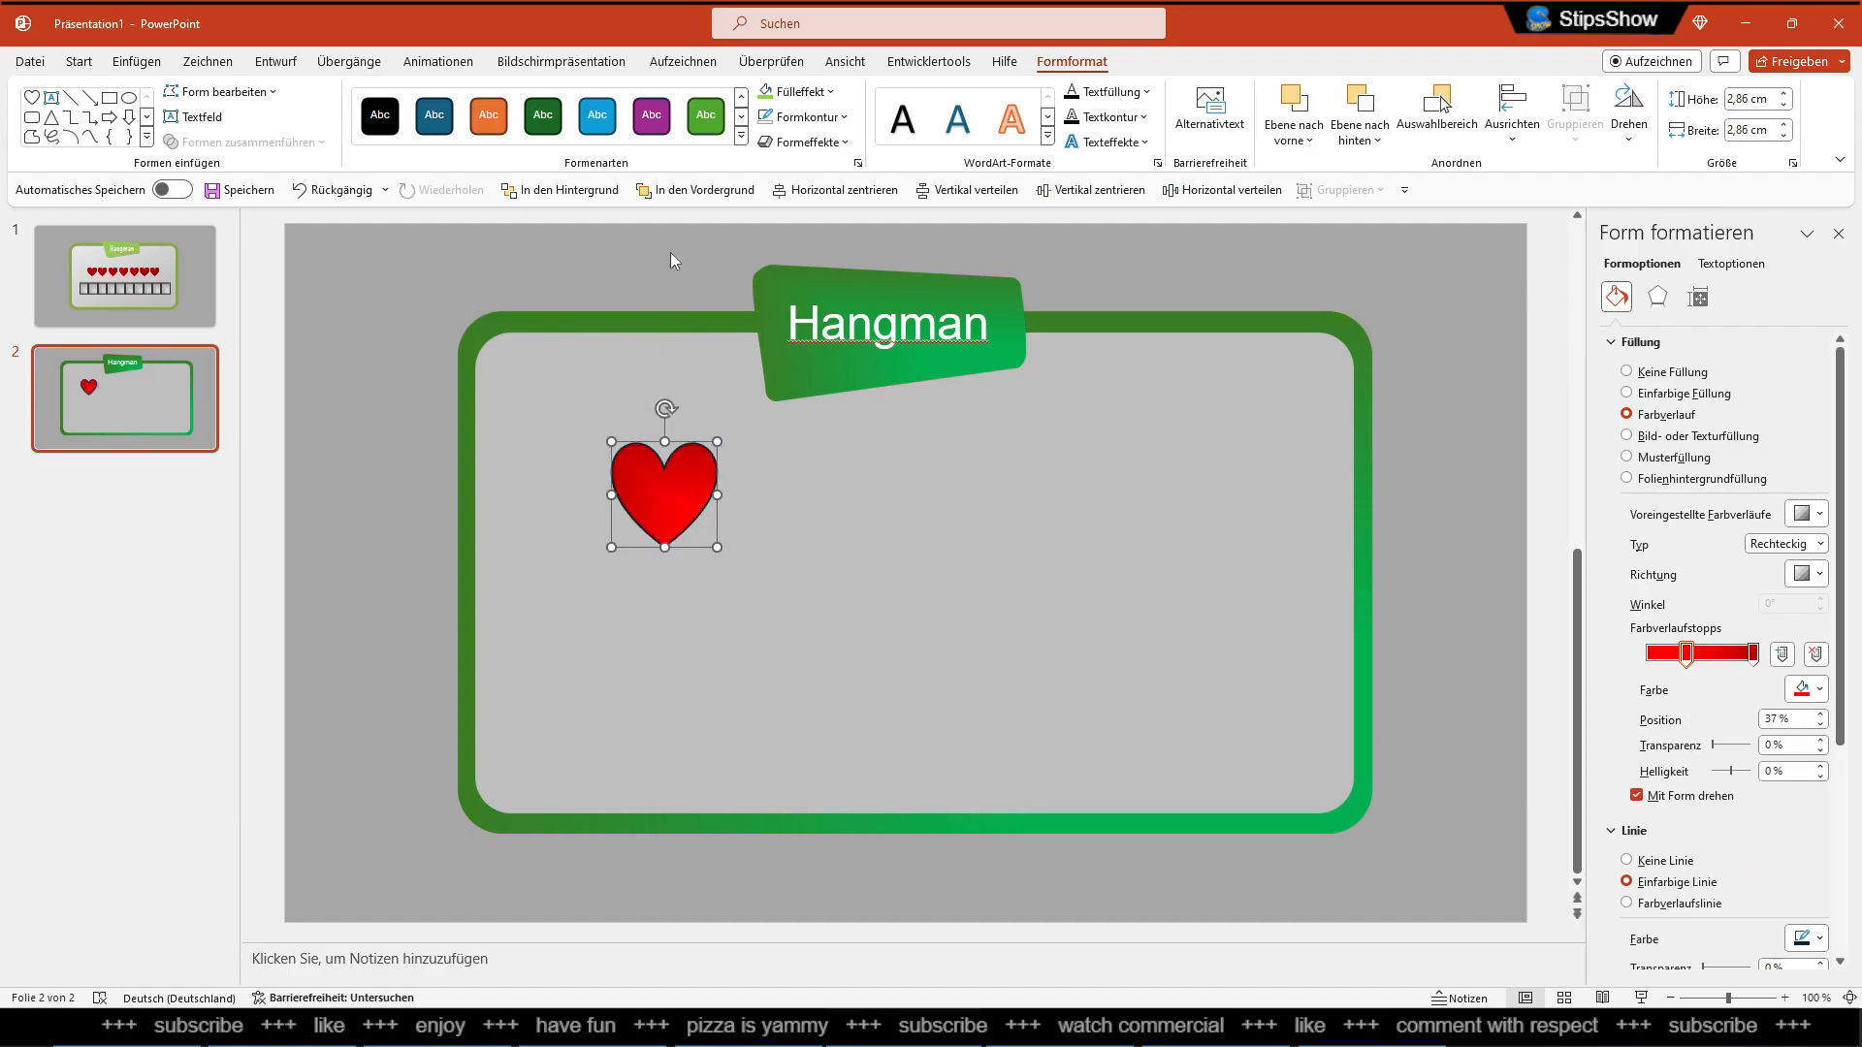
drag(736, 582, 827, 718)
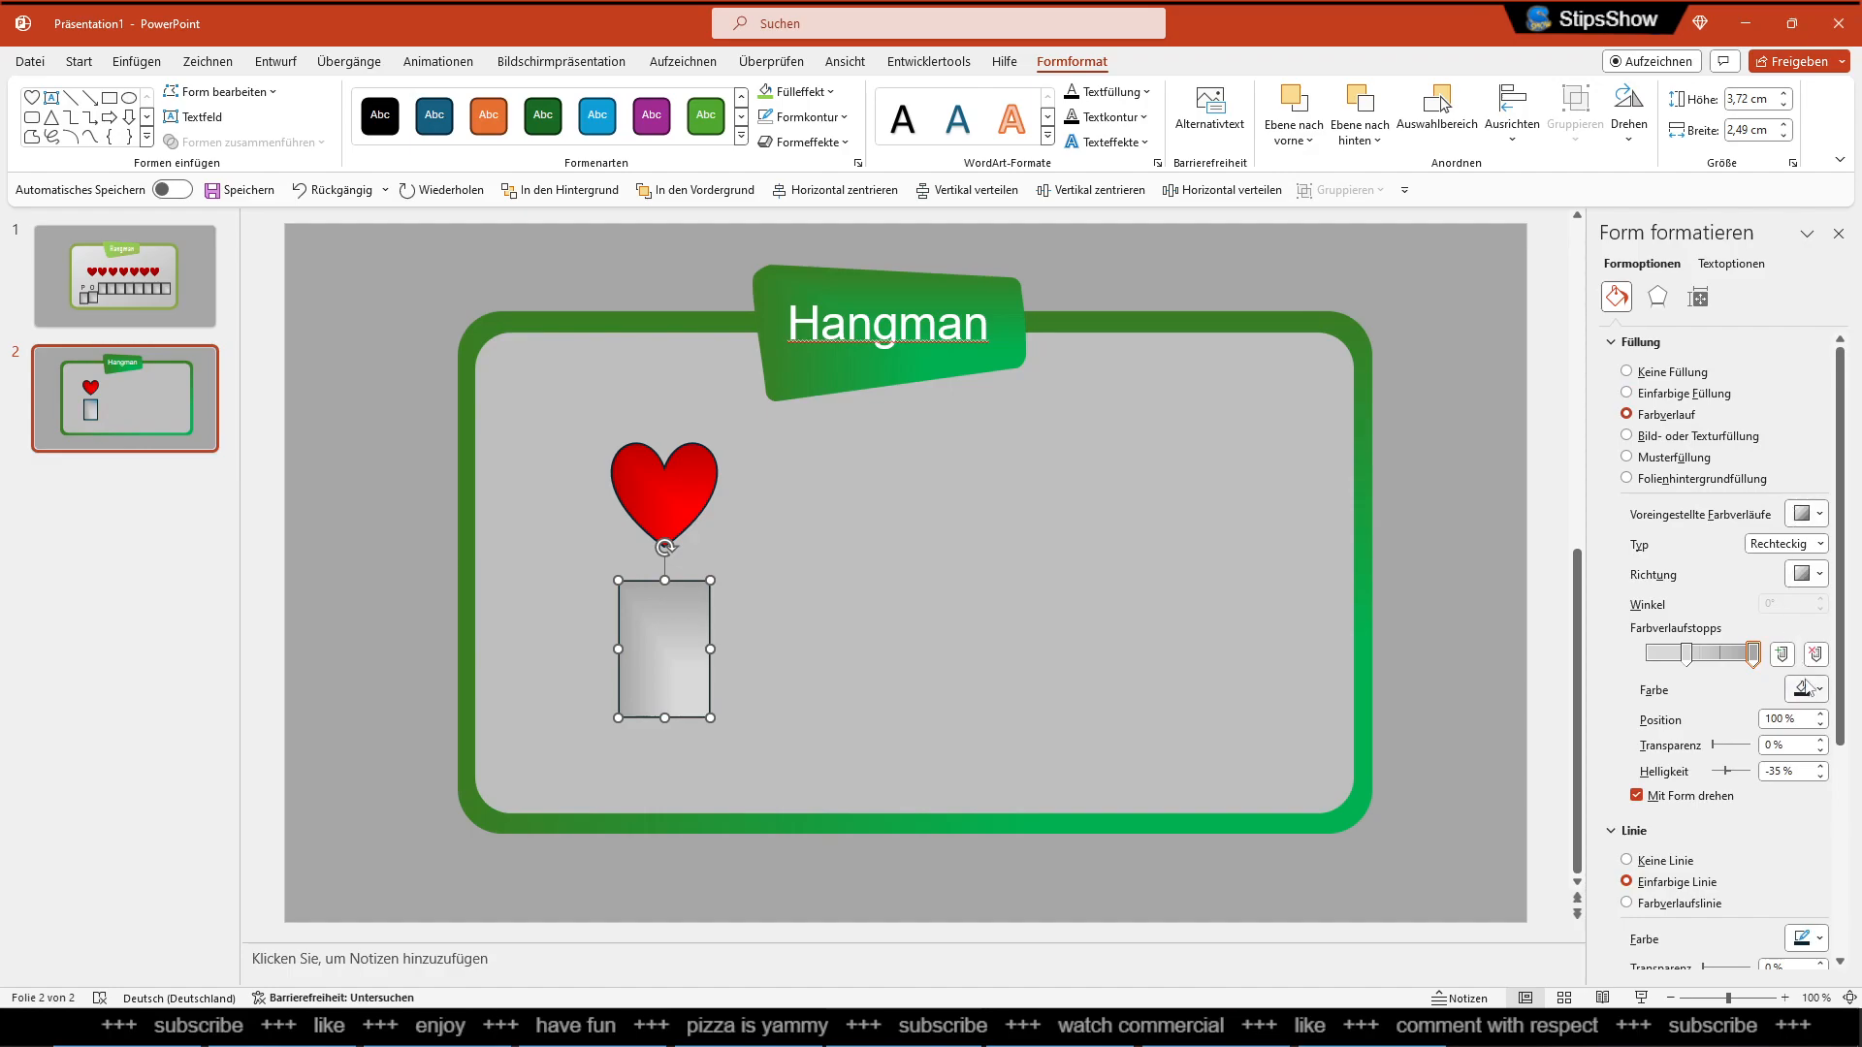
Darken the tile's gradient stops and change its gradient direction and type
drag(1746, 652, 1692, 653)
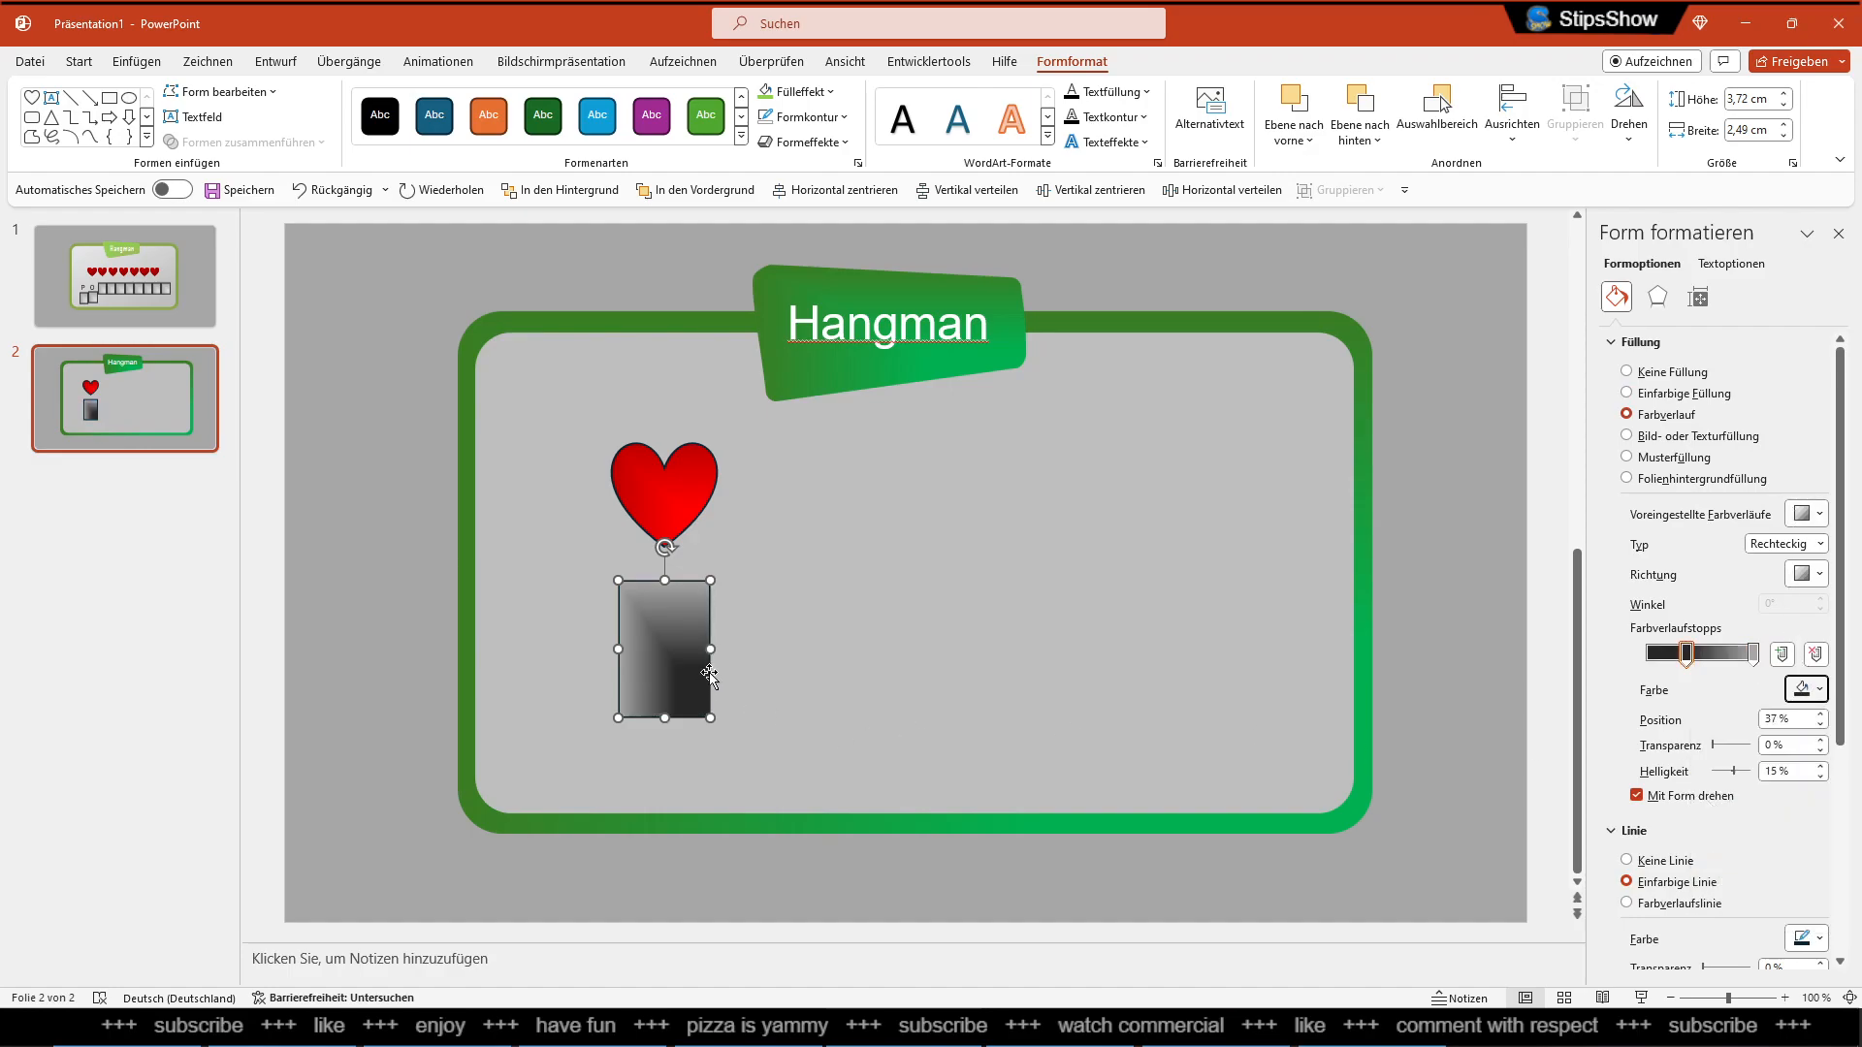
click(1804, 575)
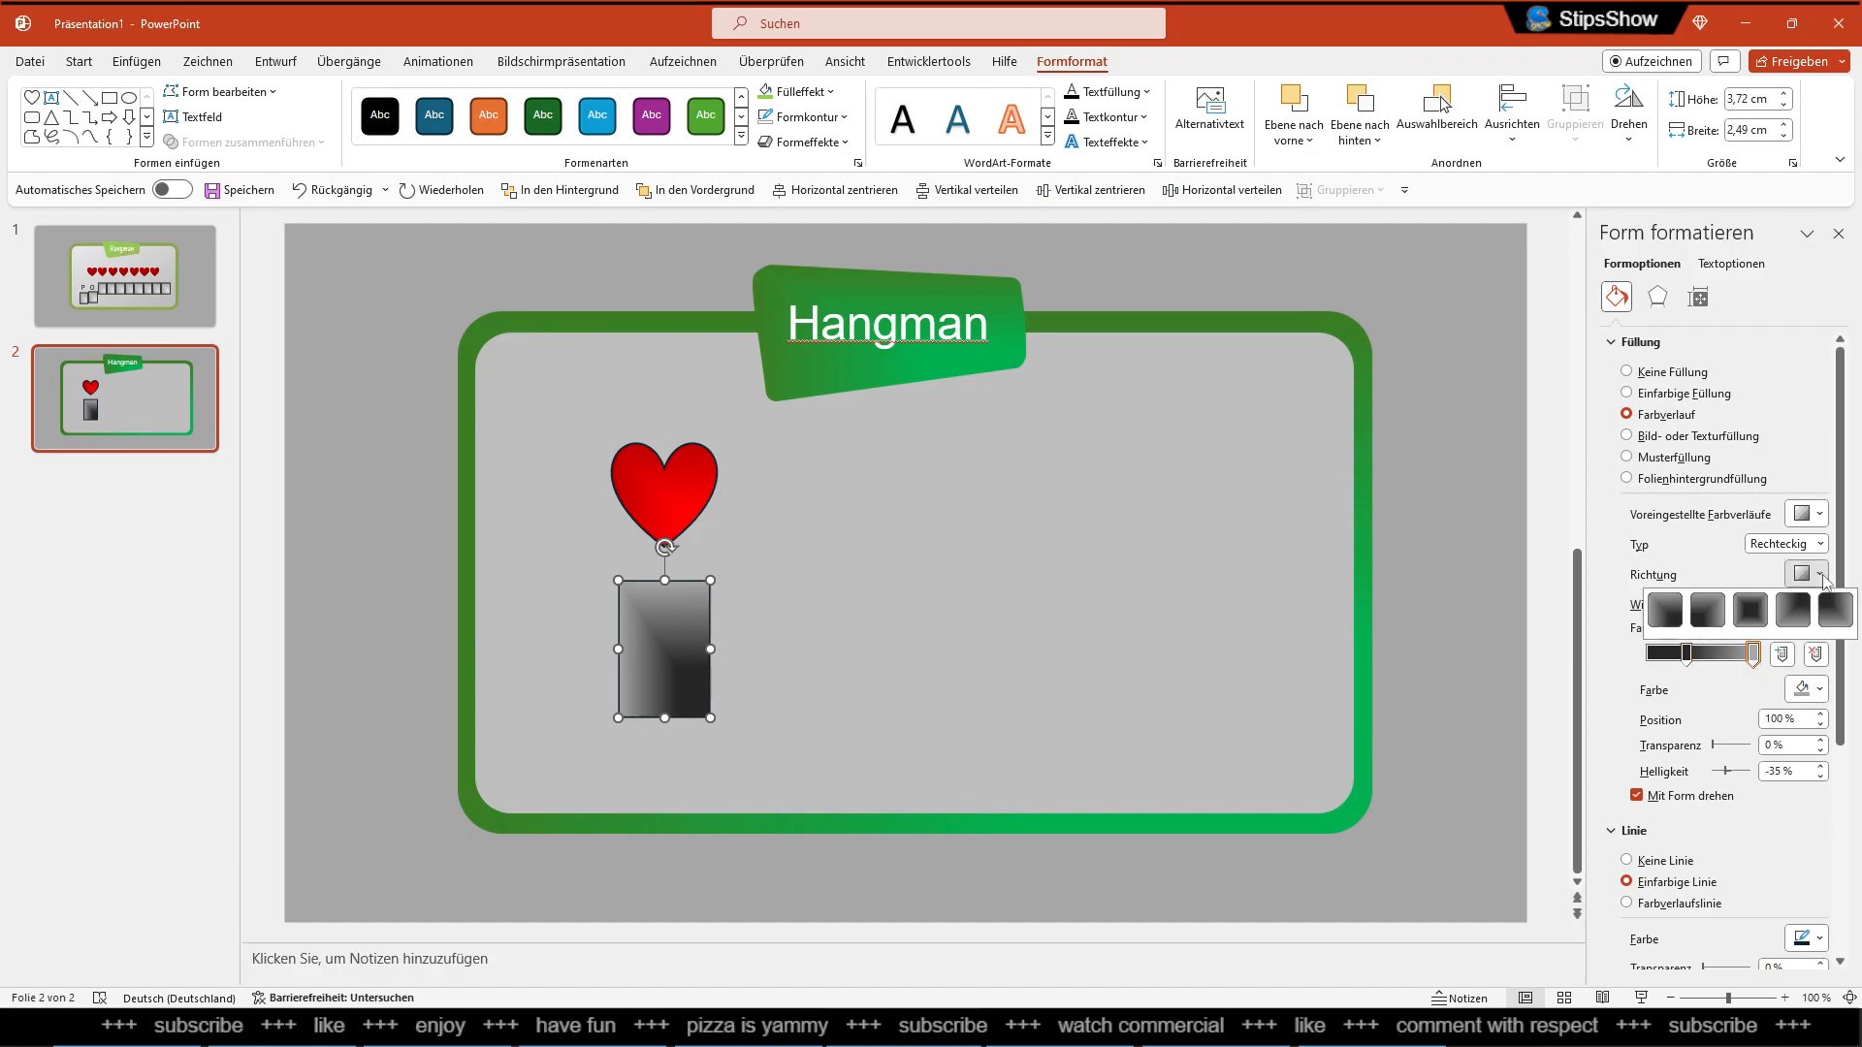
click(1816, 544)
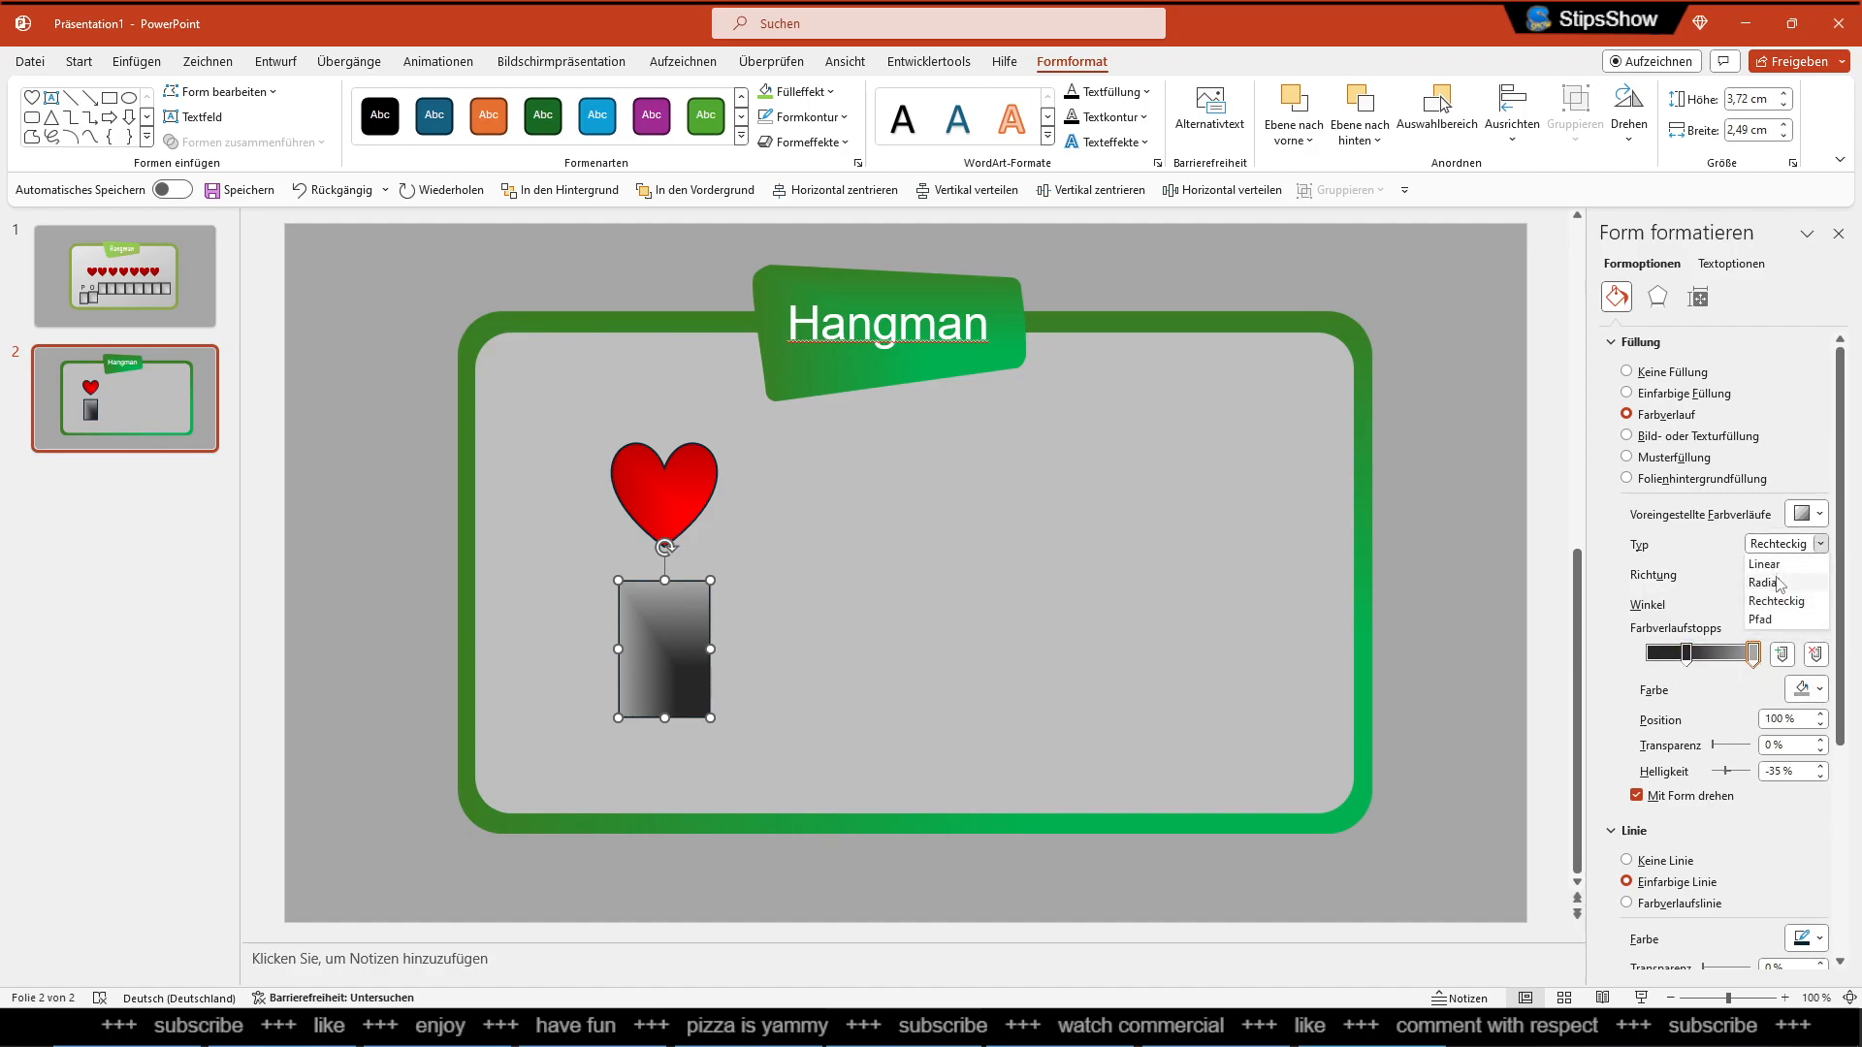
click(1766, 583)
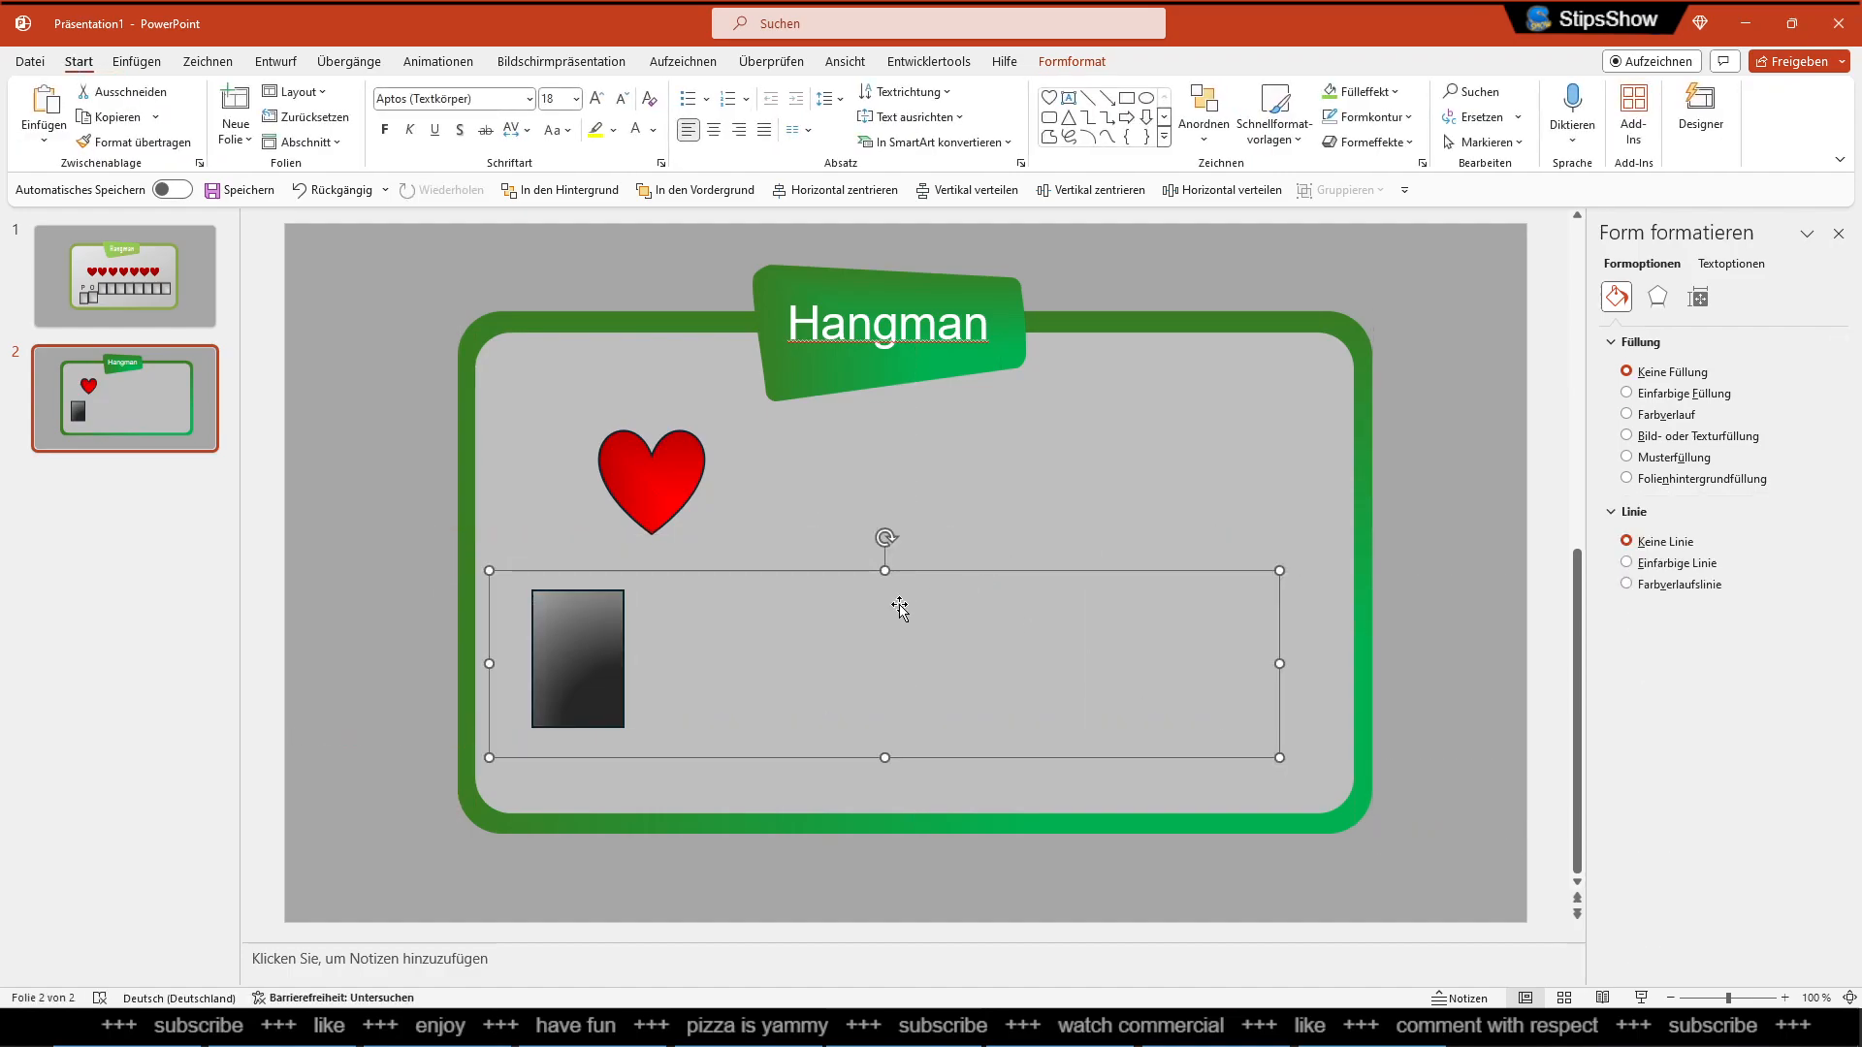
mouse_move(887, 595)
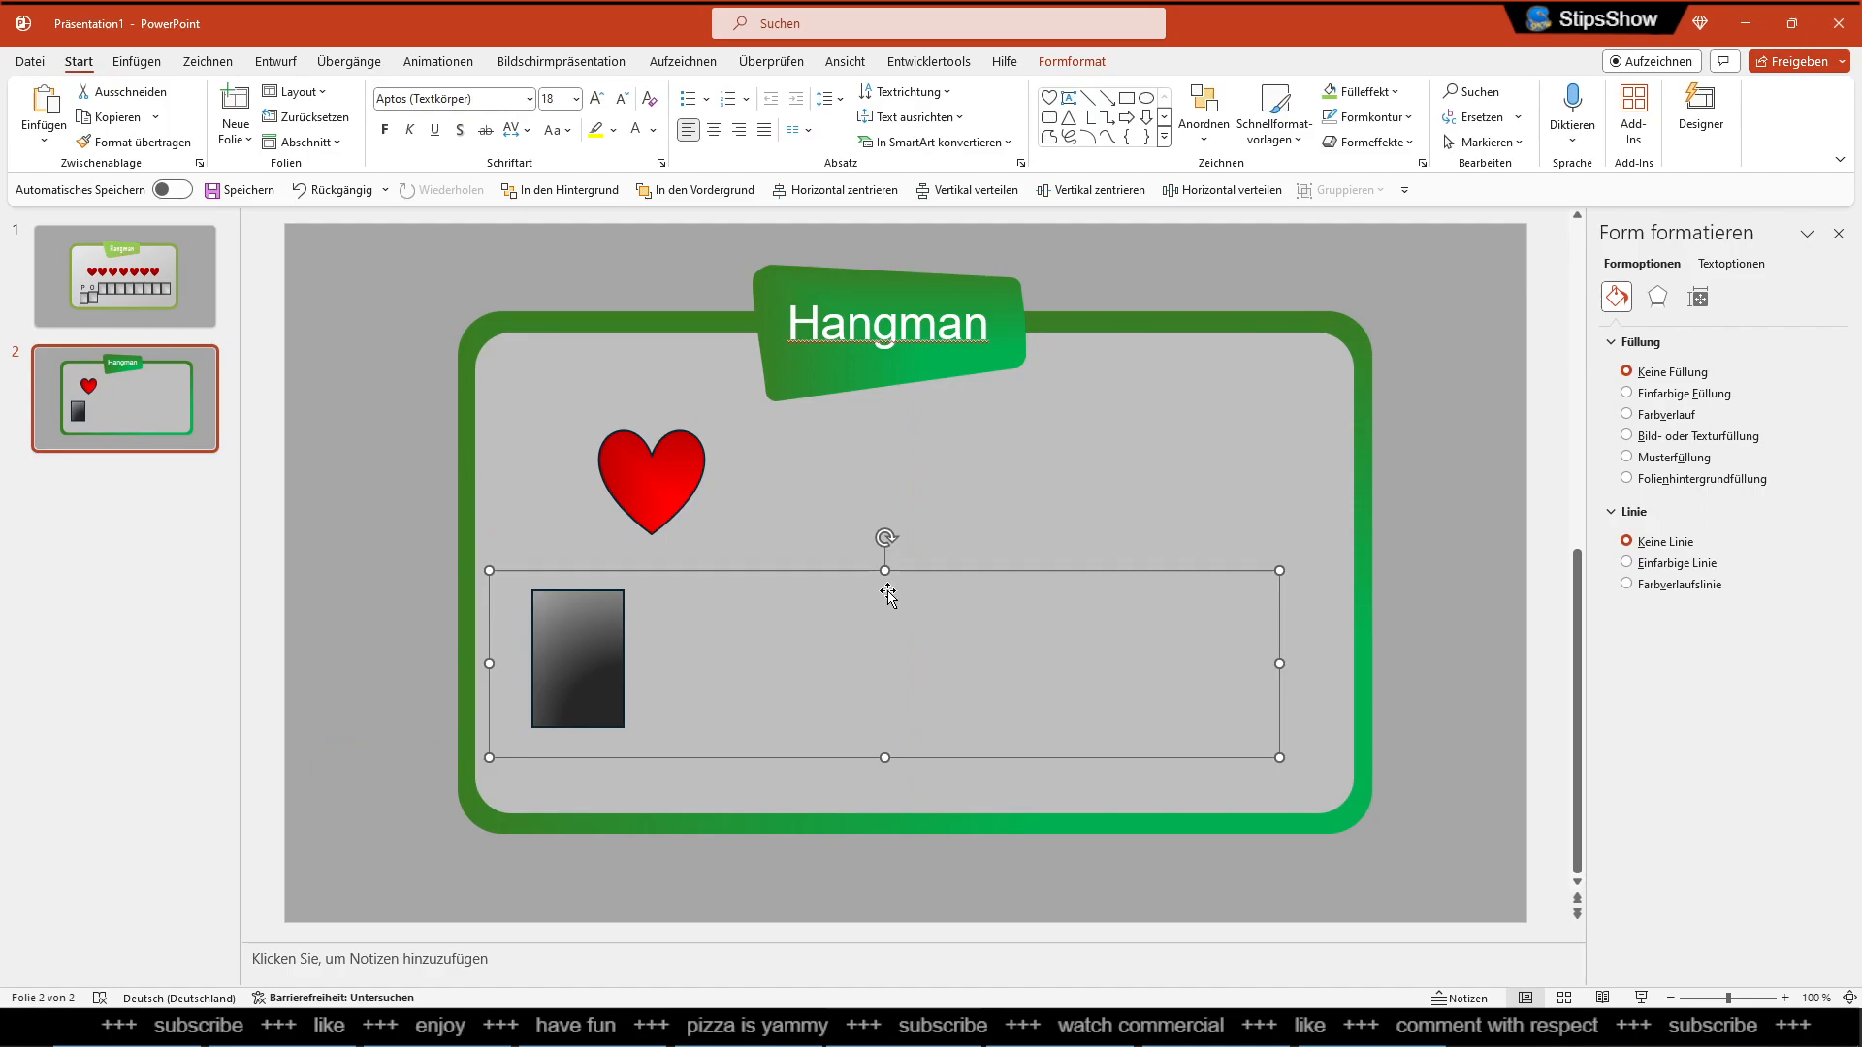
Type 'POWERPOINT' in widely spaced capitals into the text box, then browse fonts
text(dw)
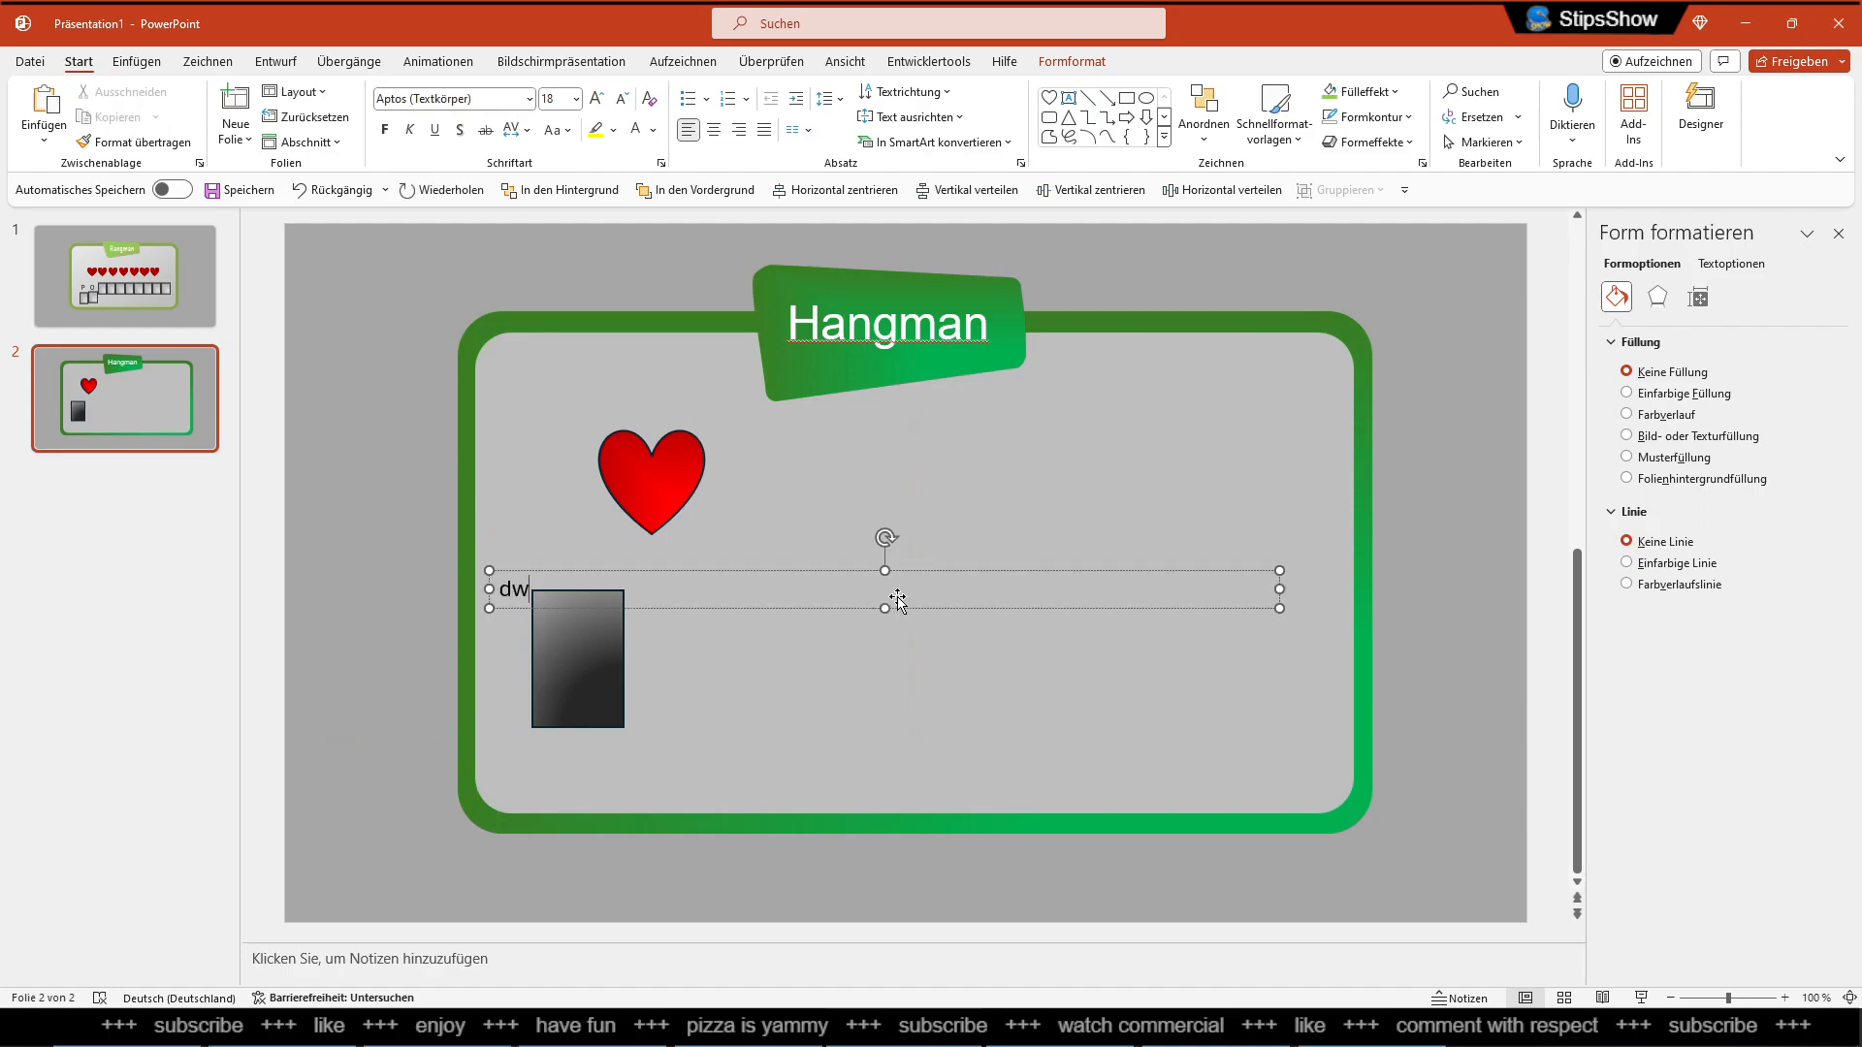
text(P)
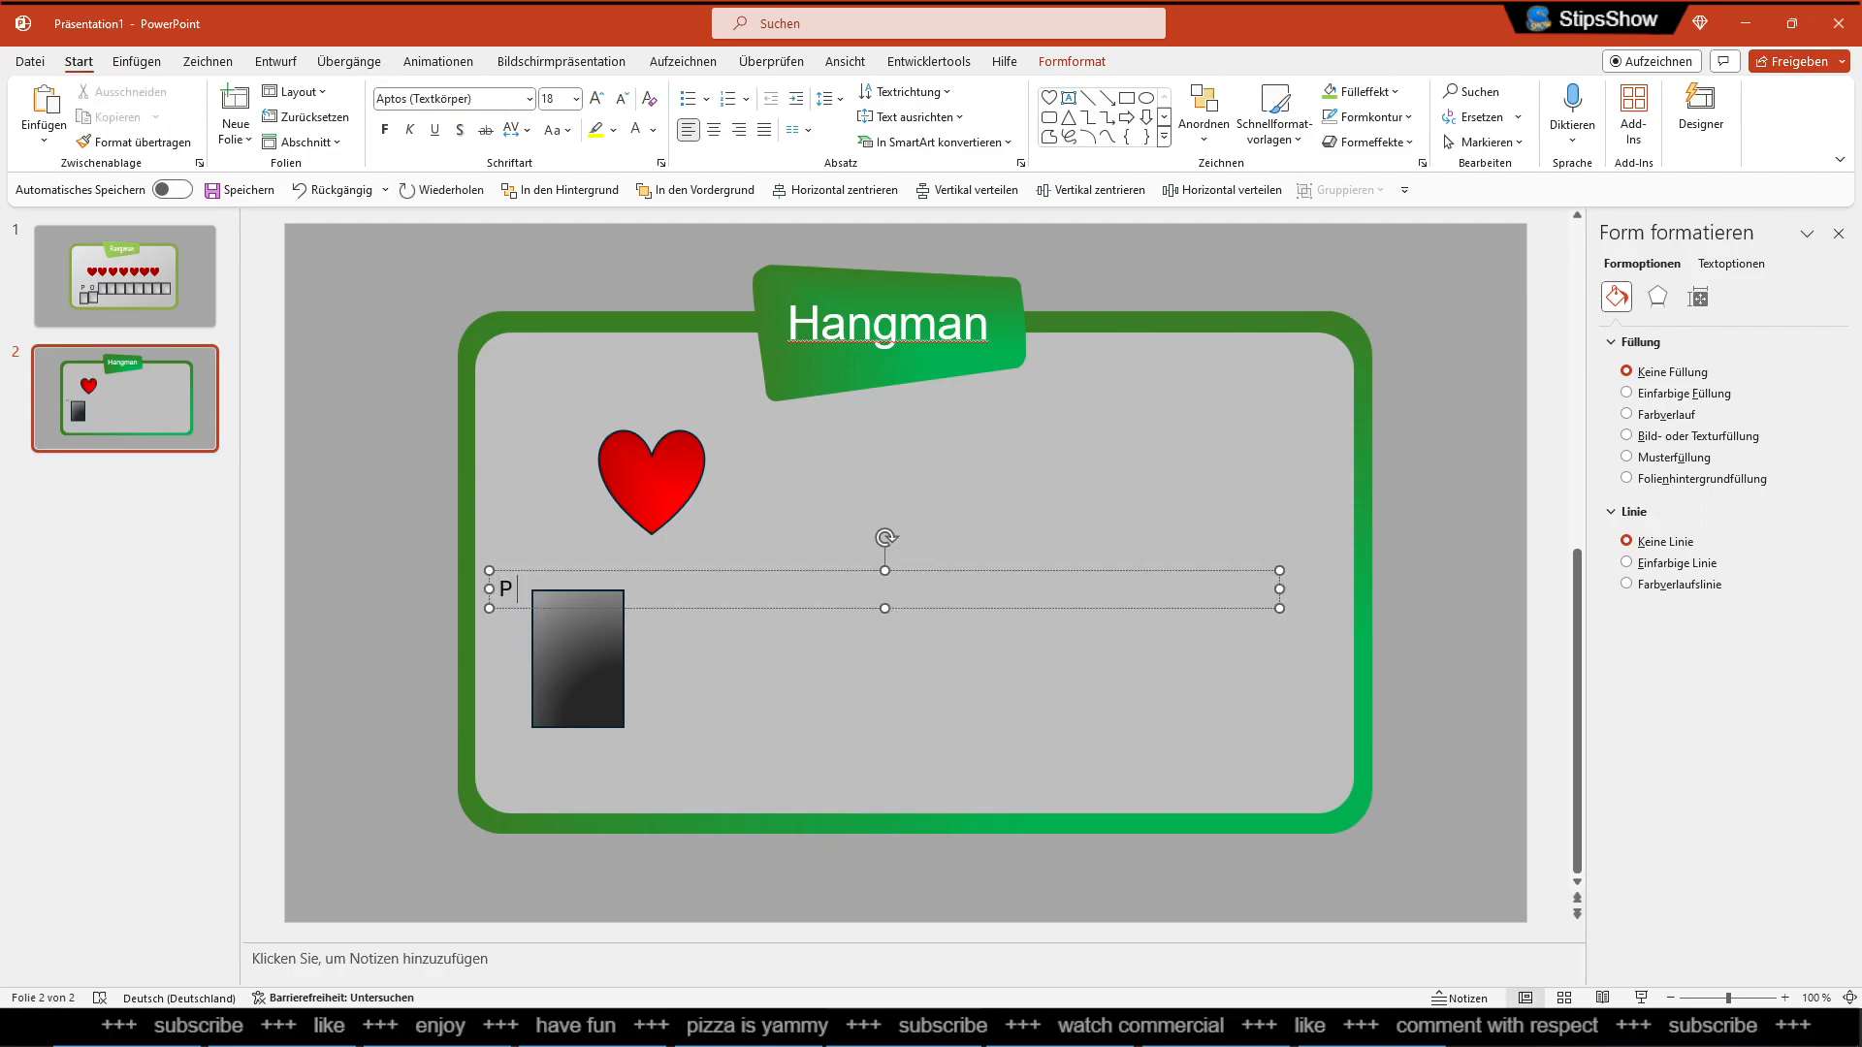
text(OWE)
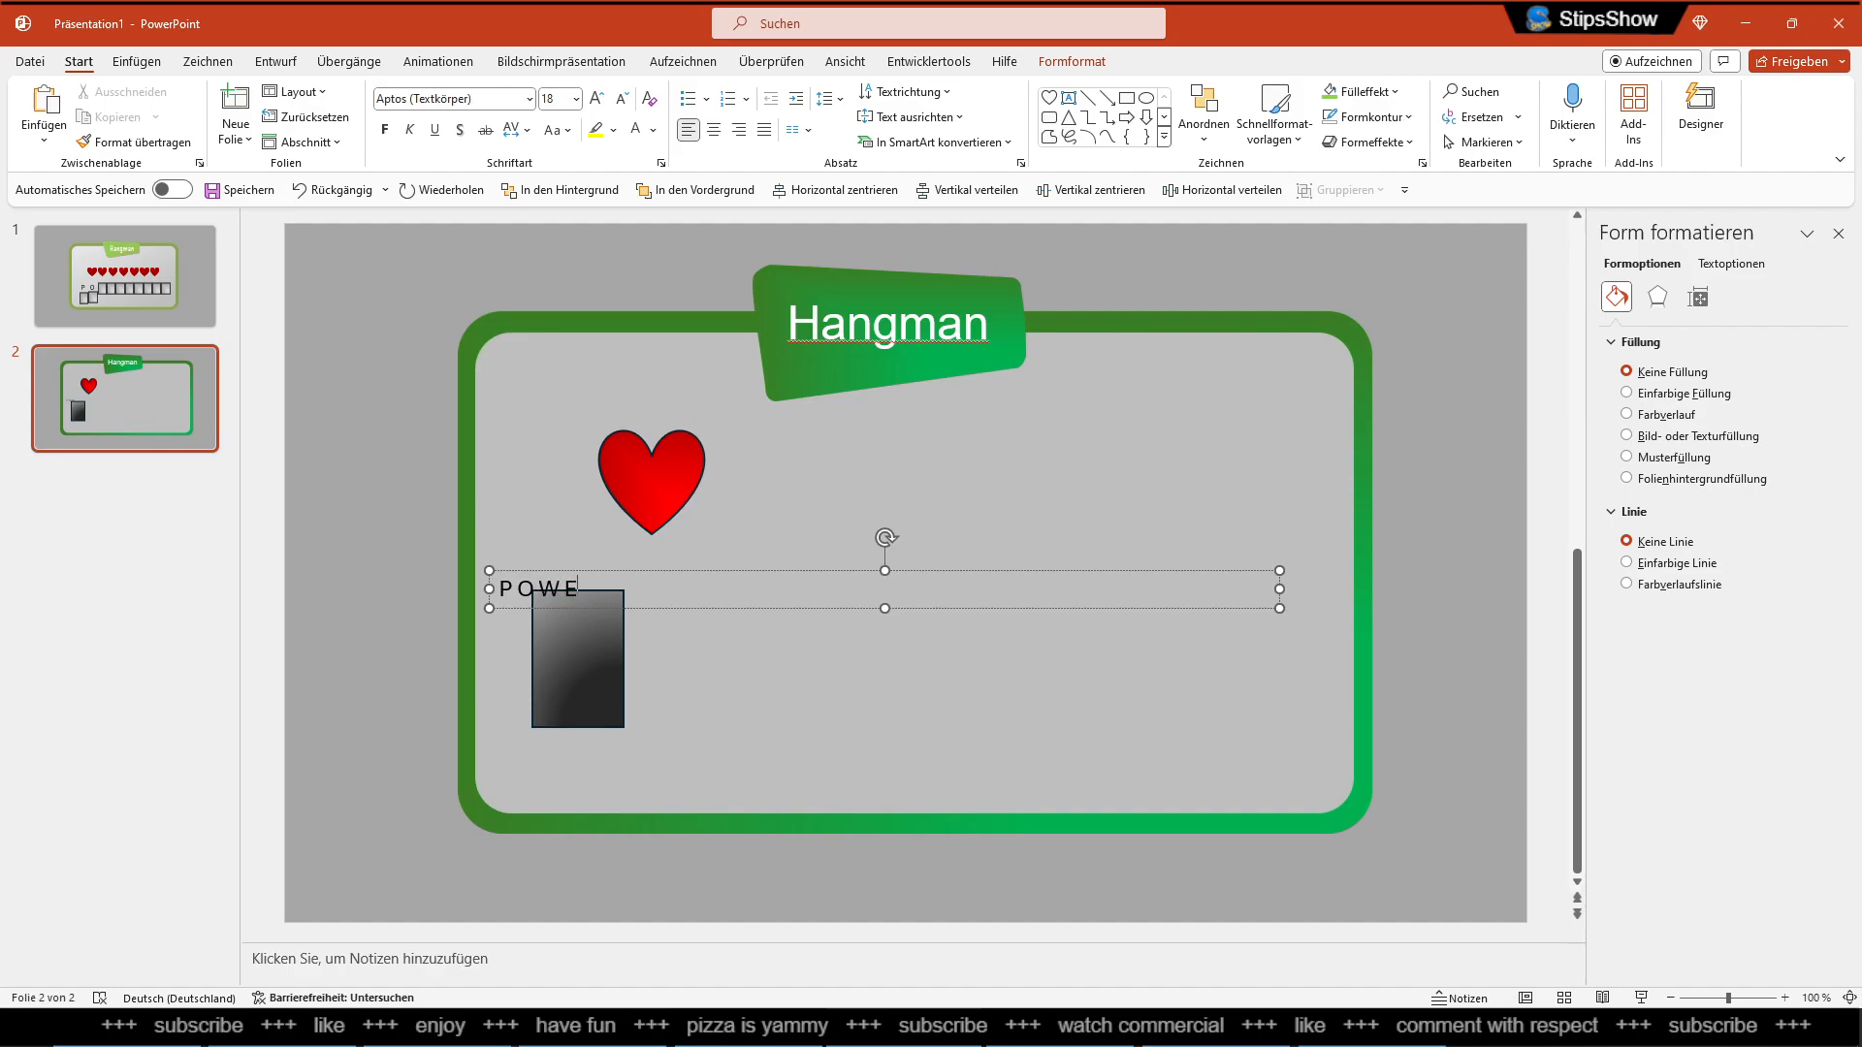
text(RPOI)
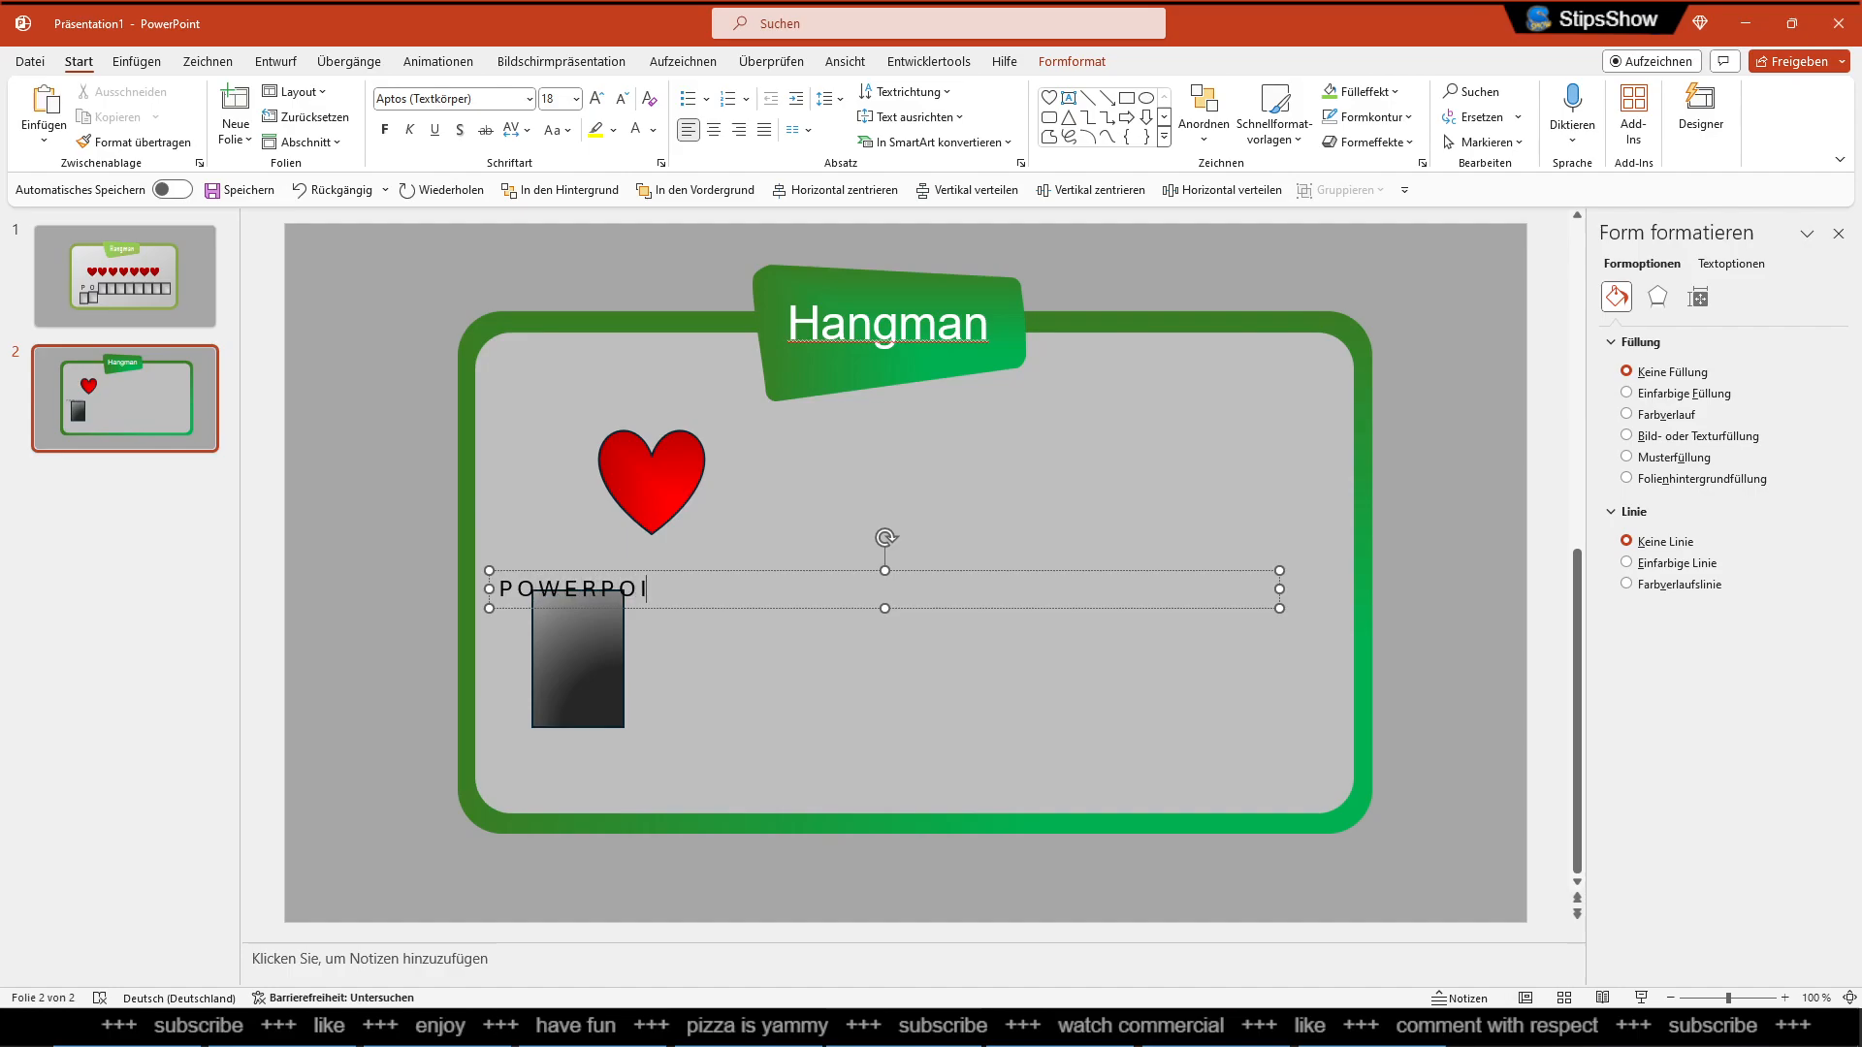
text(NT)
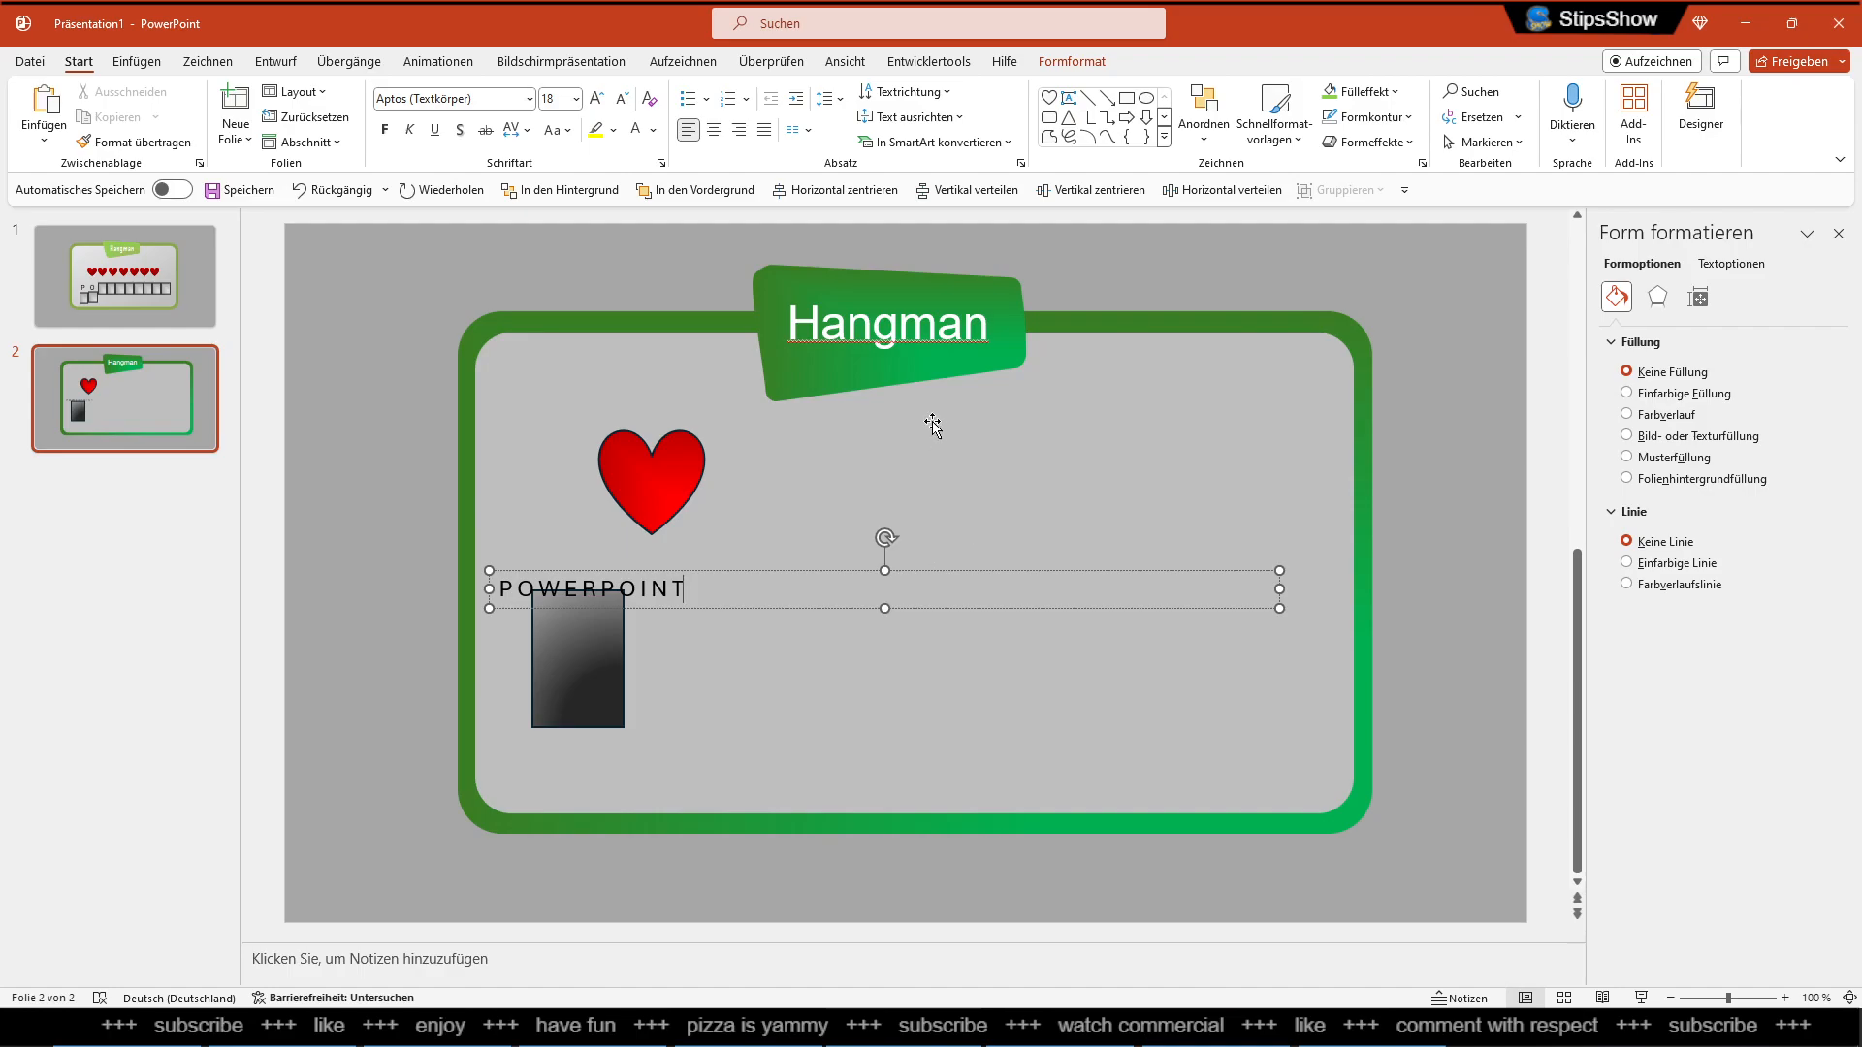
click(711, 129)
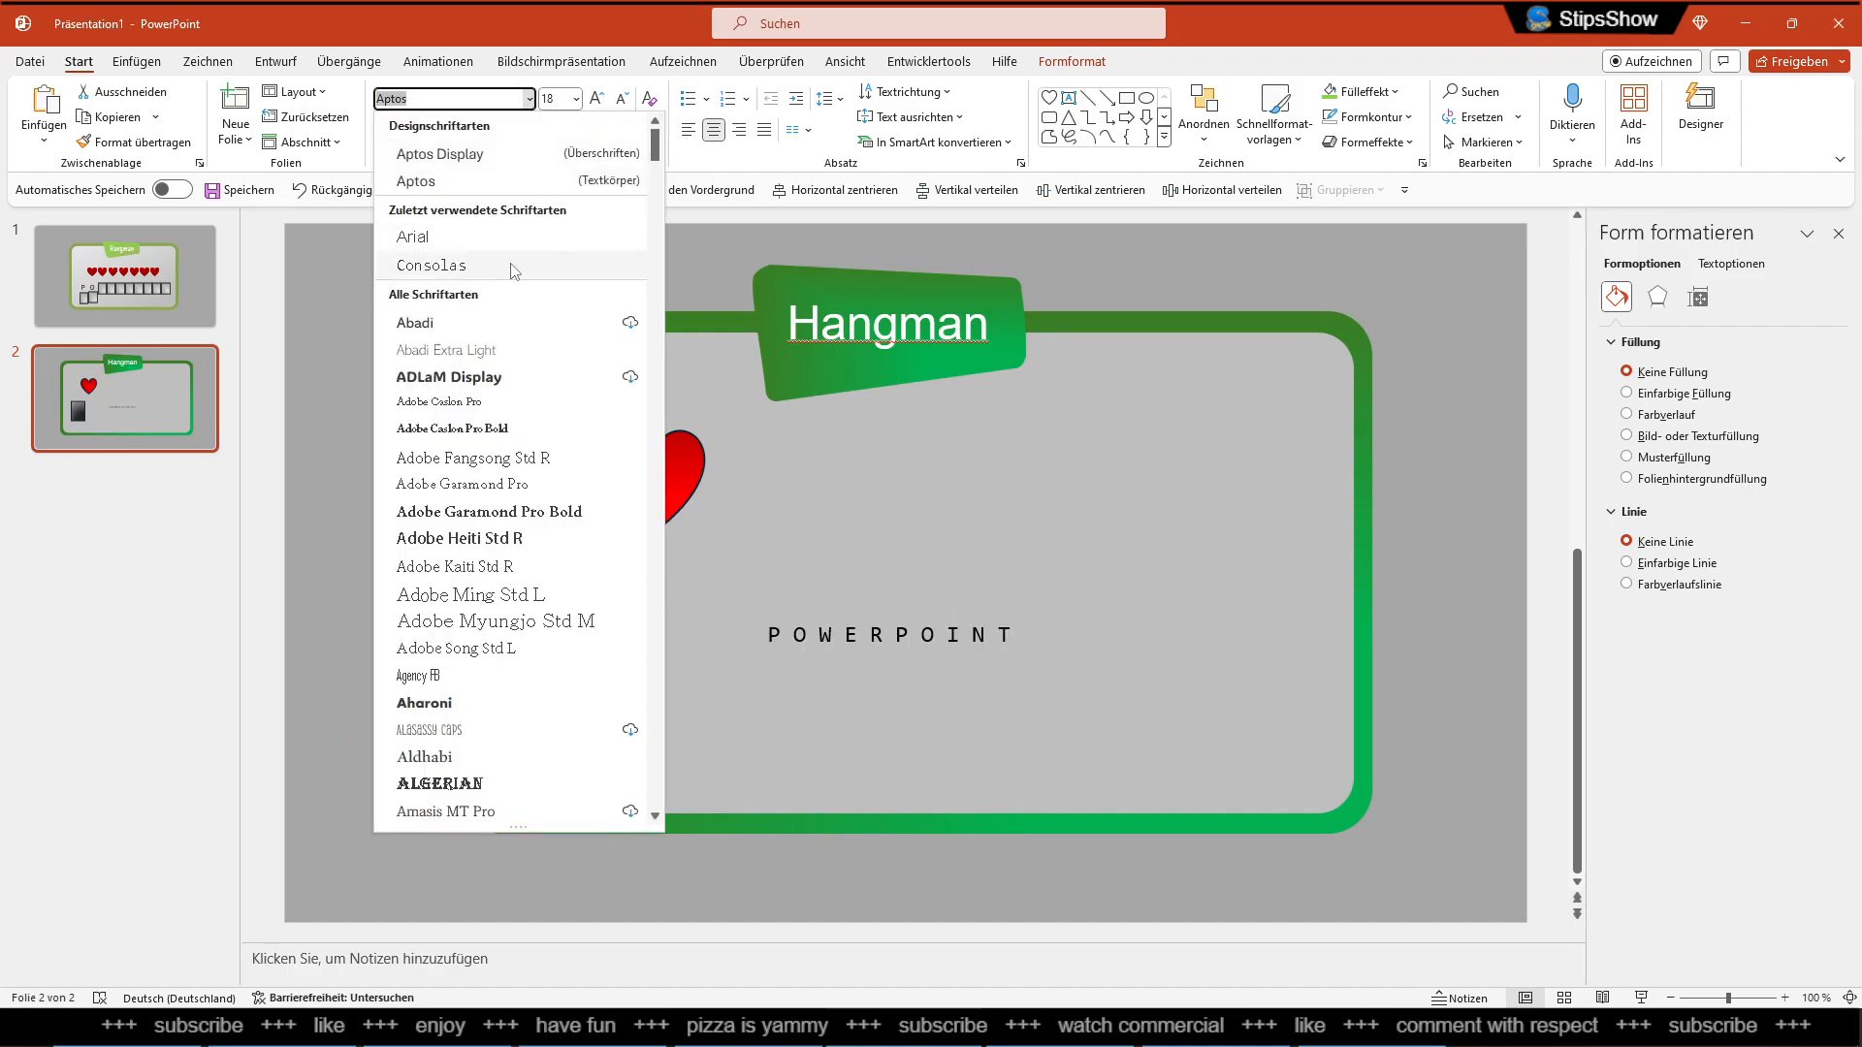
Change the POWERPOINT text to the Consolas font
click(430, 265)
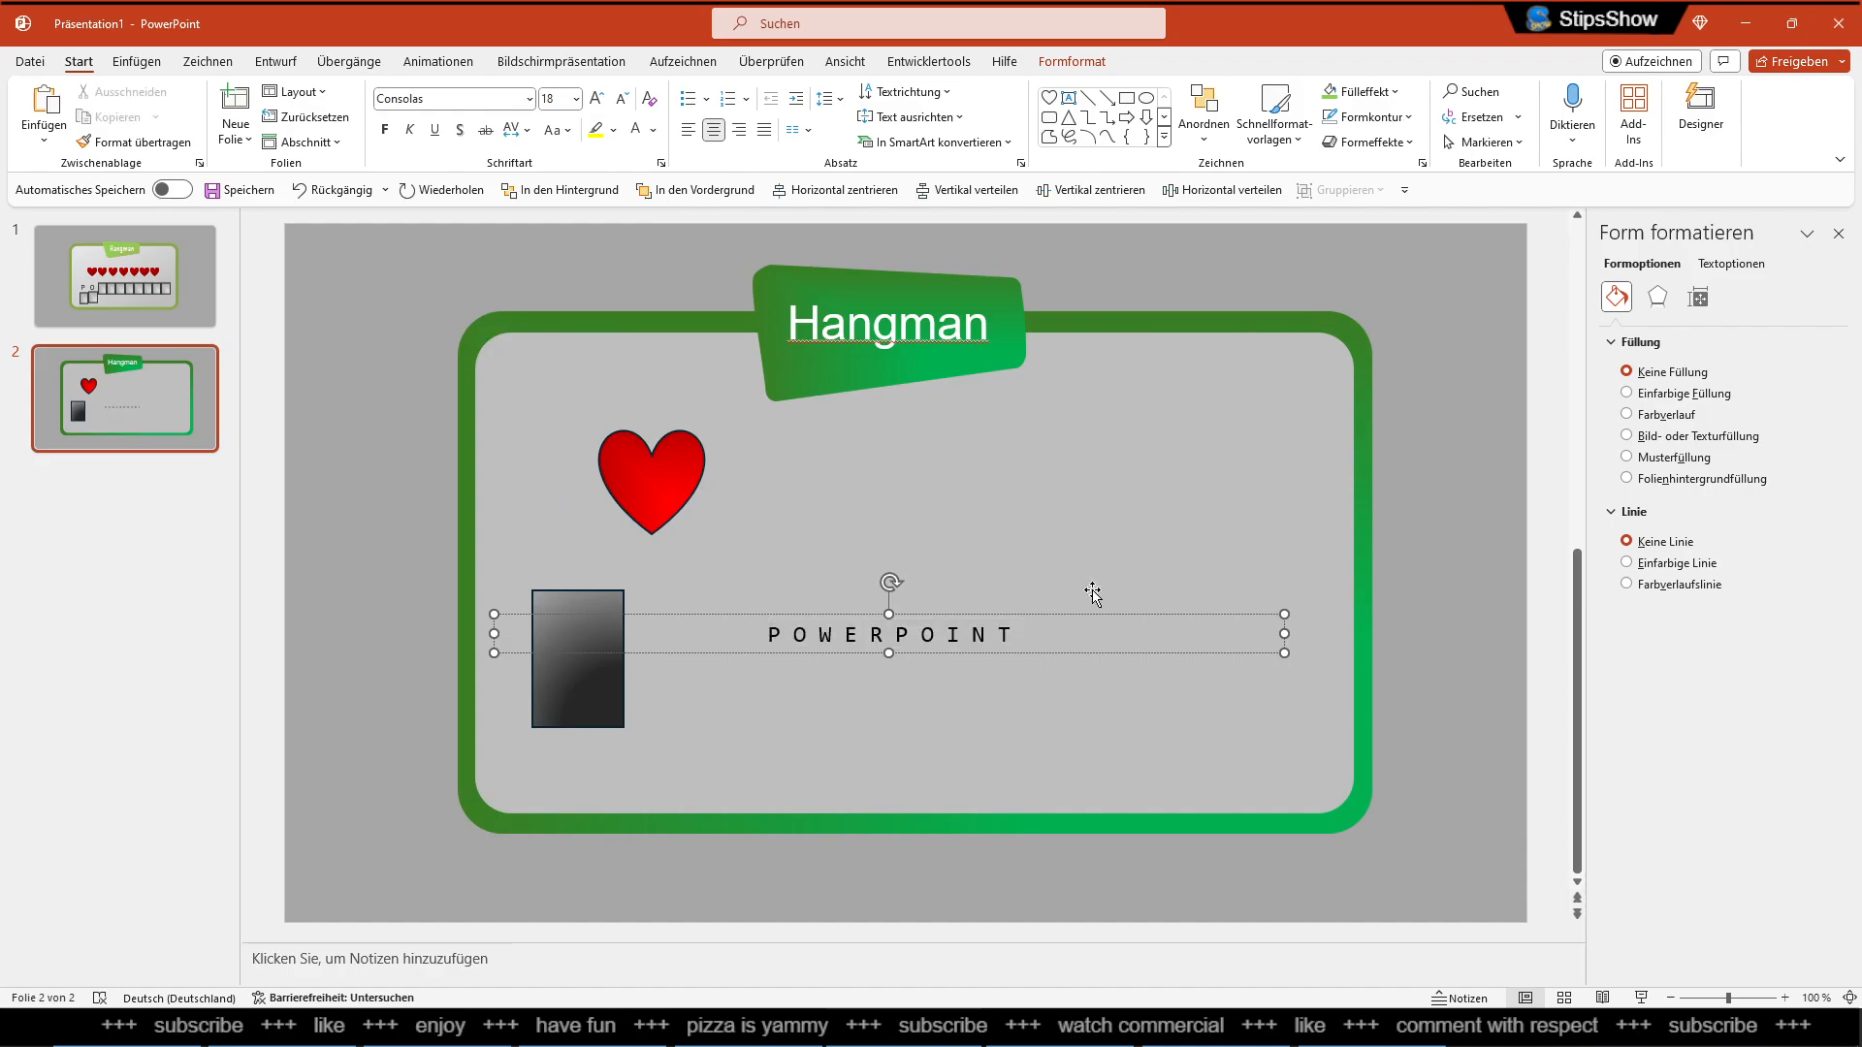
click(951, 635)
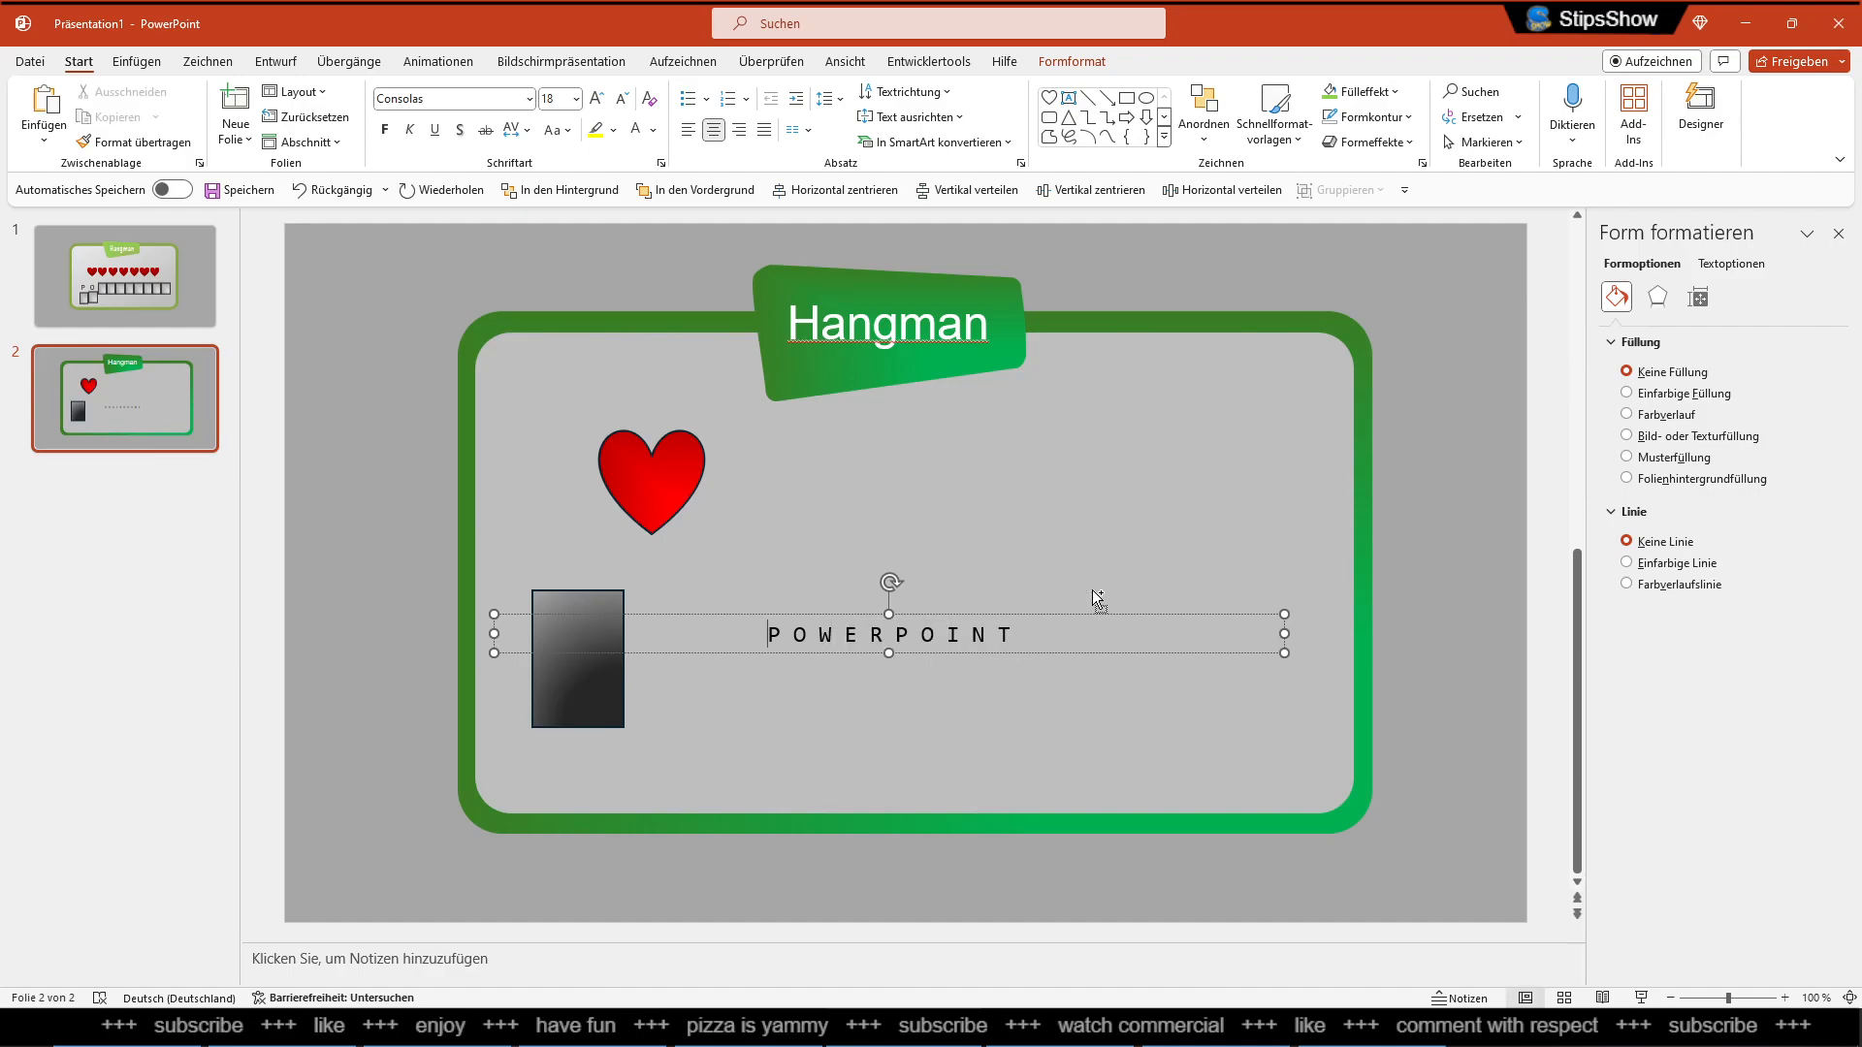
click(596, 100)
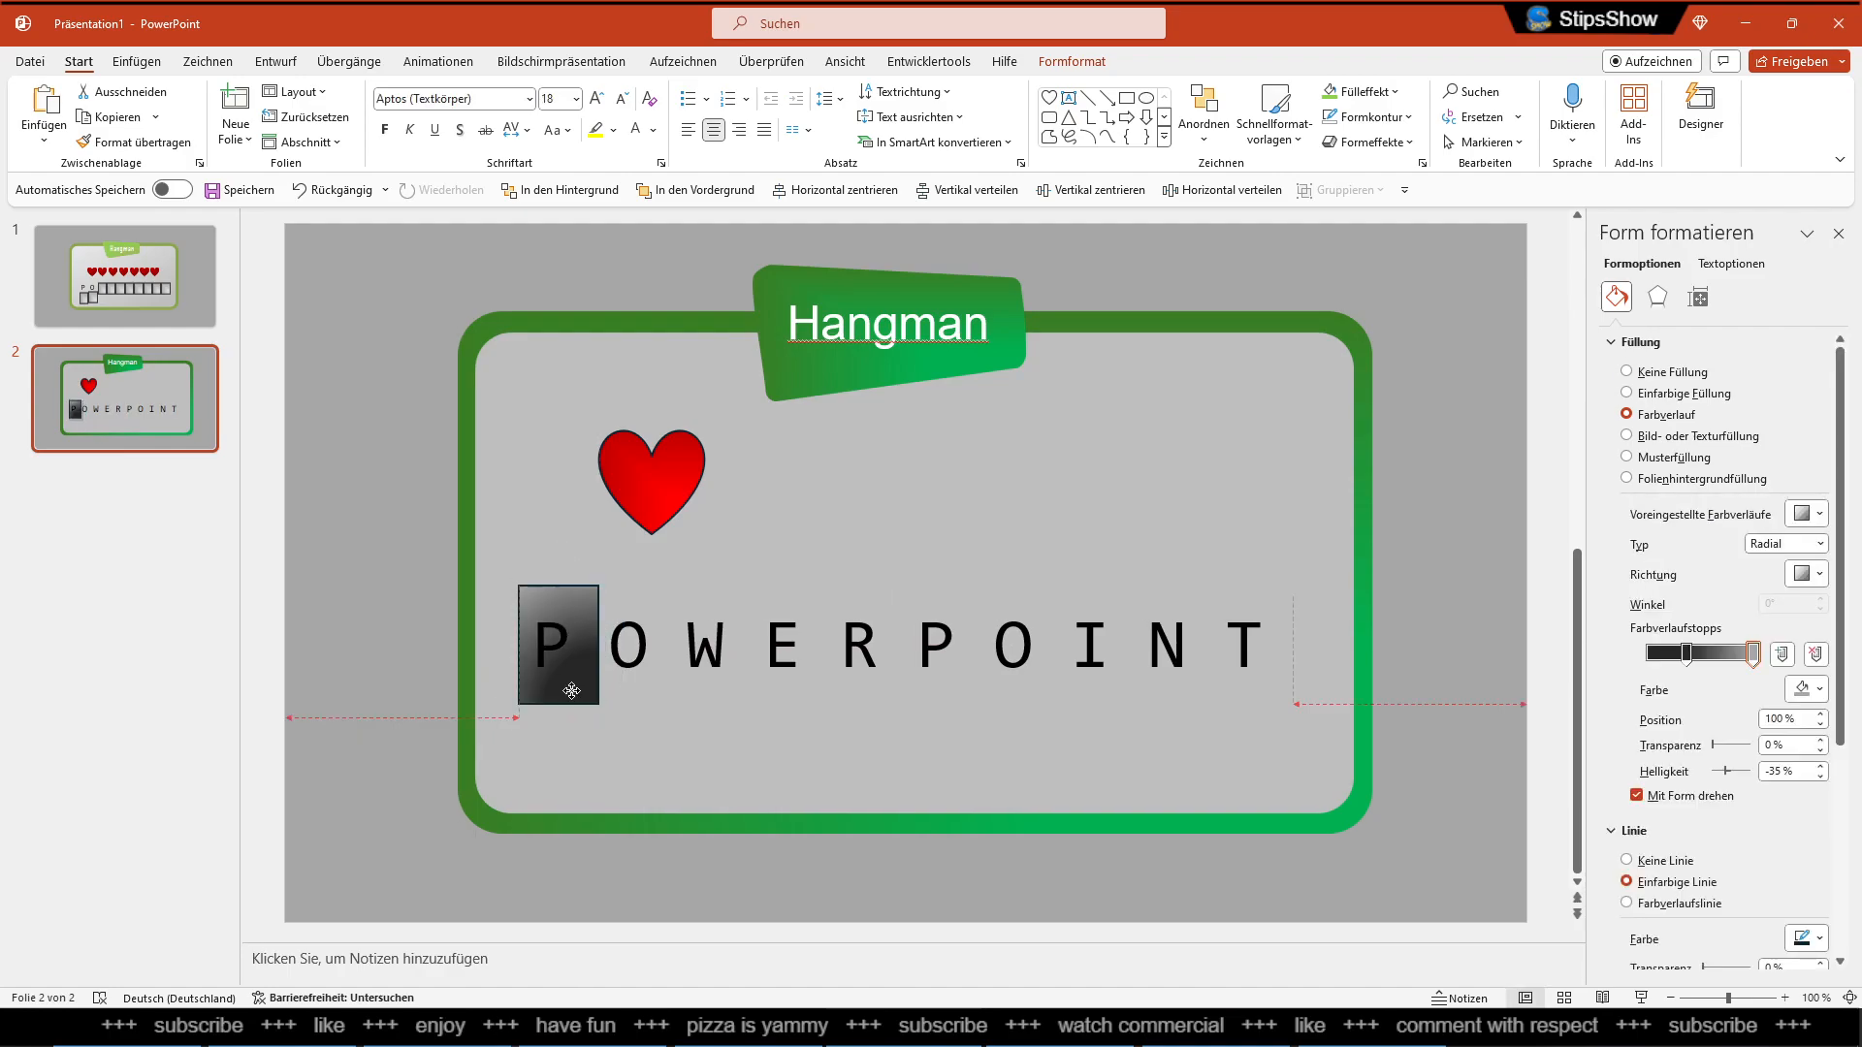
Bring the dark tile to the front over the P, then select the heart
right_click(896, 645)
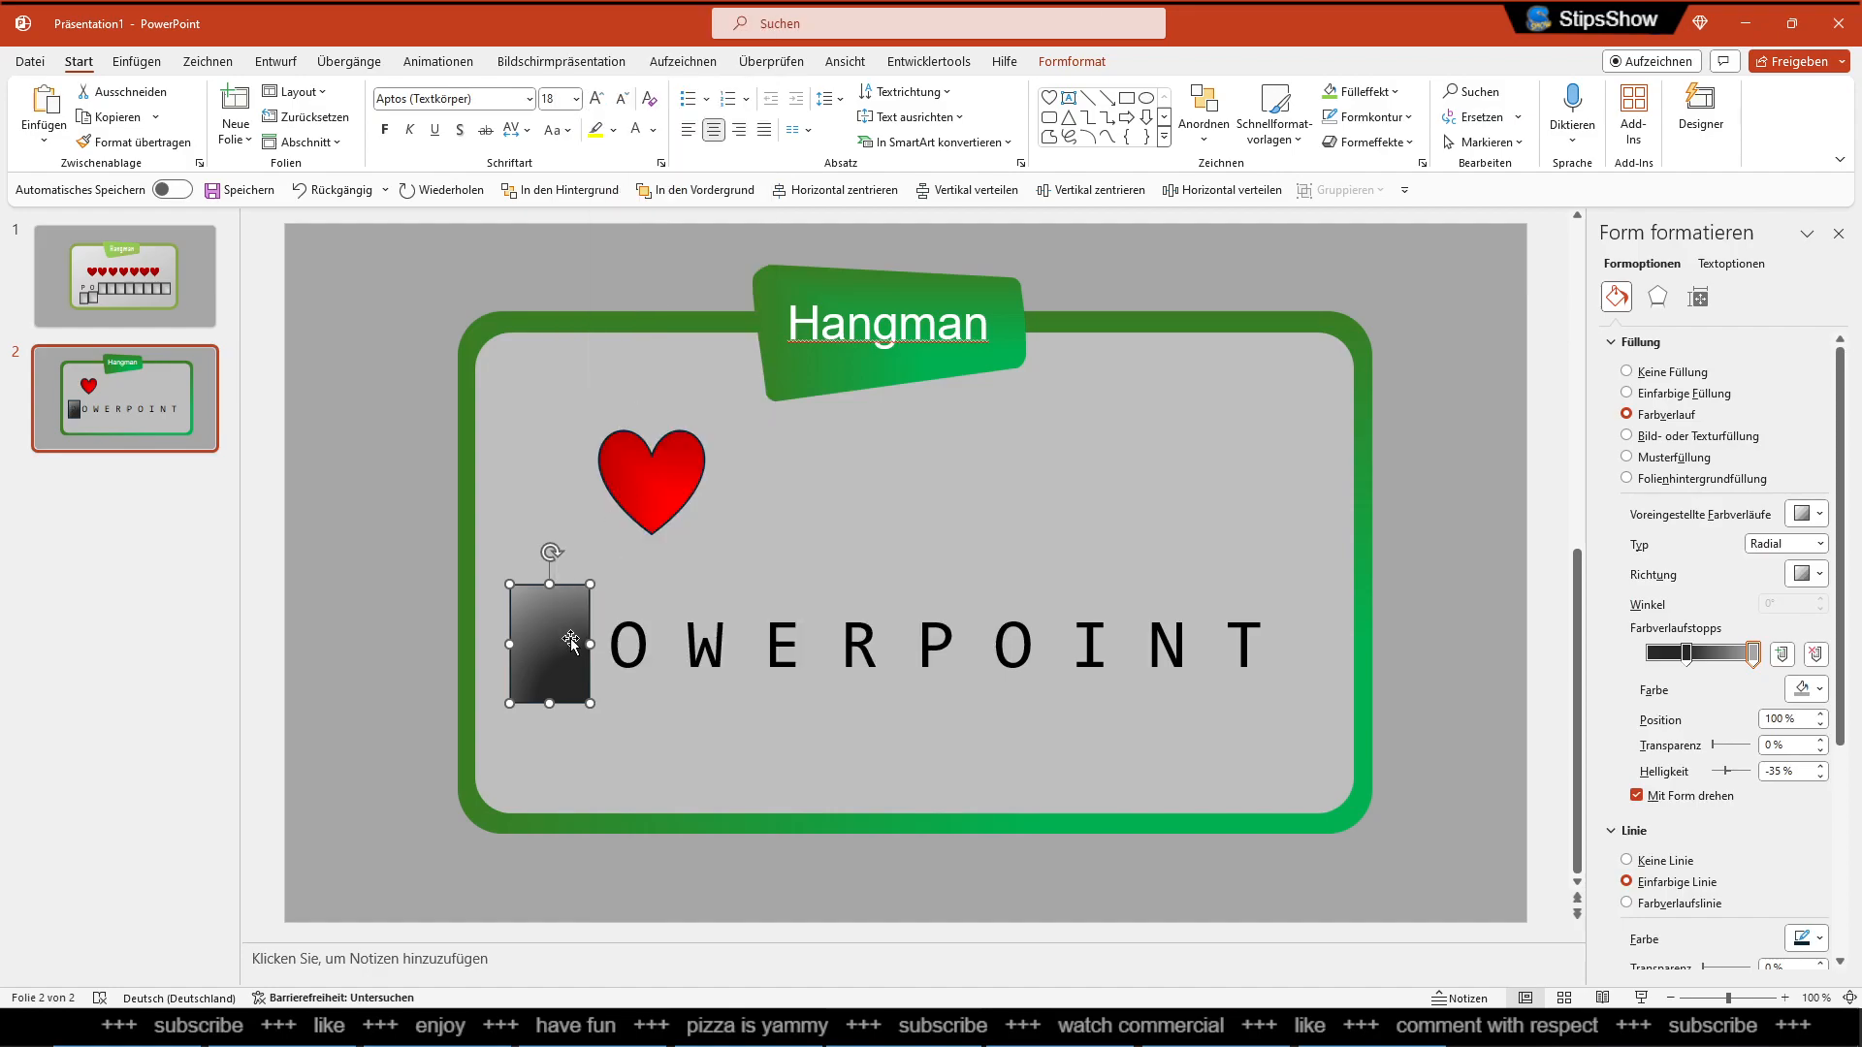
mouse_move(572, 636)
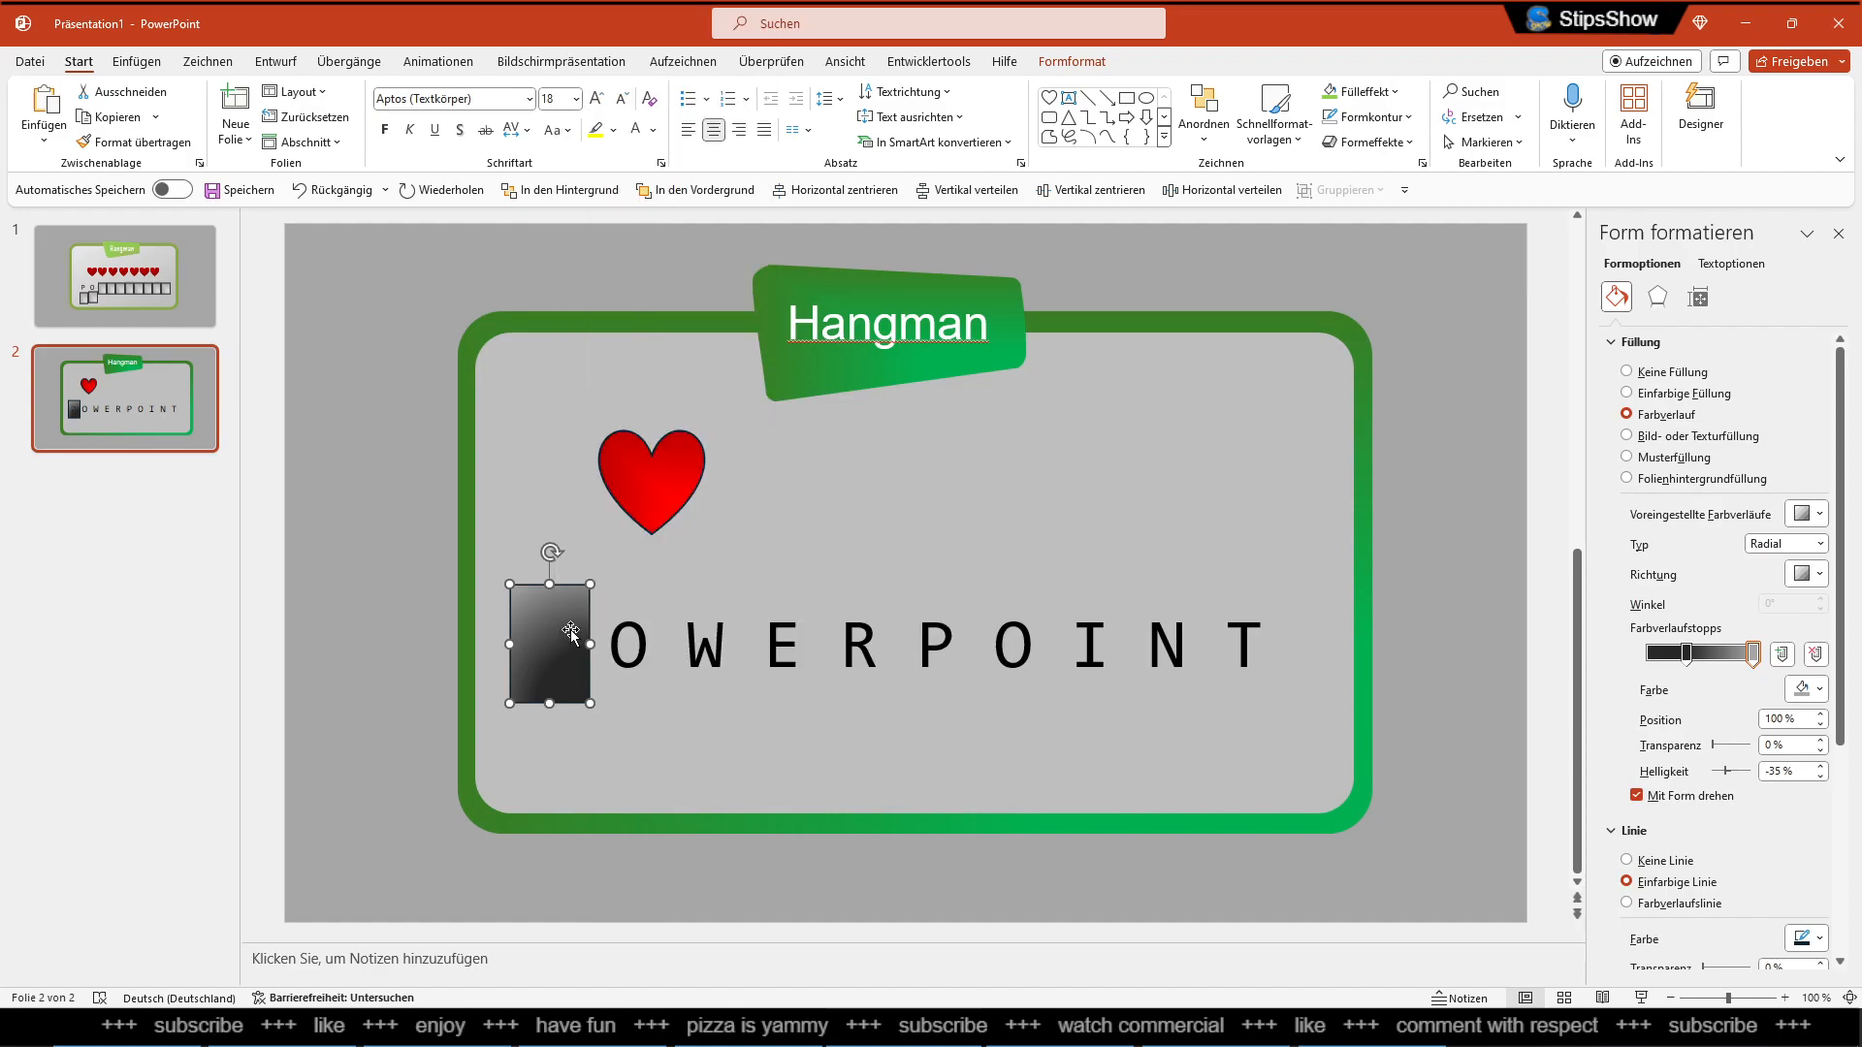
click(1784, 544)
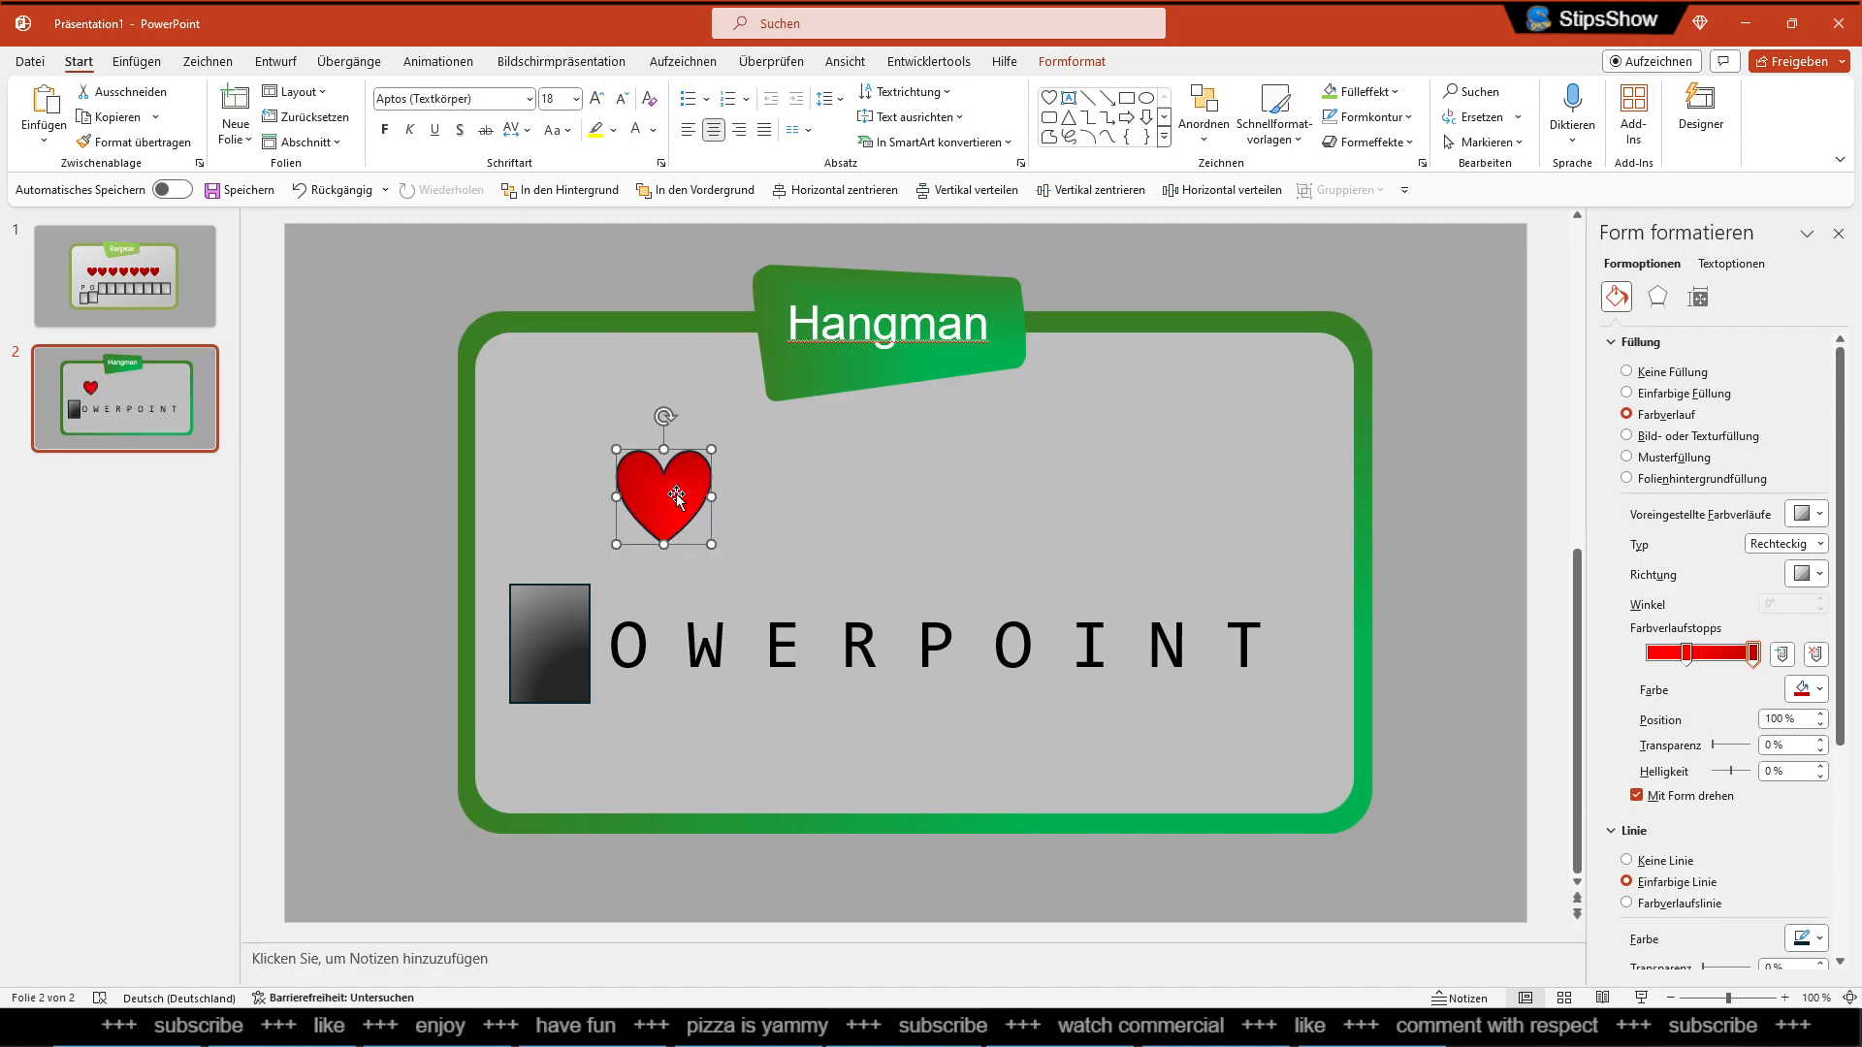
Give the heart a Fade exit animation
click(437, 61)
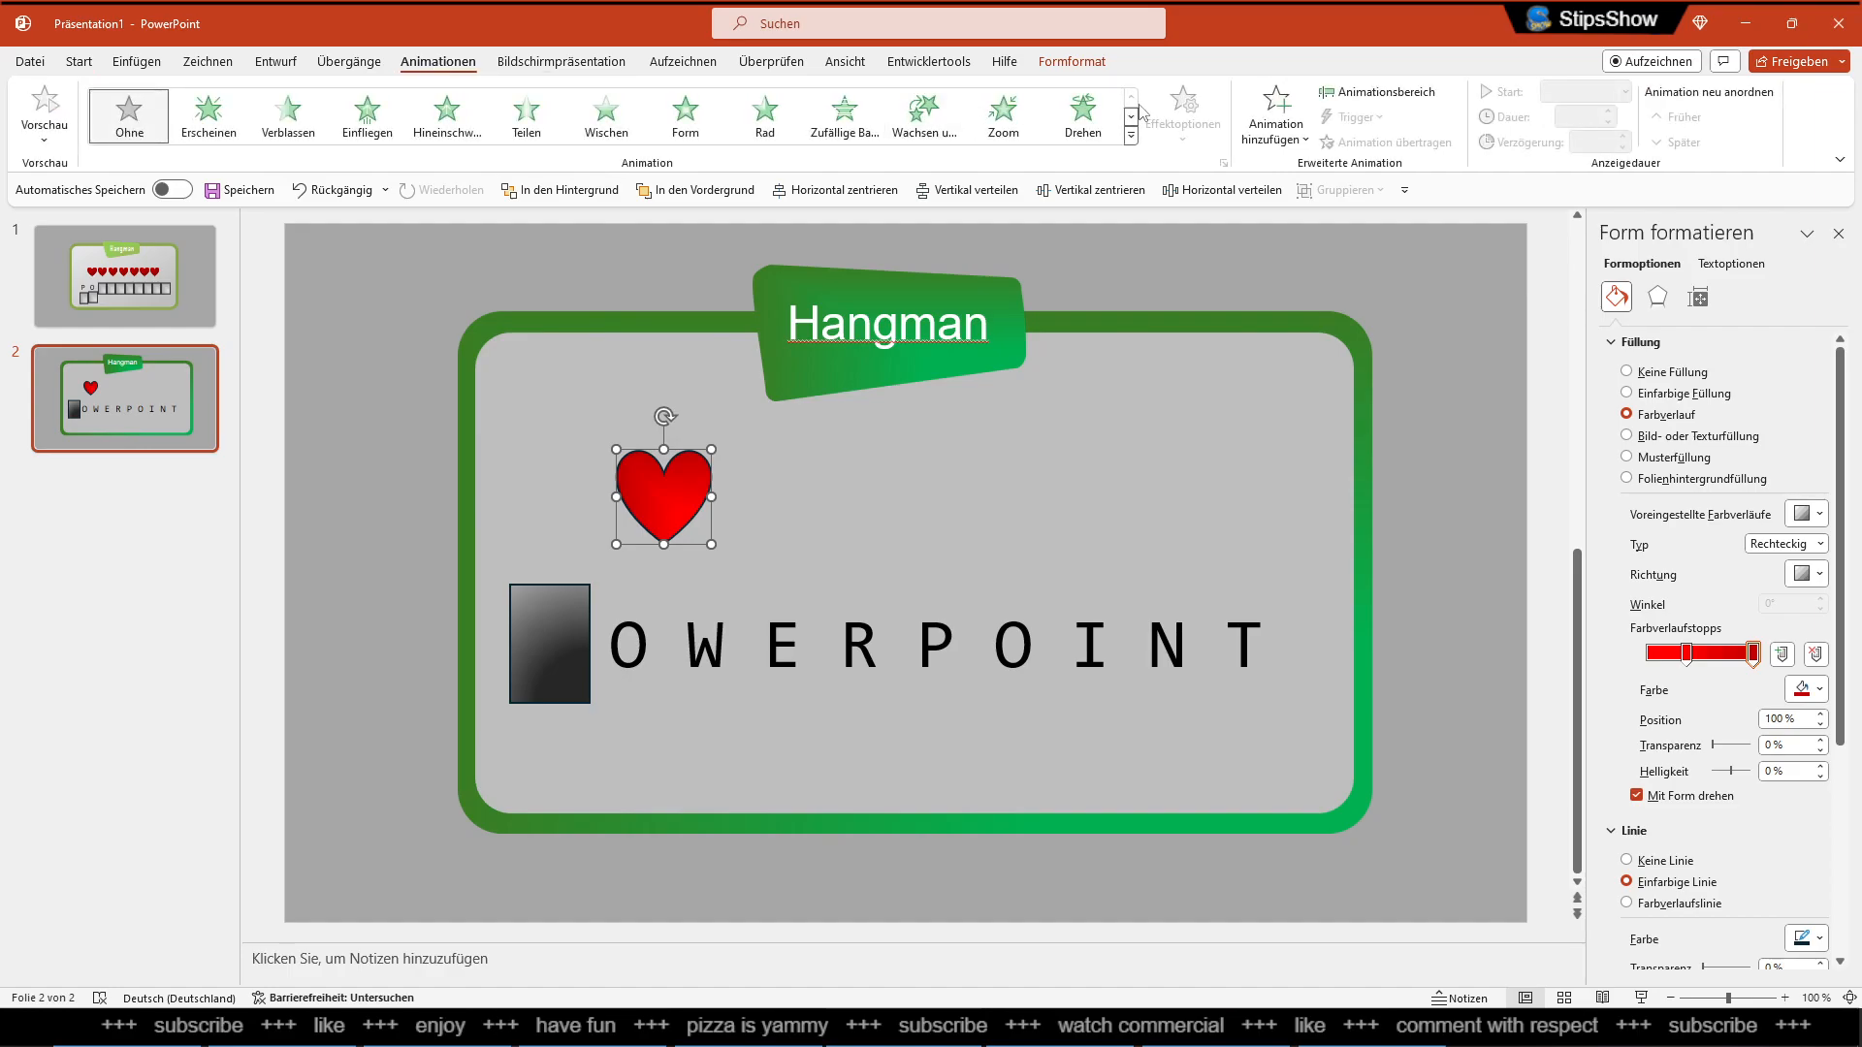
click(1274, 113)
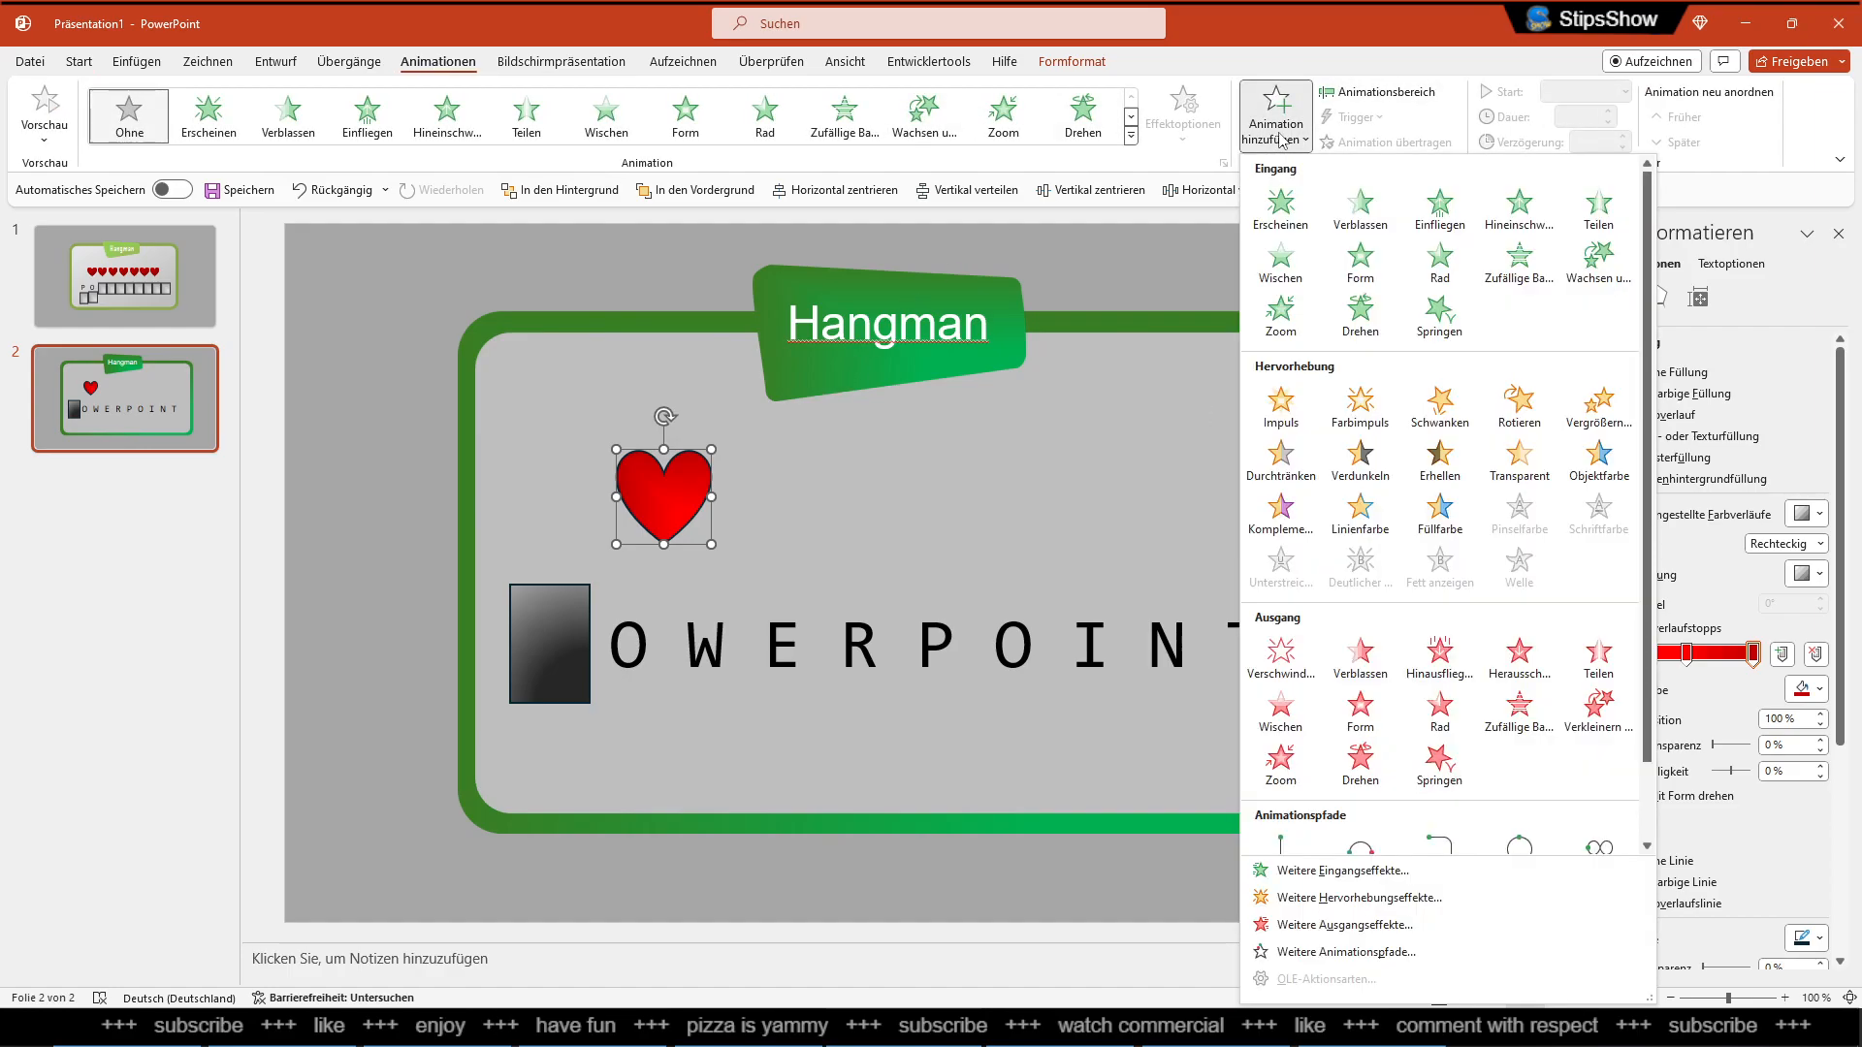
mouse_move(1360, 657)
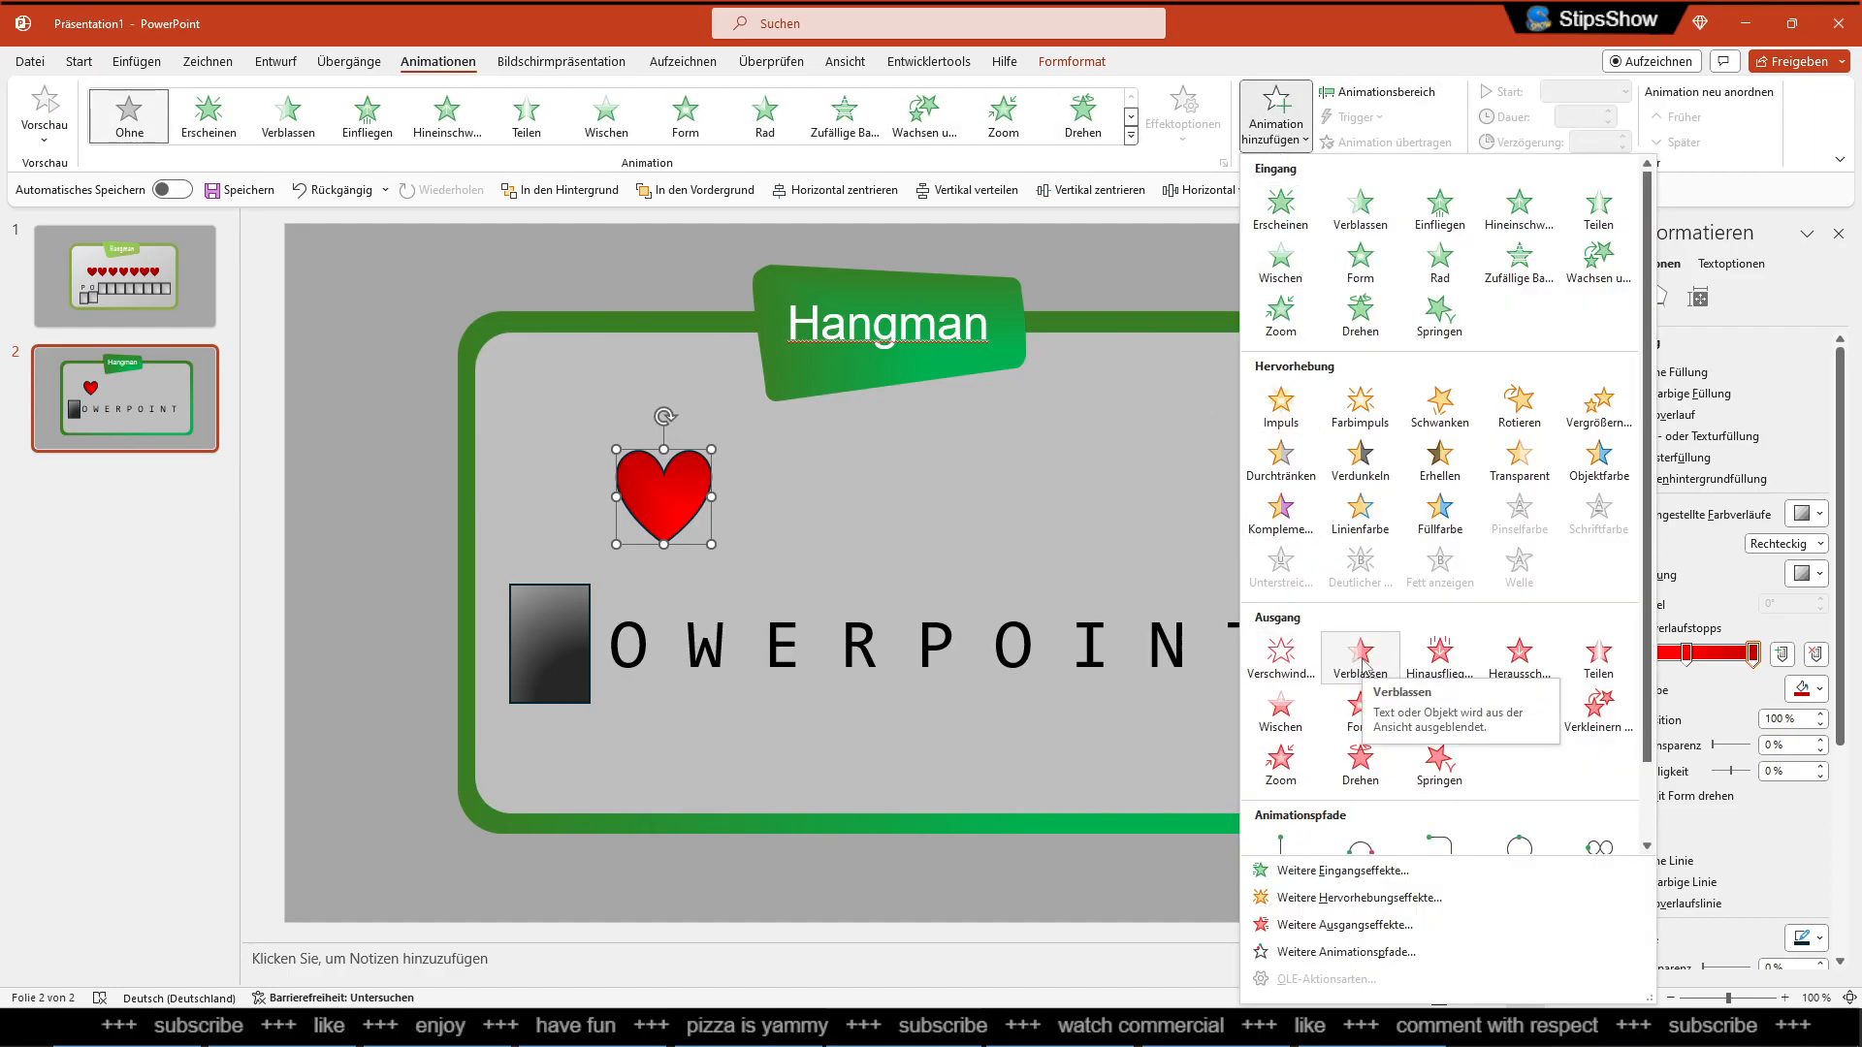
click(1359, 653)
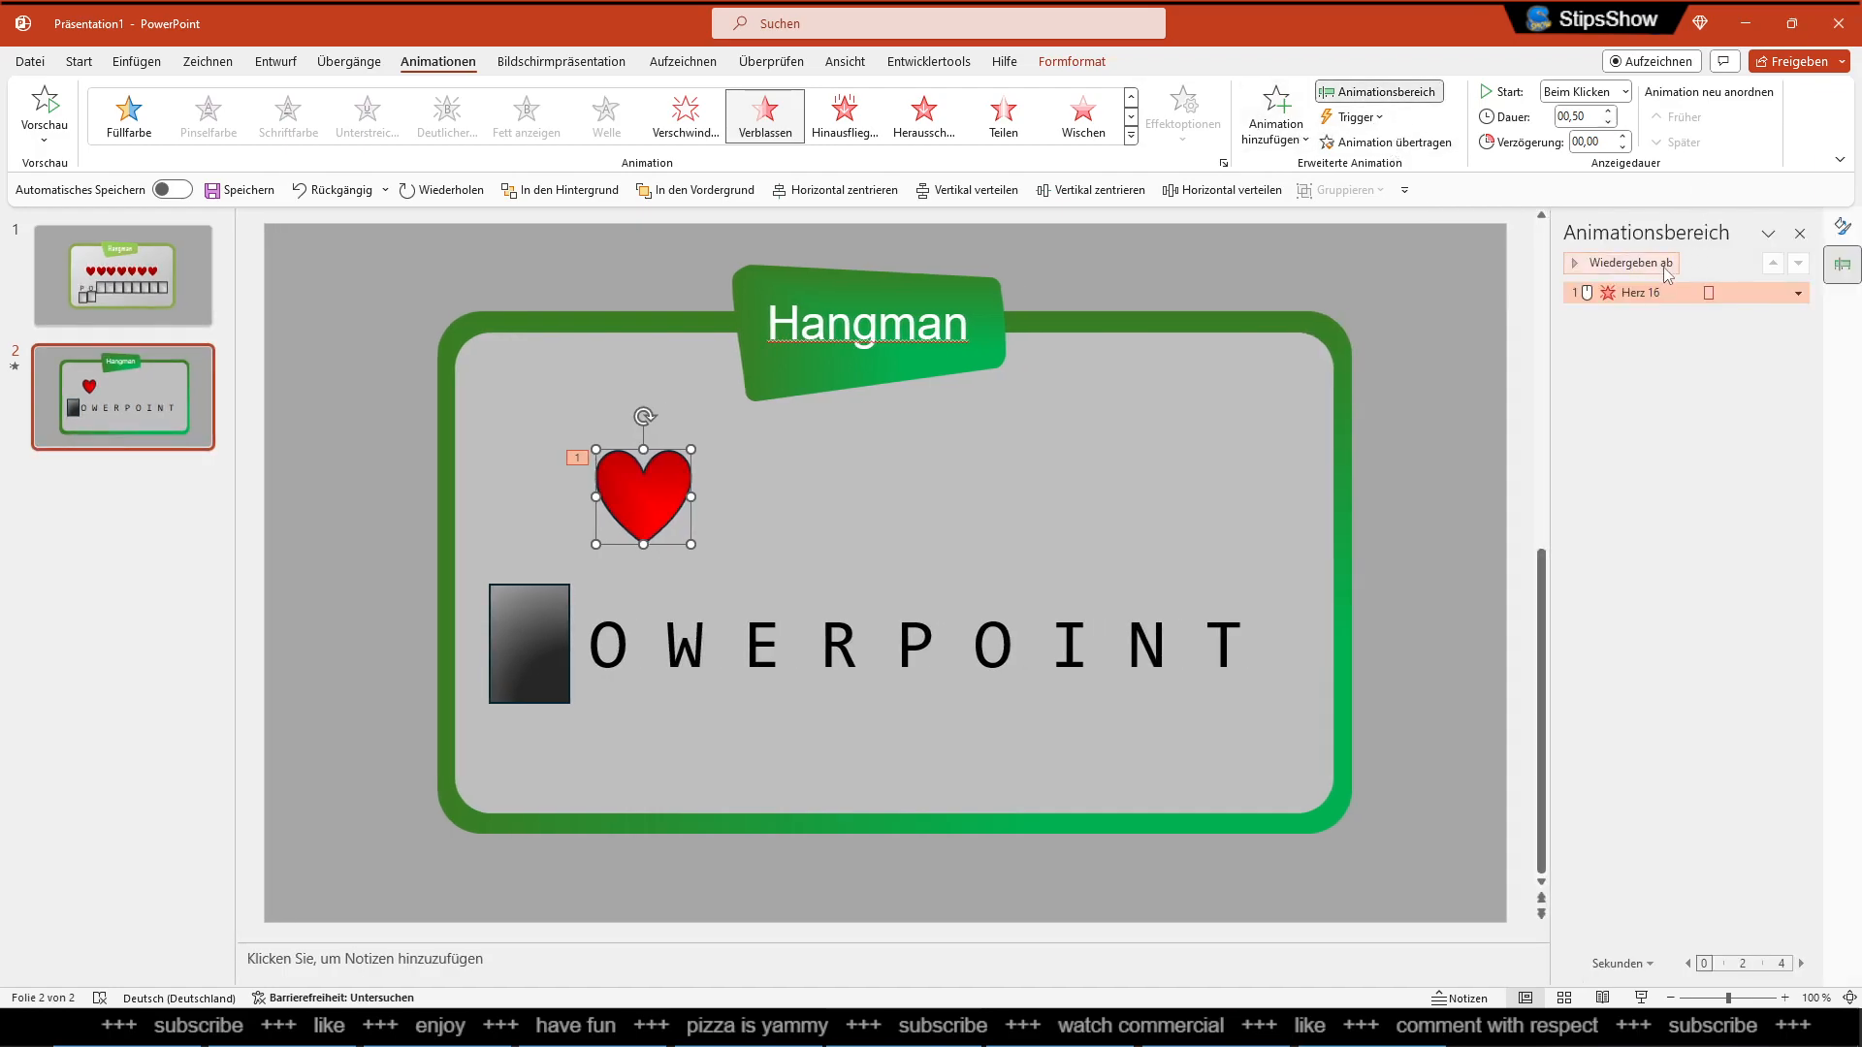
Trigger the heart's fade on click of Herz 16, the heart itself
click(1797, 292)
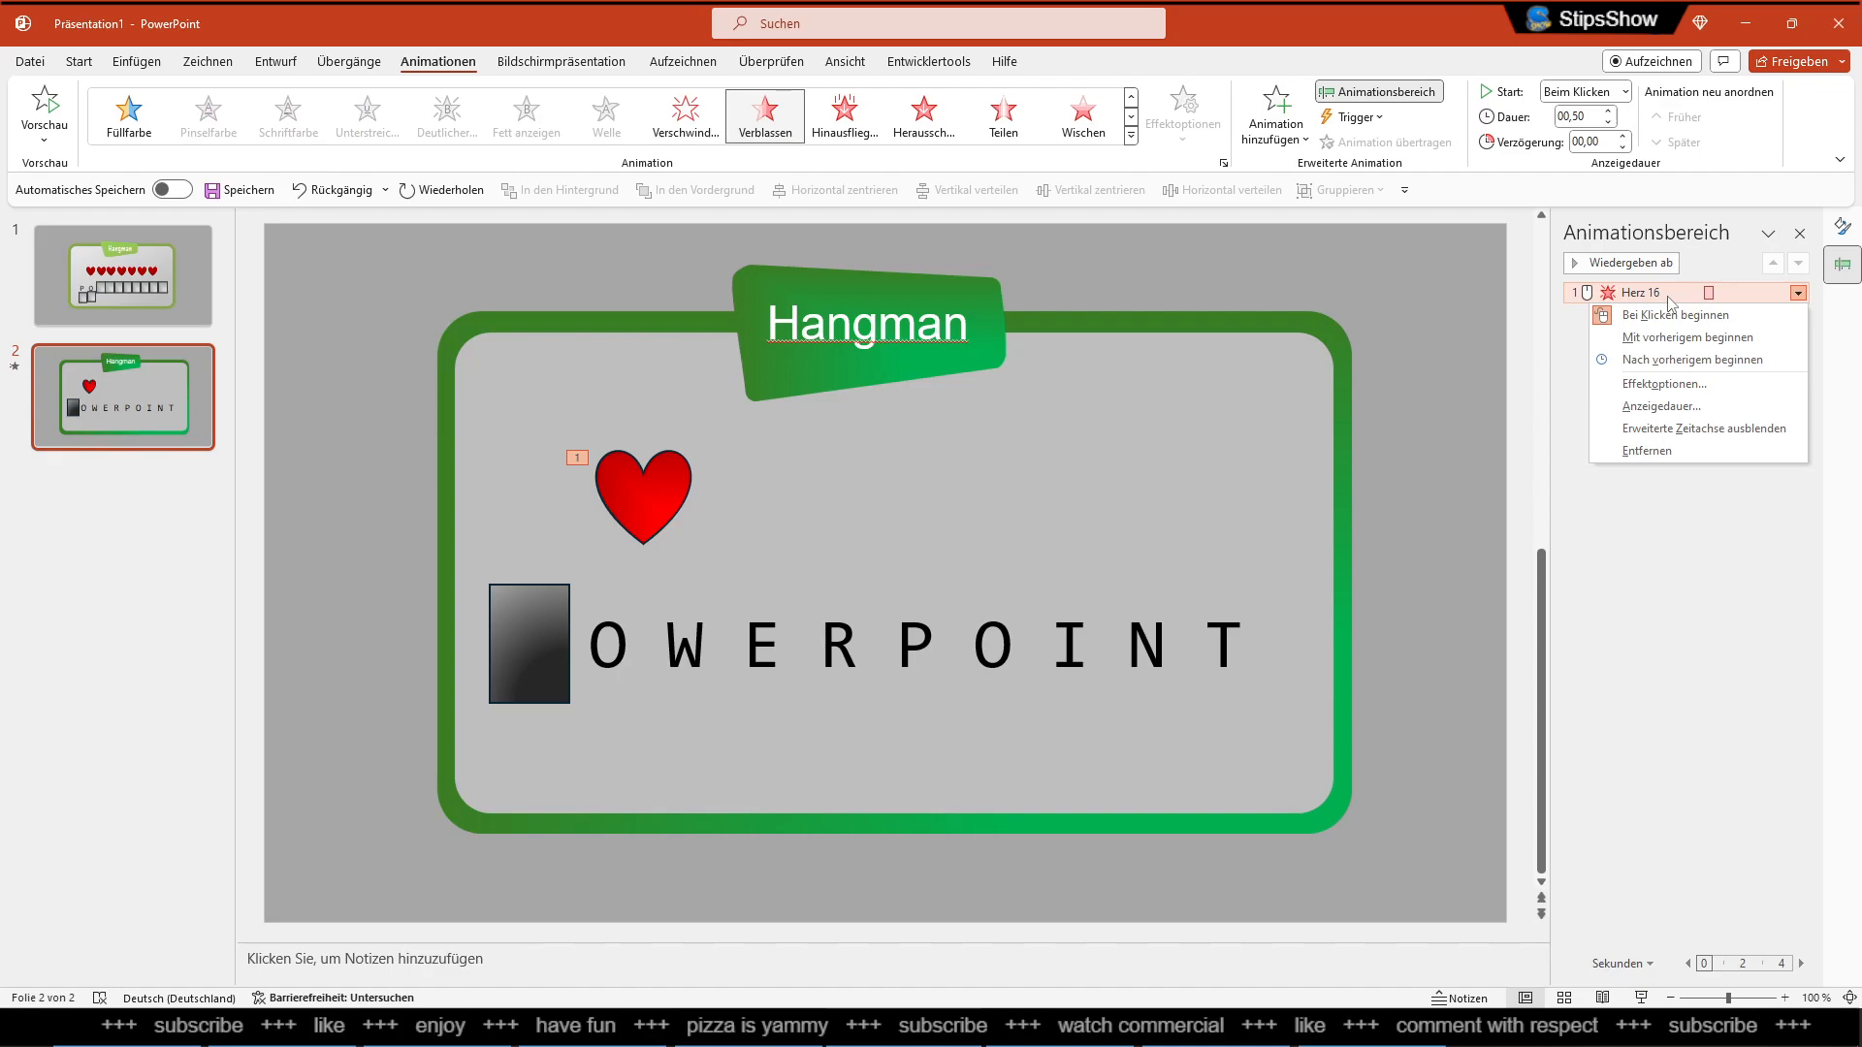
mouse_move(1672, 315)
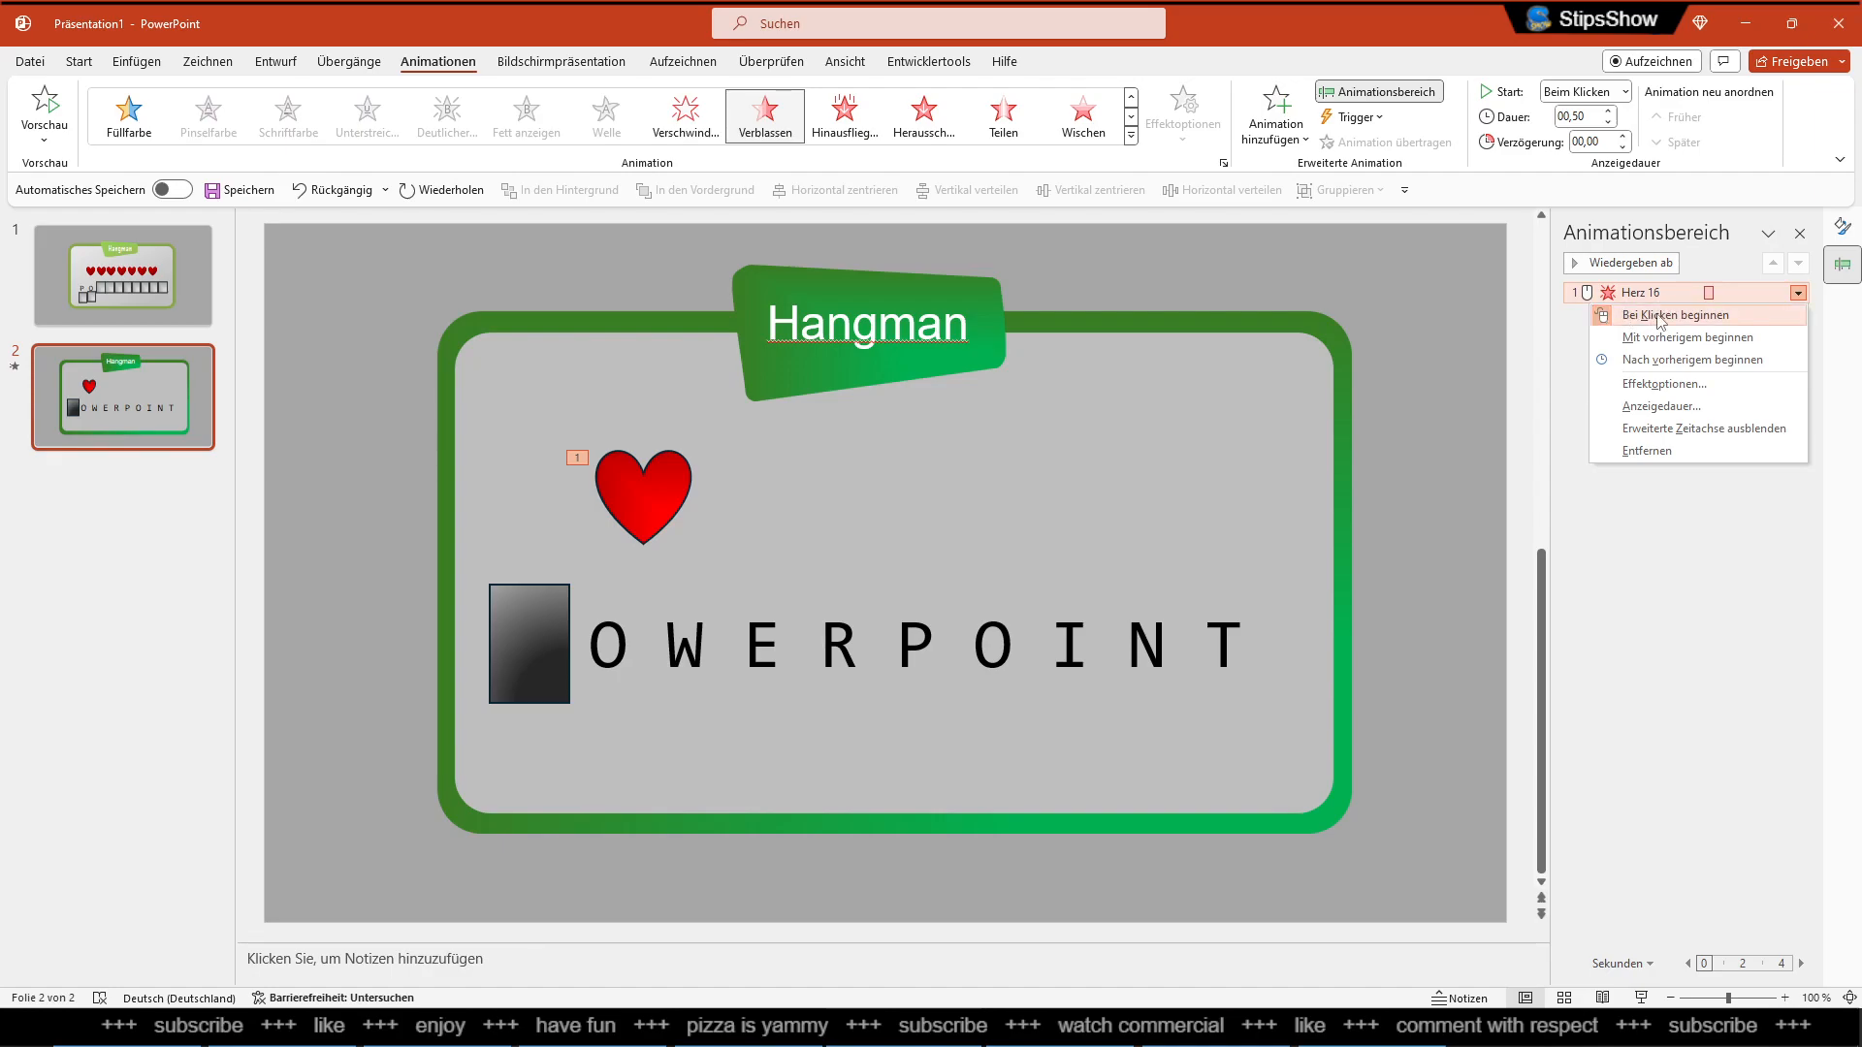
click(1351, 116)
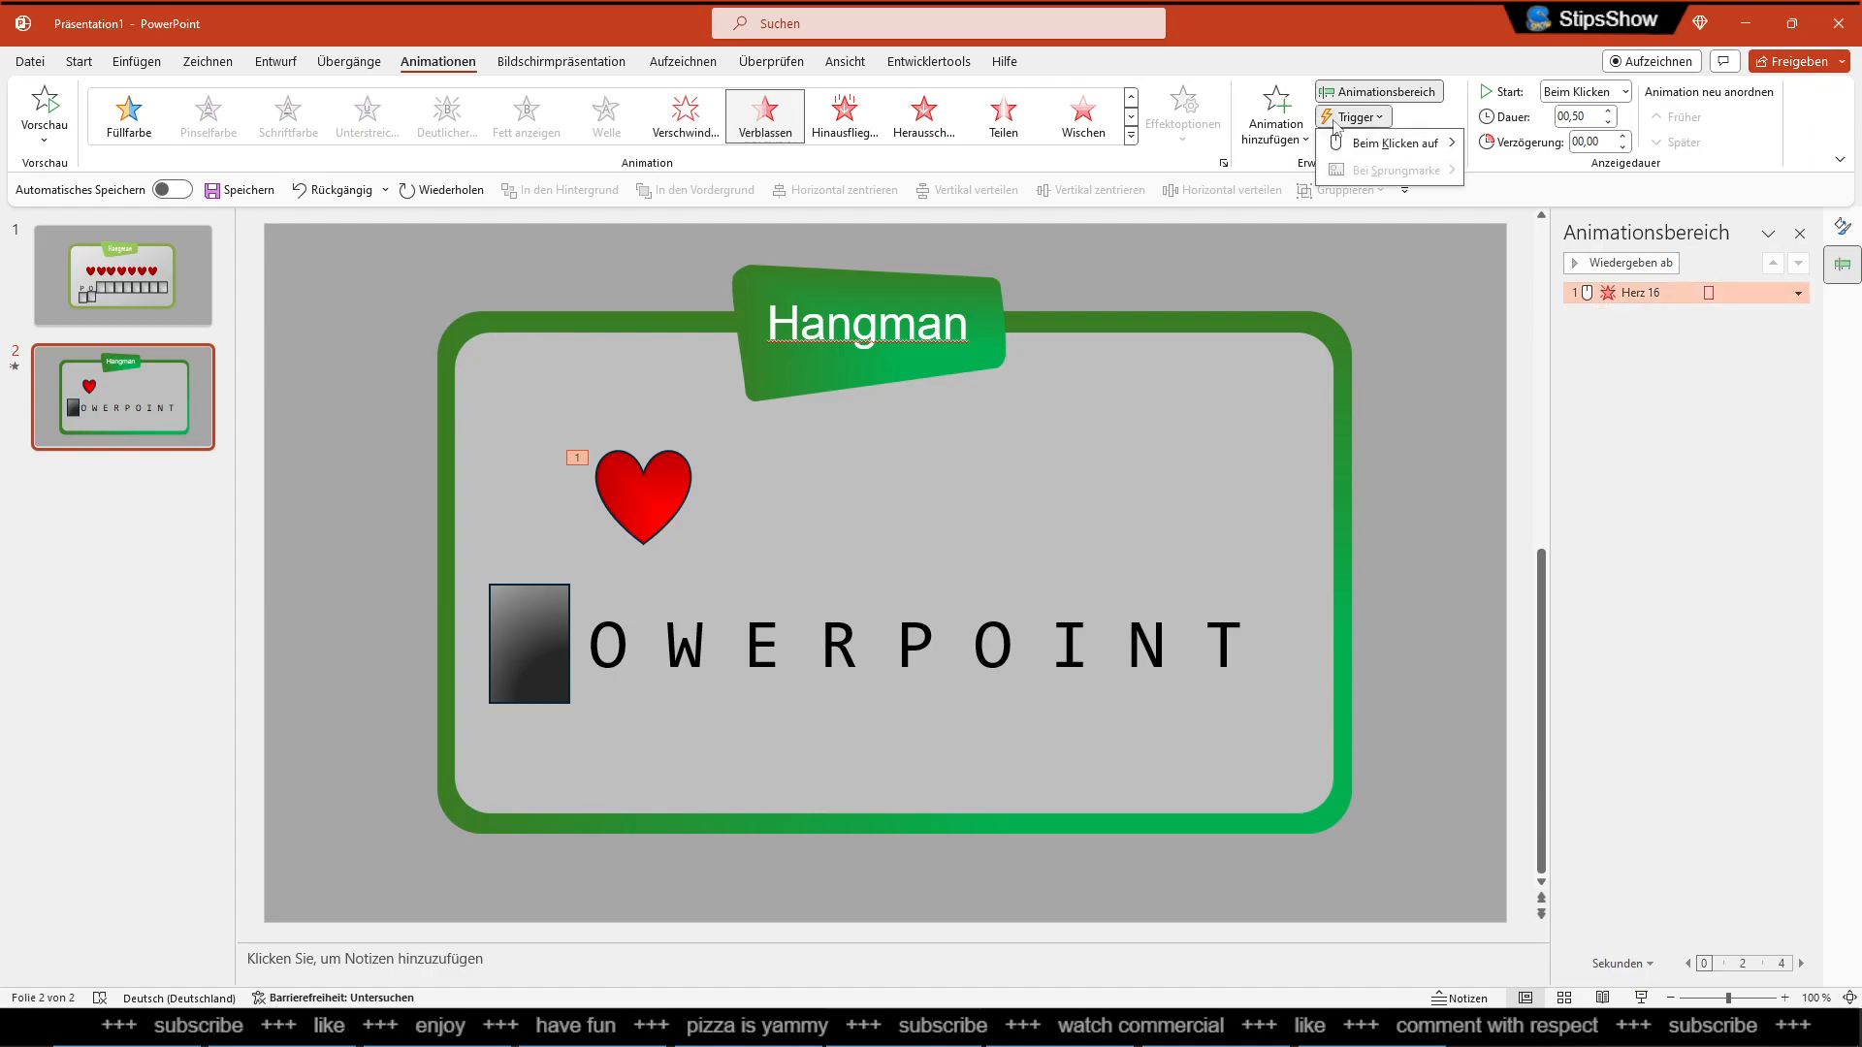
click(1398, 143)
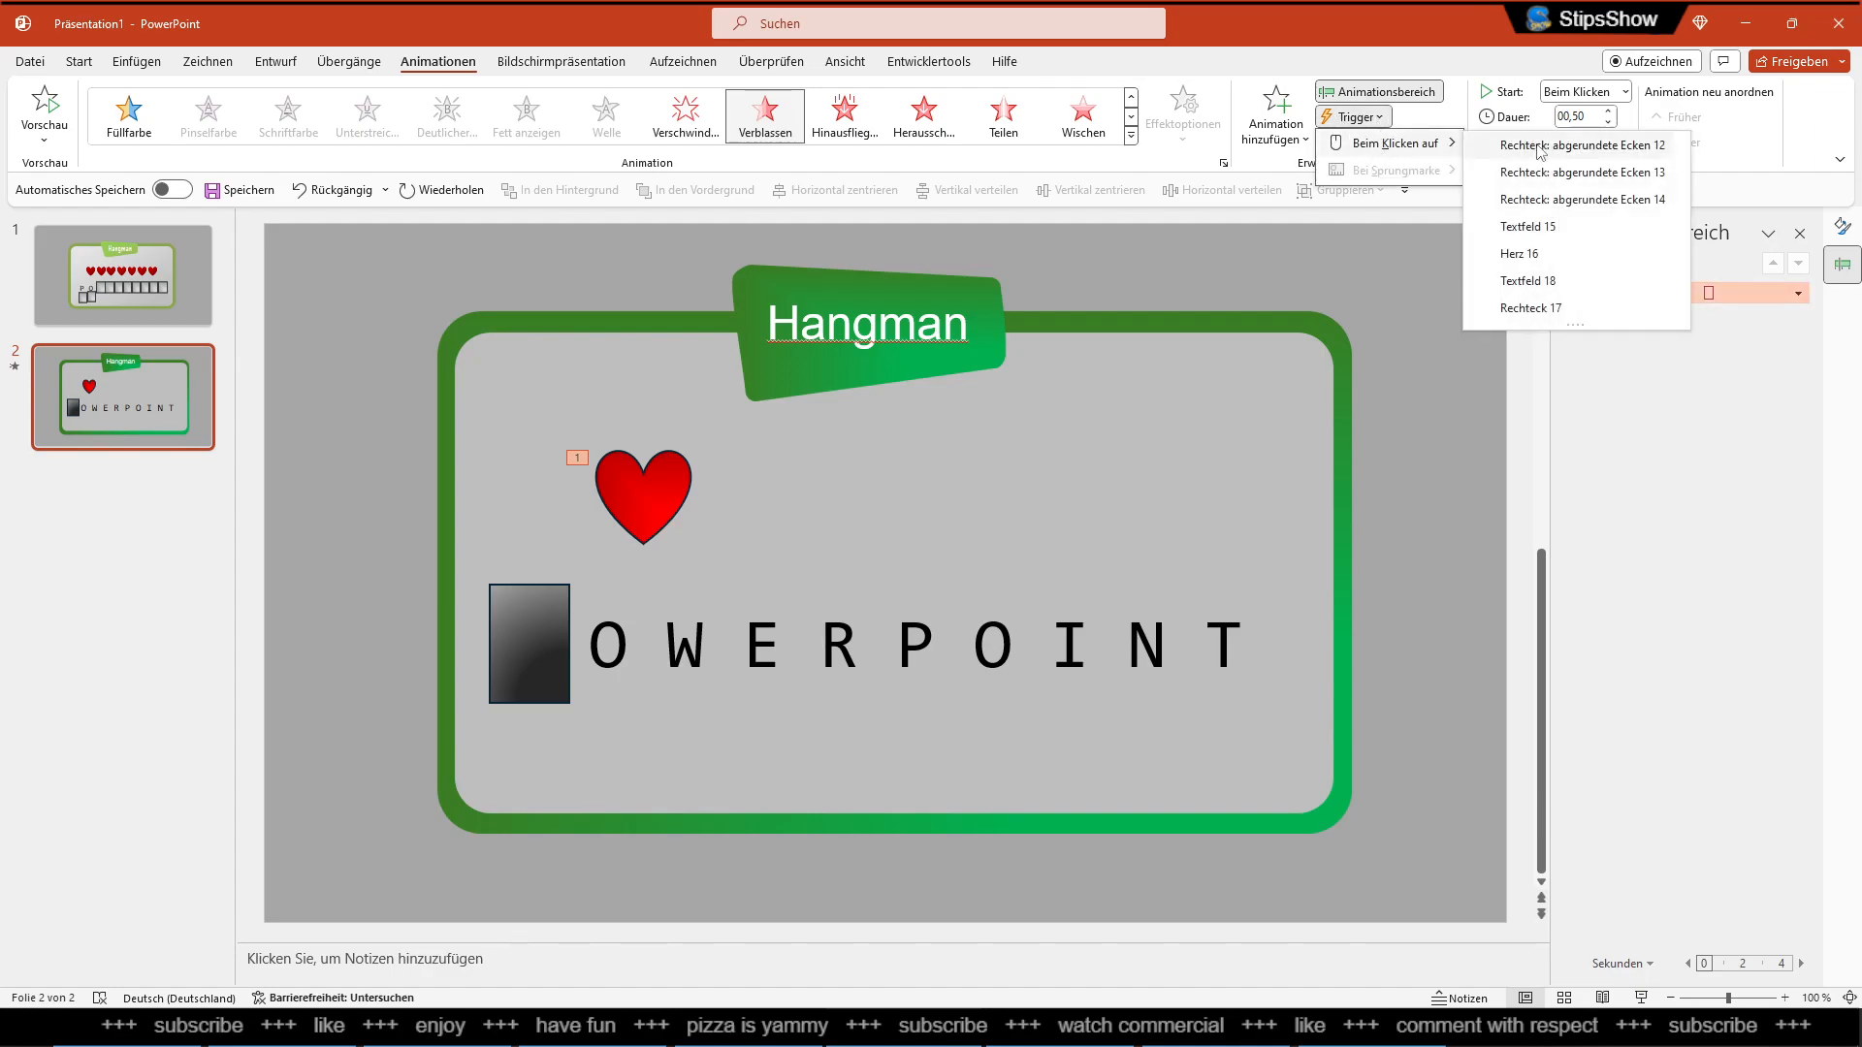
mouse_move(1532, 254)
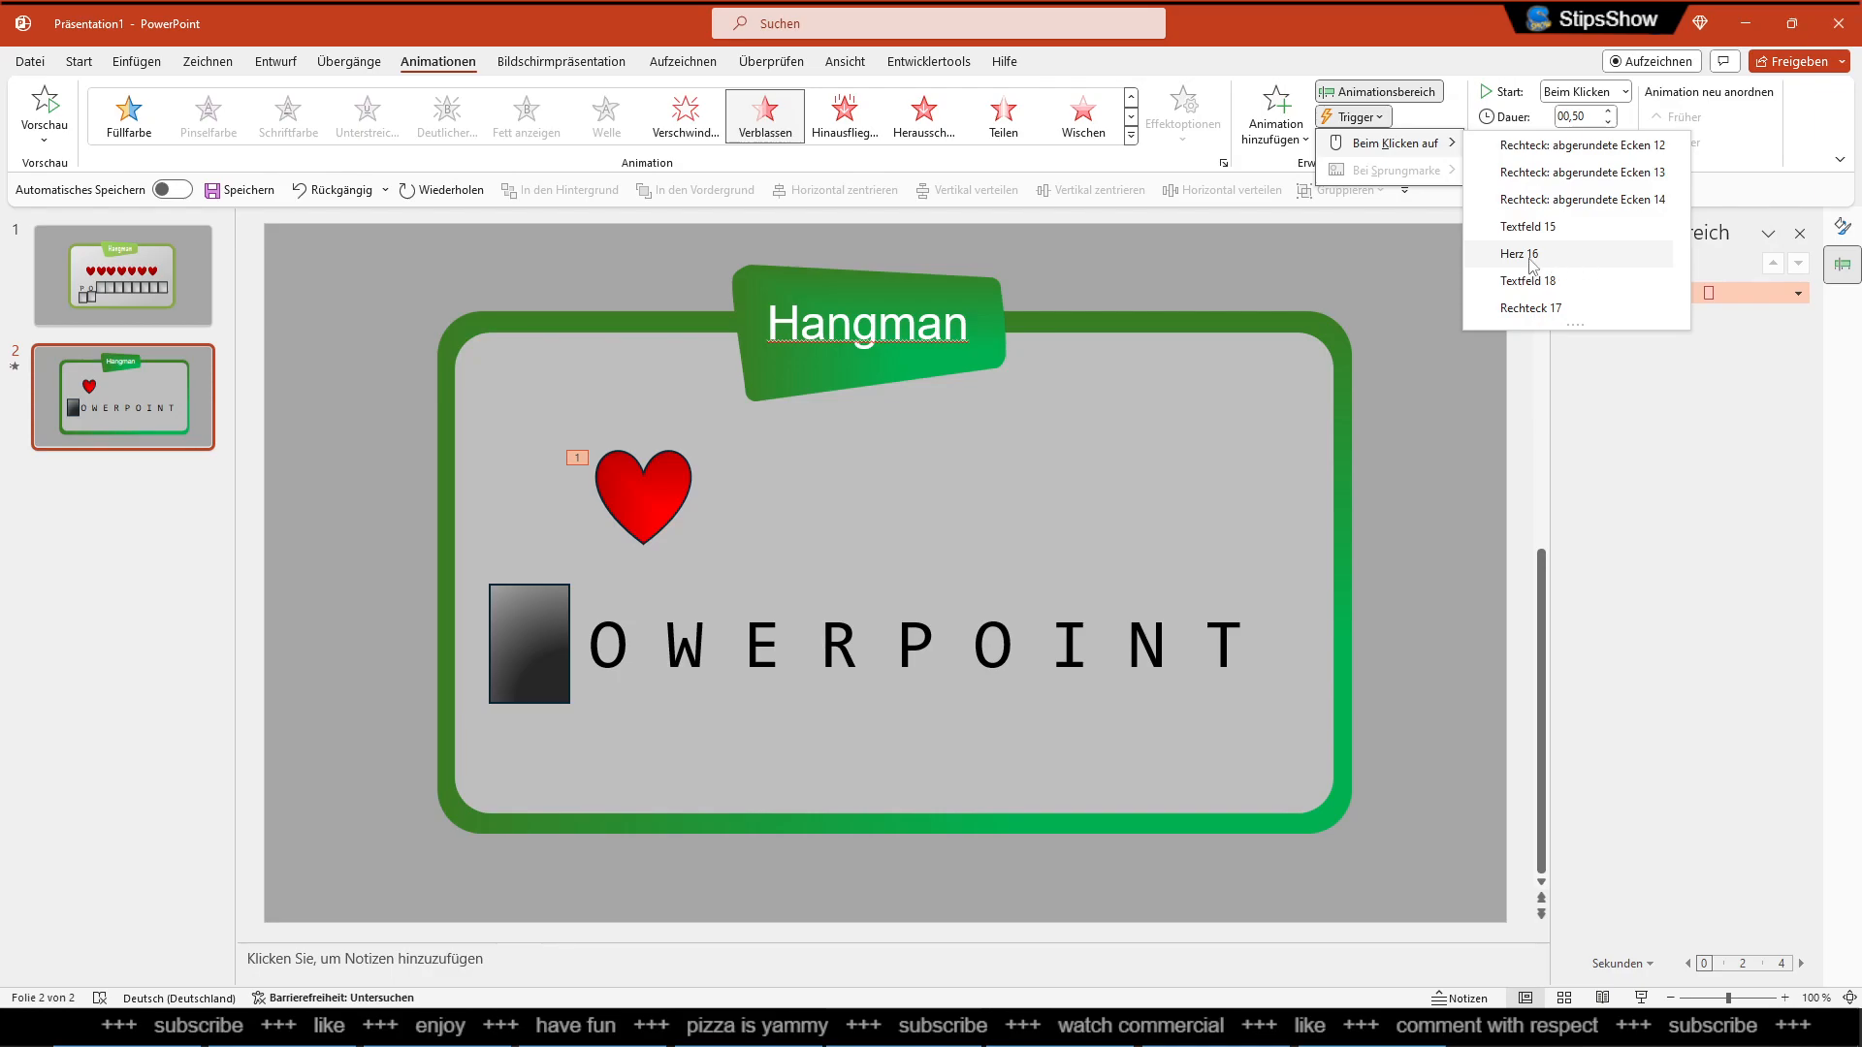
mouse_move(1544, 264)
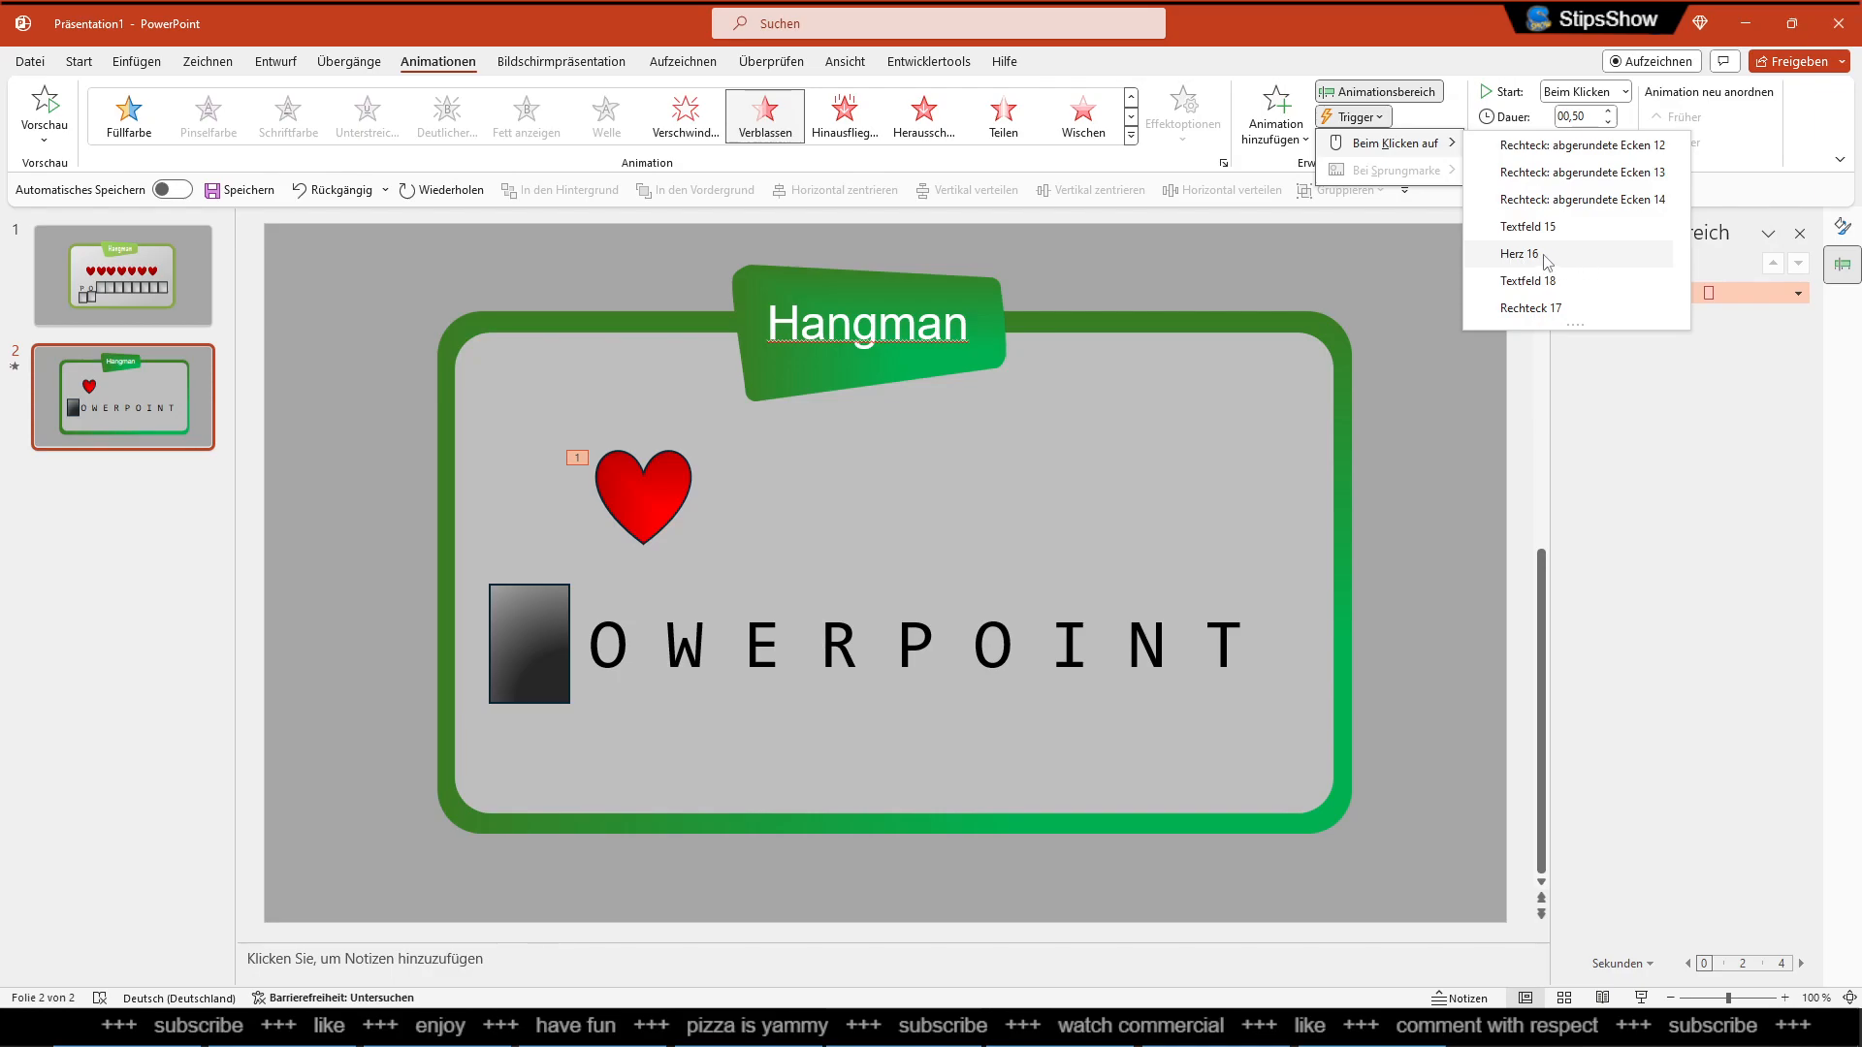
mouse_move(1556, 264)
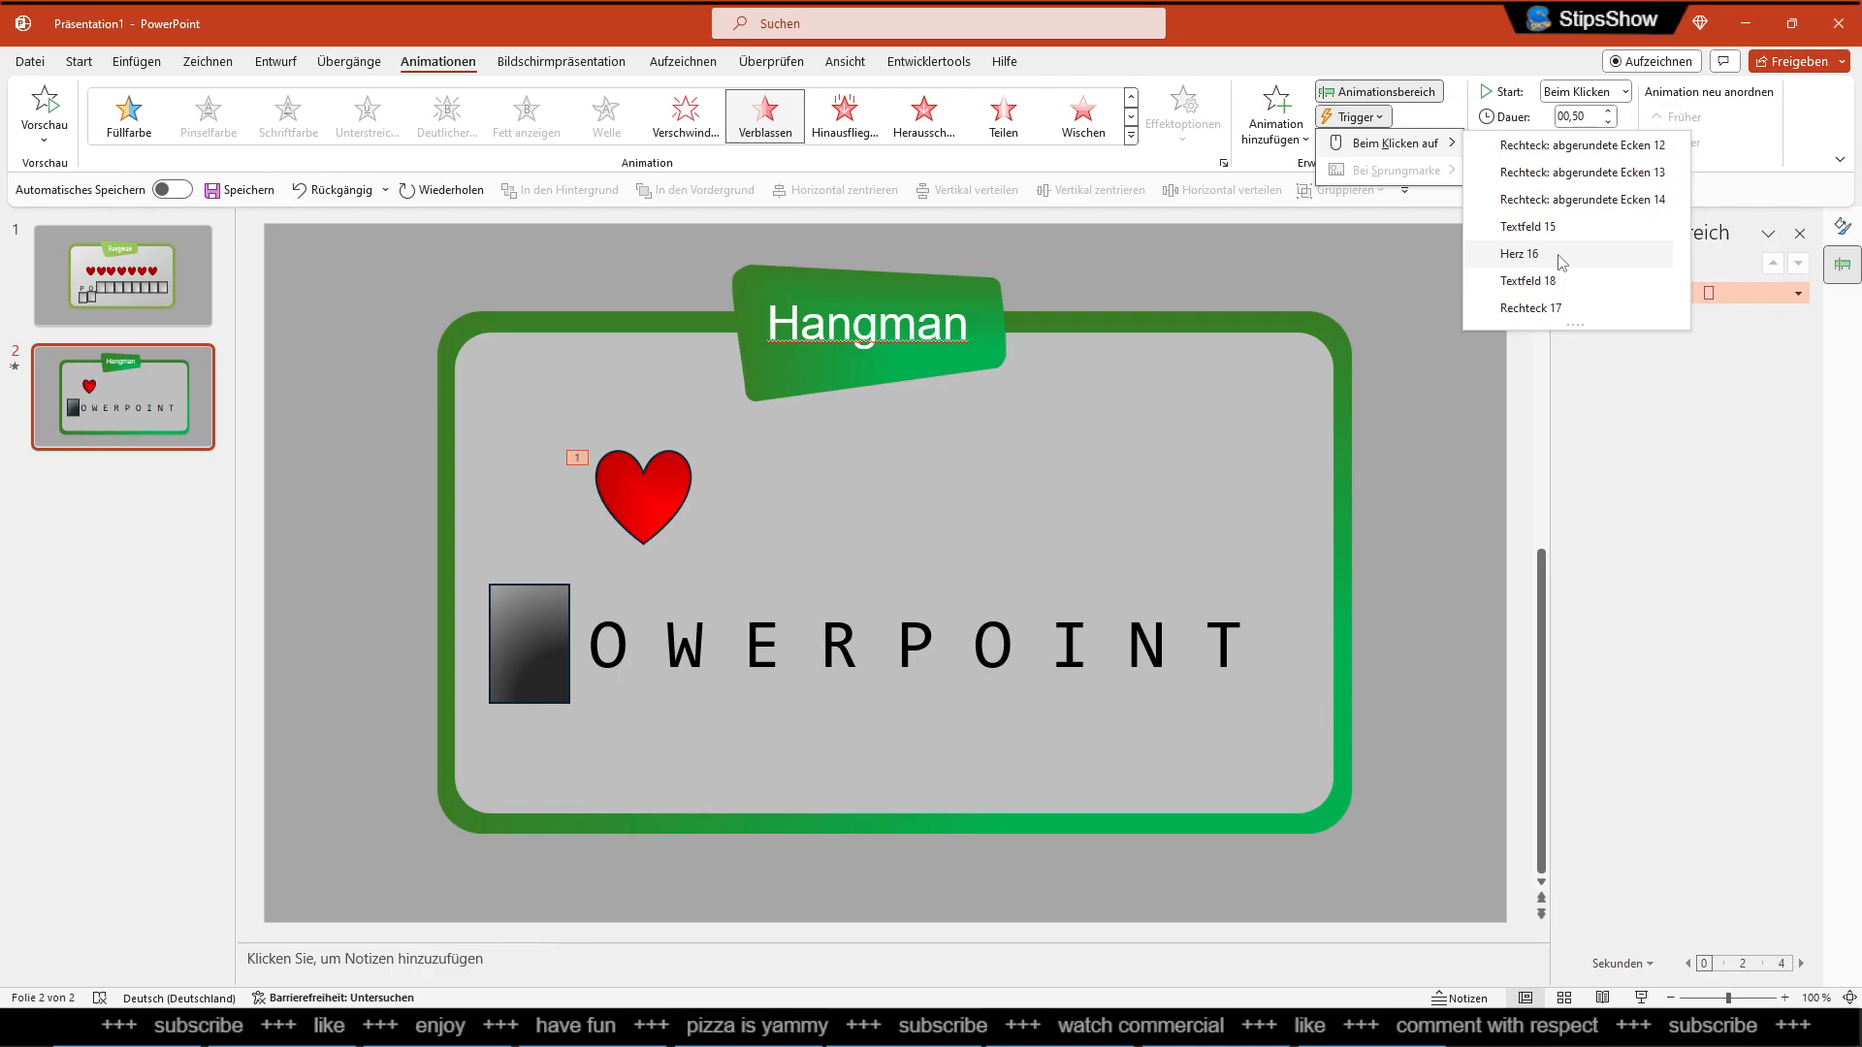
click(1519, 253)
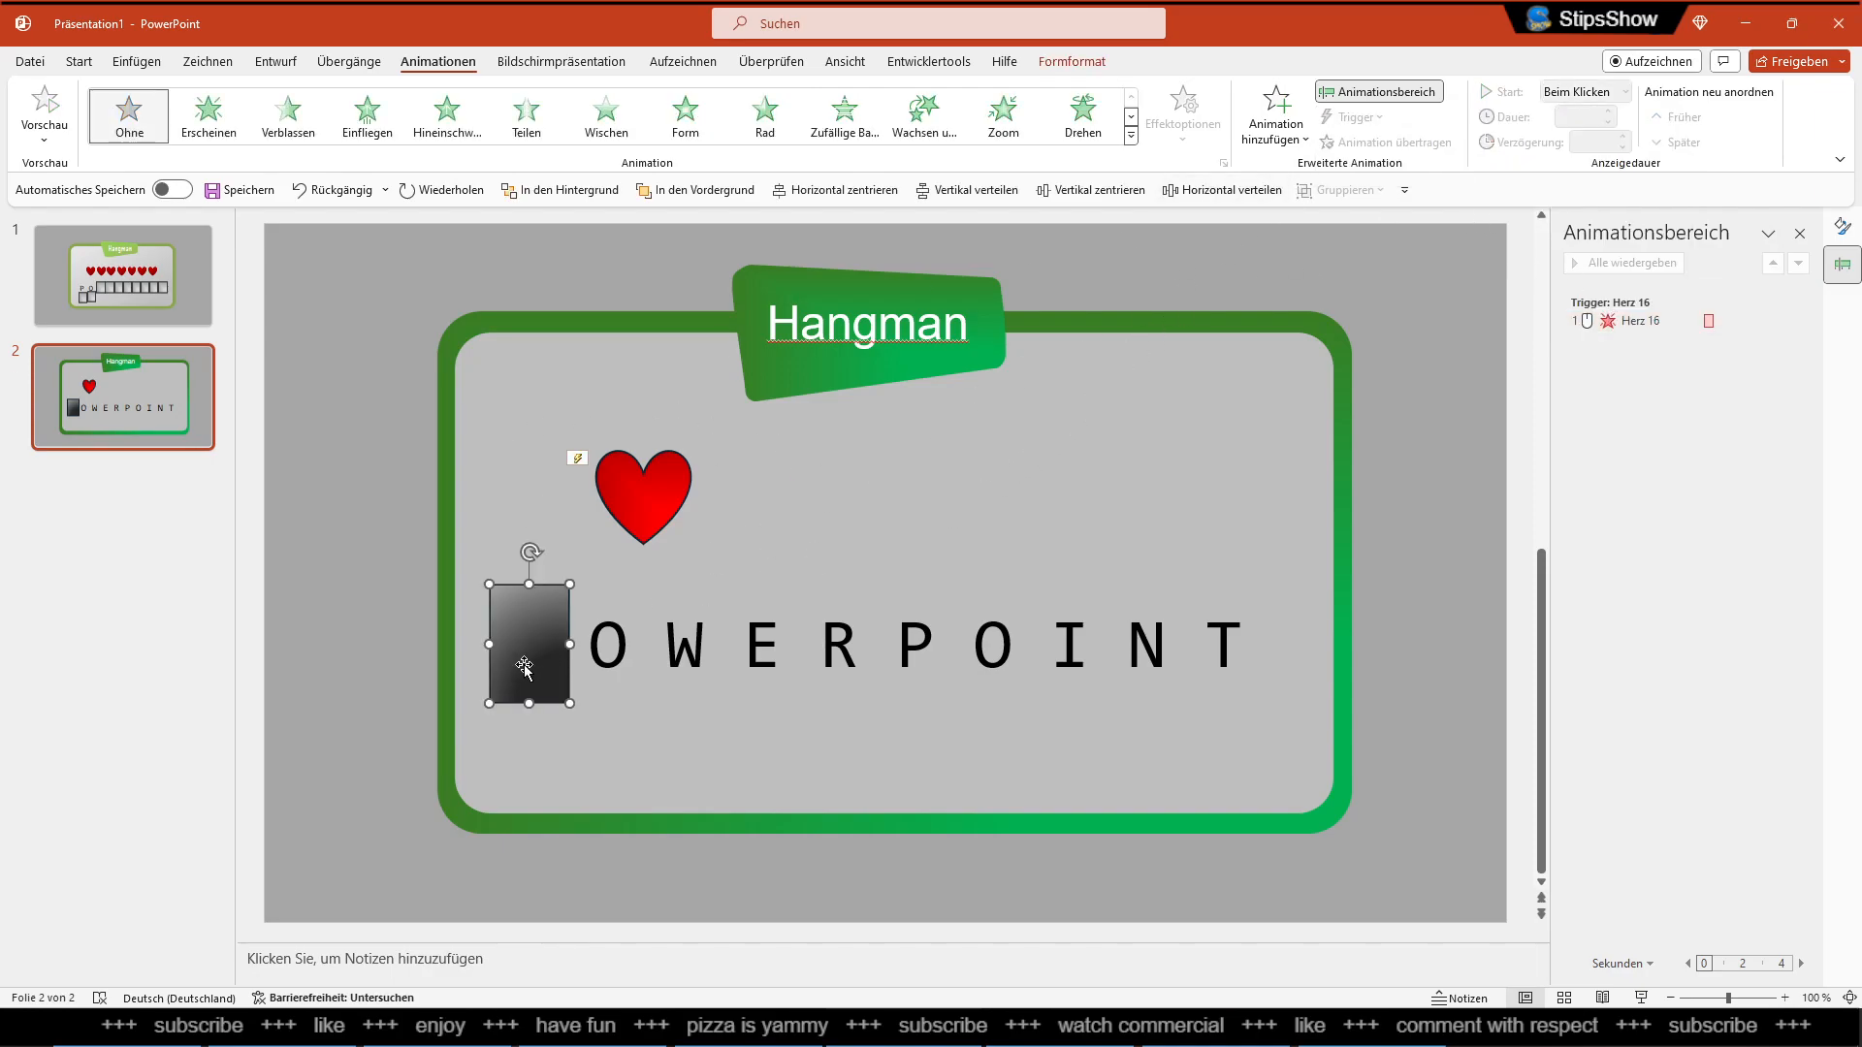
Trigger the dark cover tile's Fade exit on click of Rechteck 17
click(1274, 115)
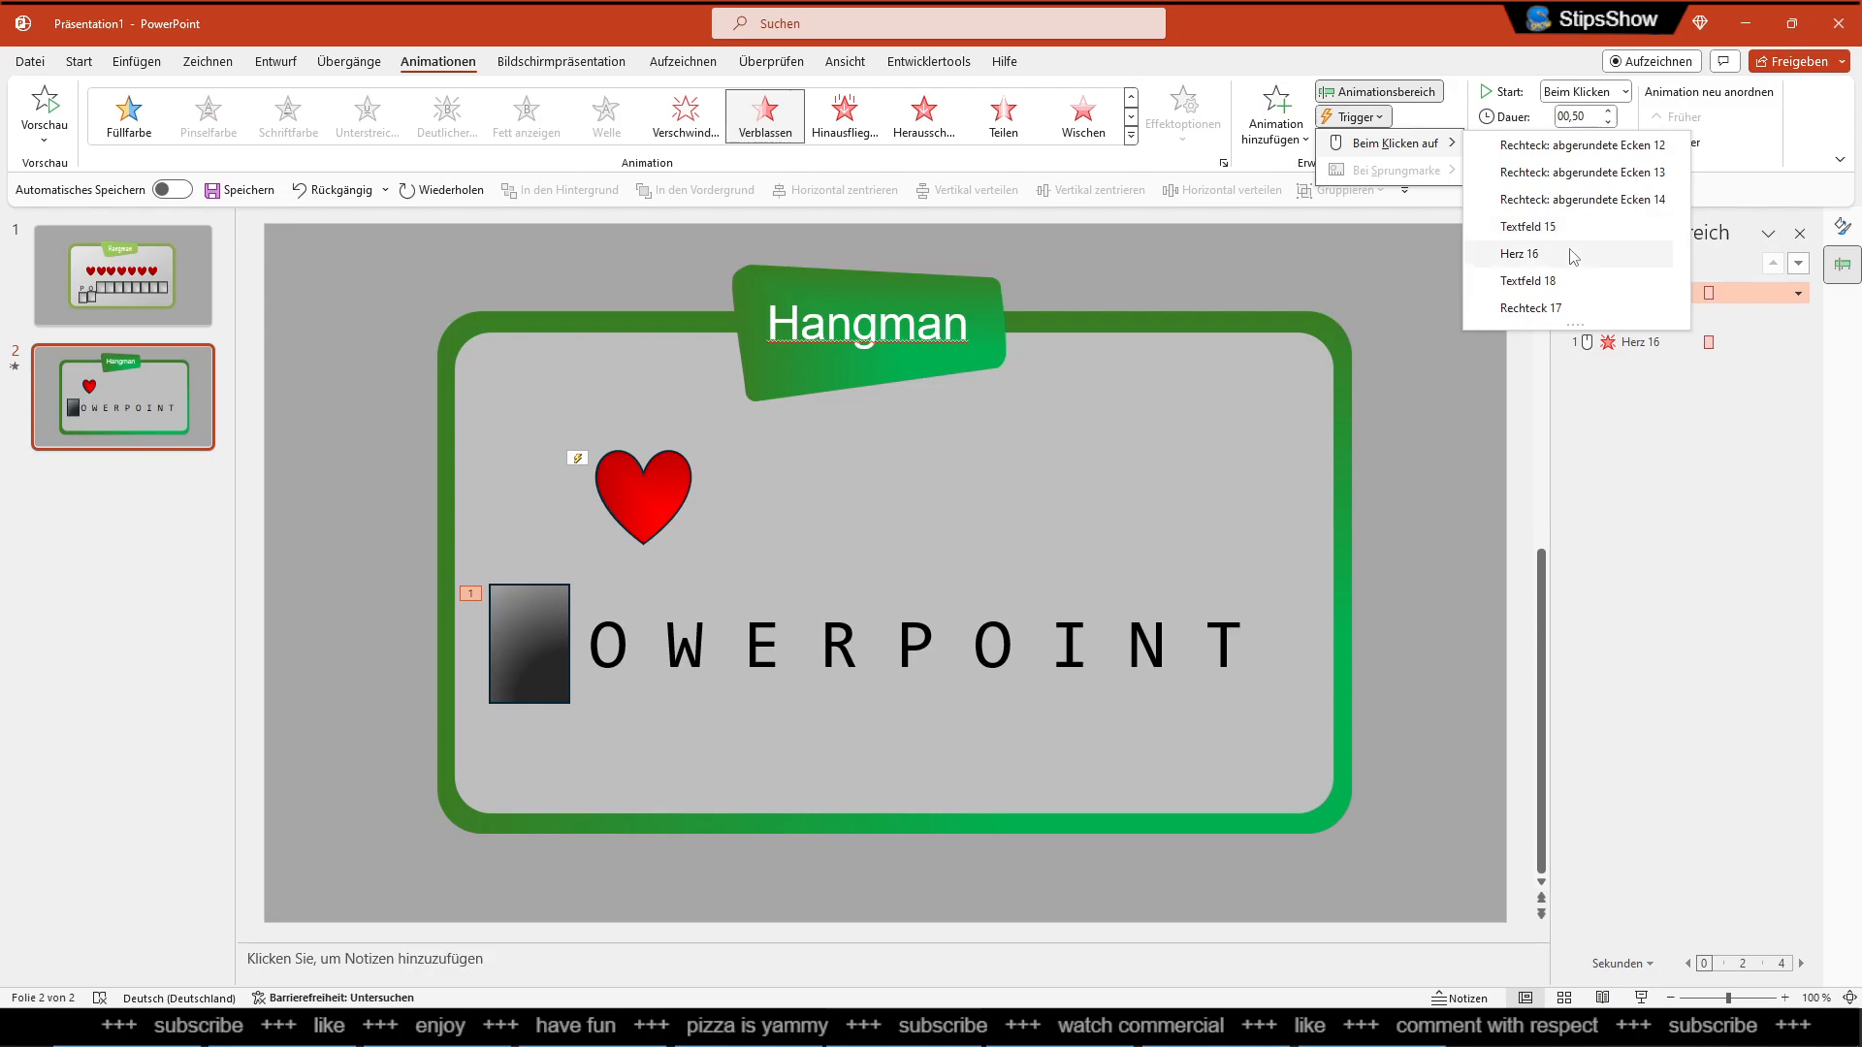
click(1530, 307)
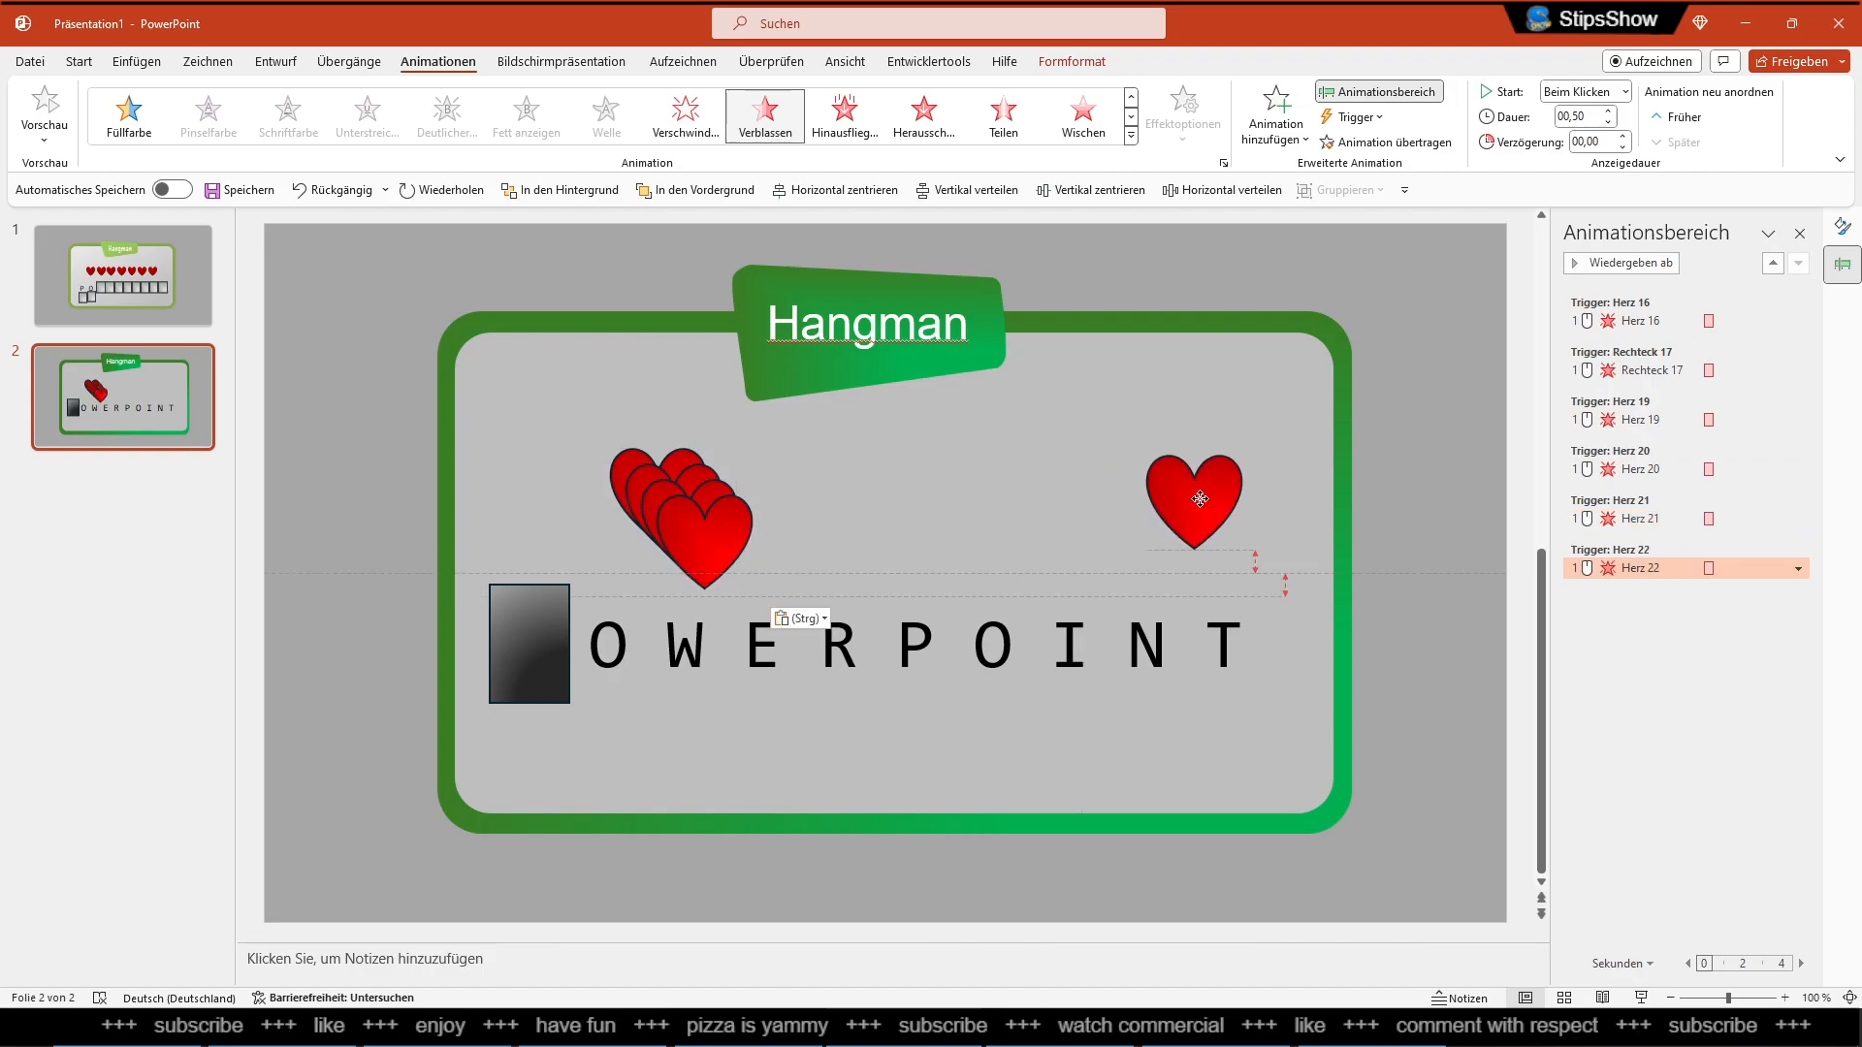
Select all five hearts, align their tops and distribute them horizontally
click(1199, 499)
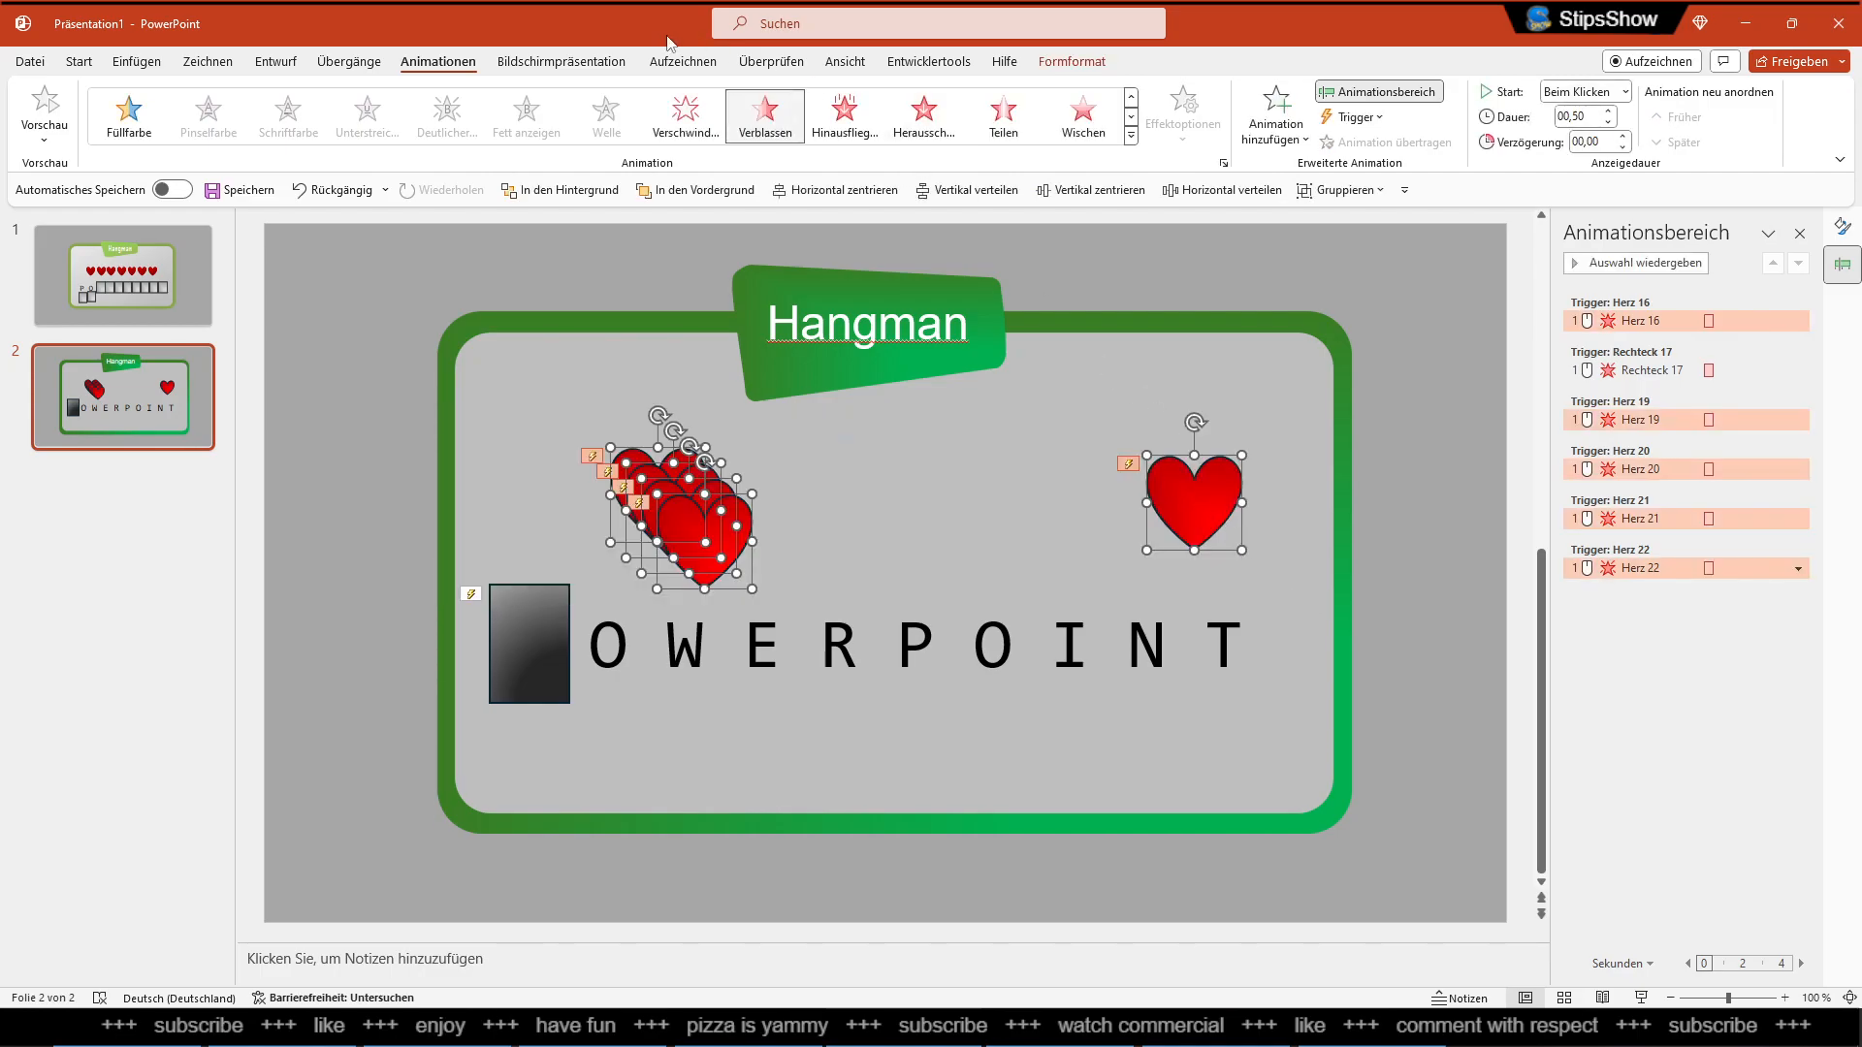
mouse_move(105, 60)
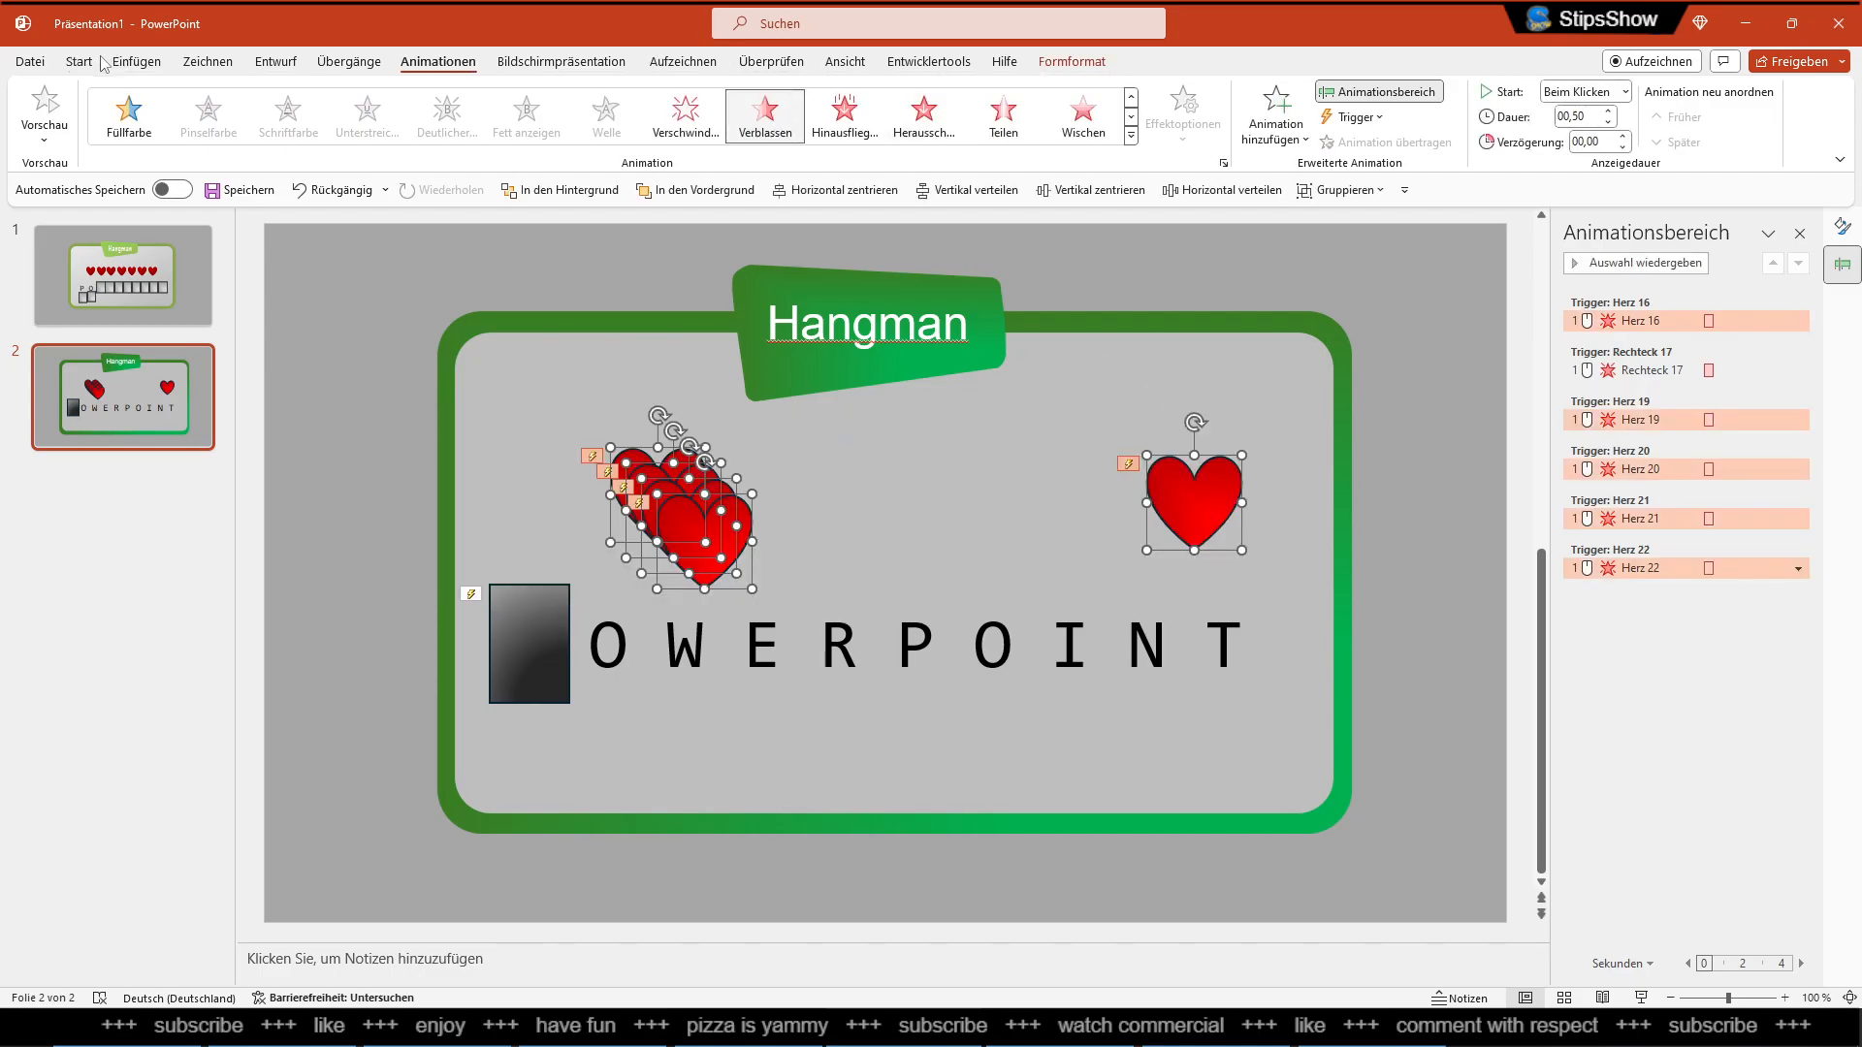
click(1070, 62)
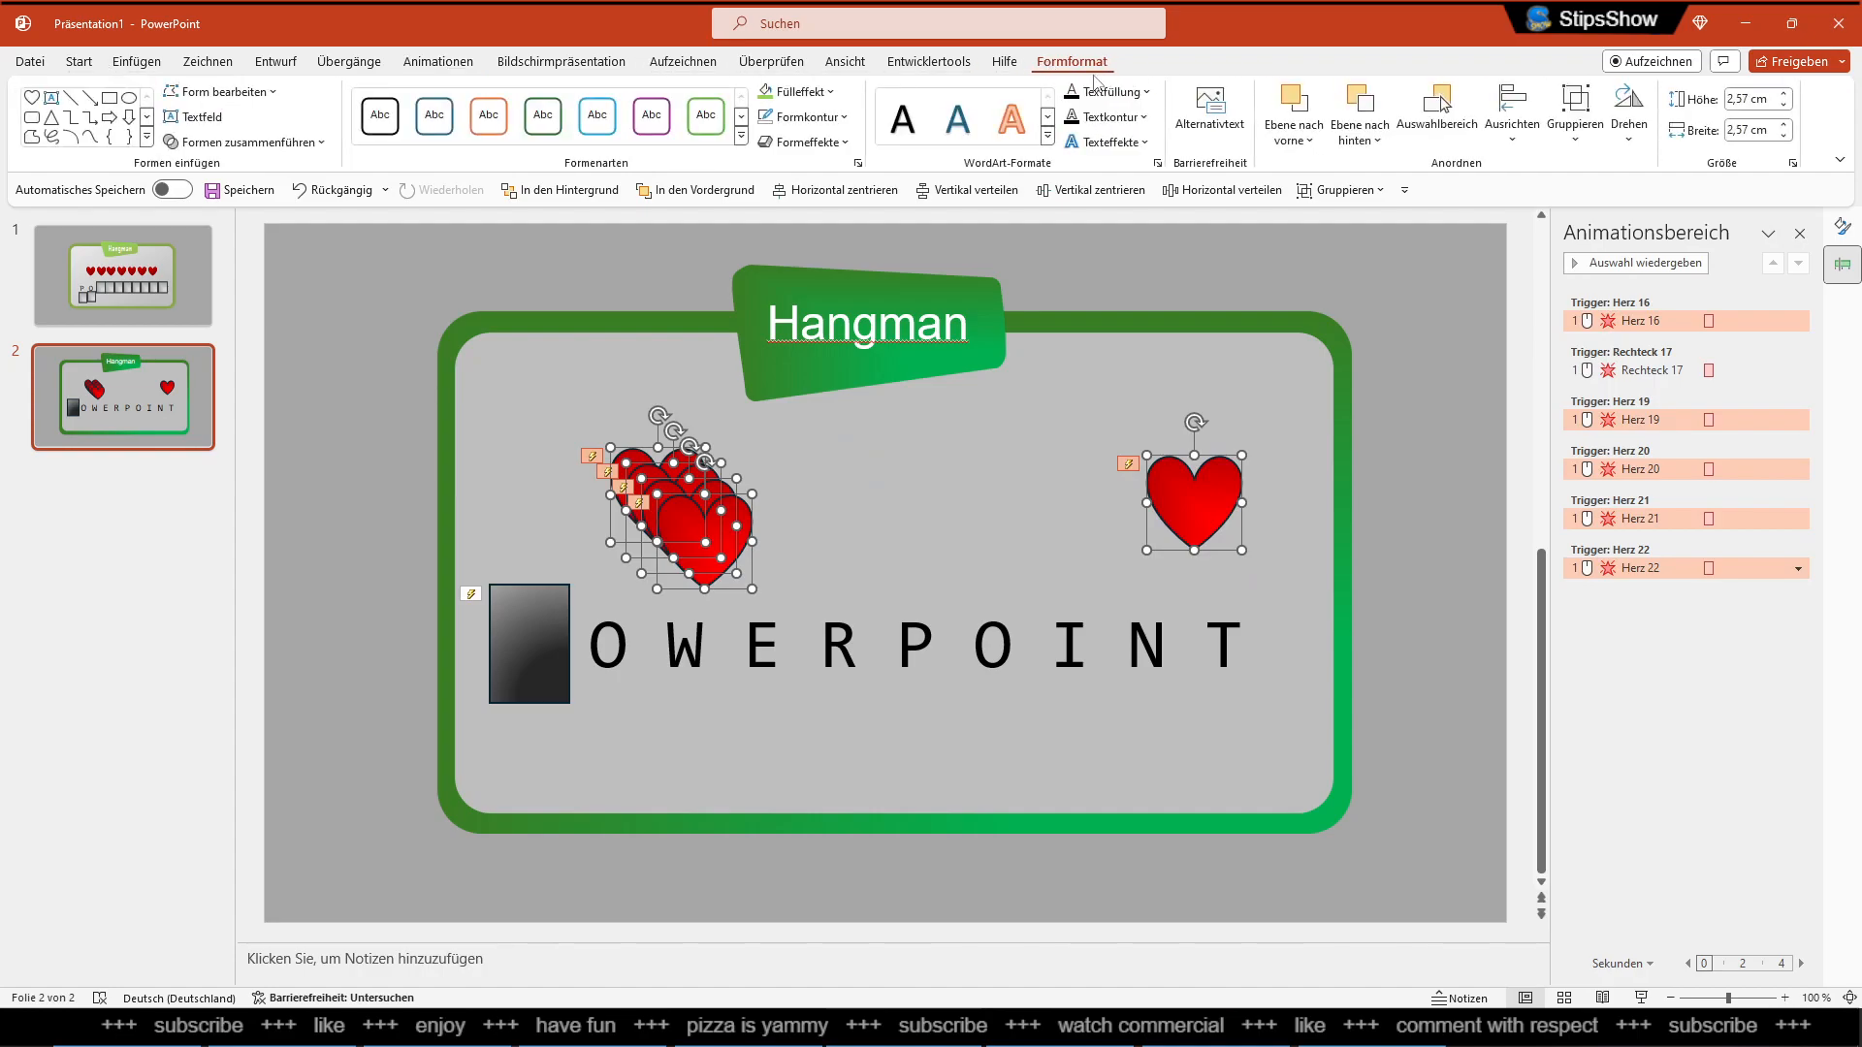
click(1512, 106)
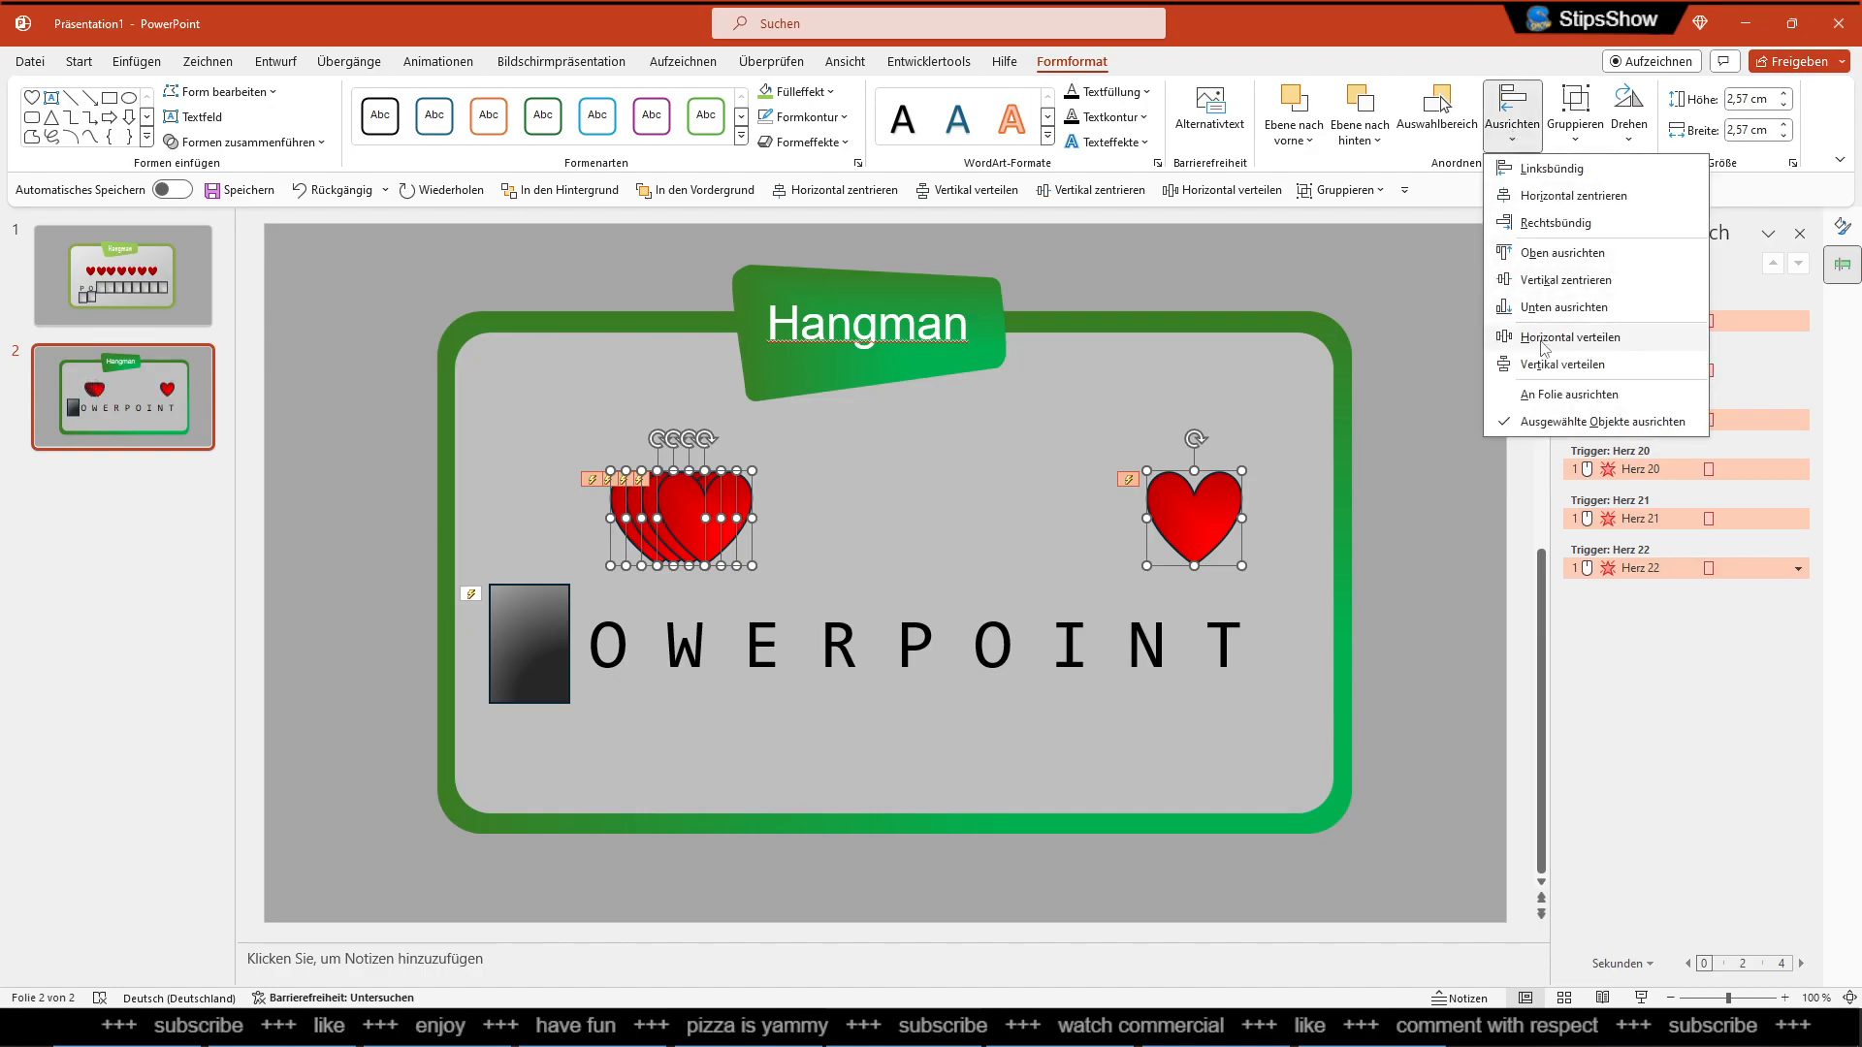
click(1567, 338)
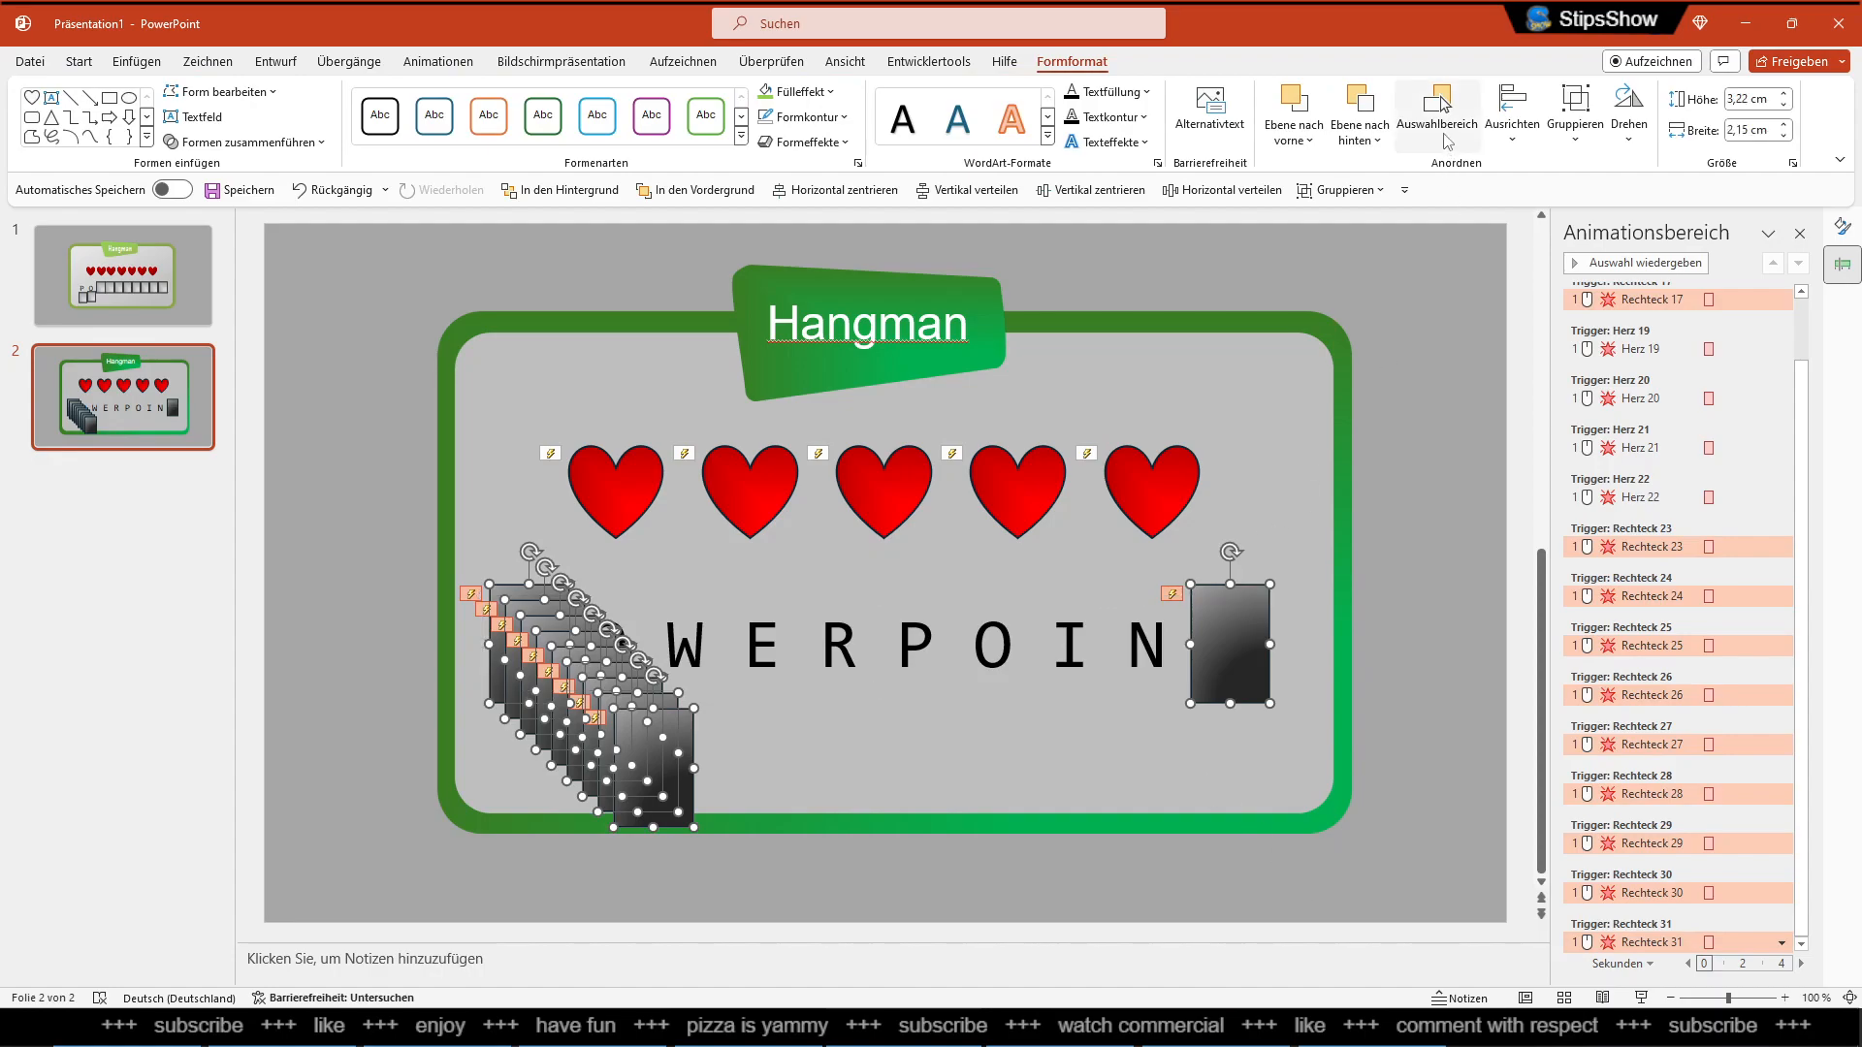
Run the slide show and click a tile to uncover the letter P
click(1511, 112)
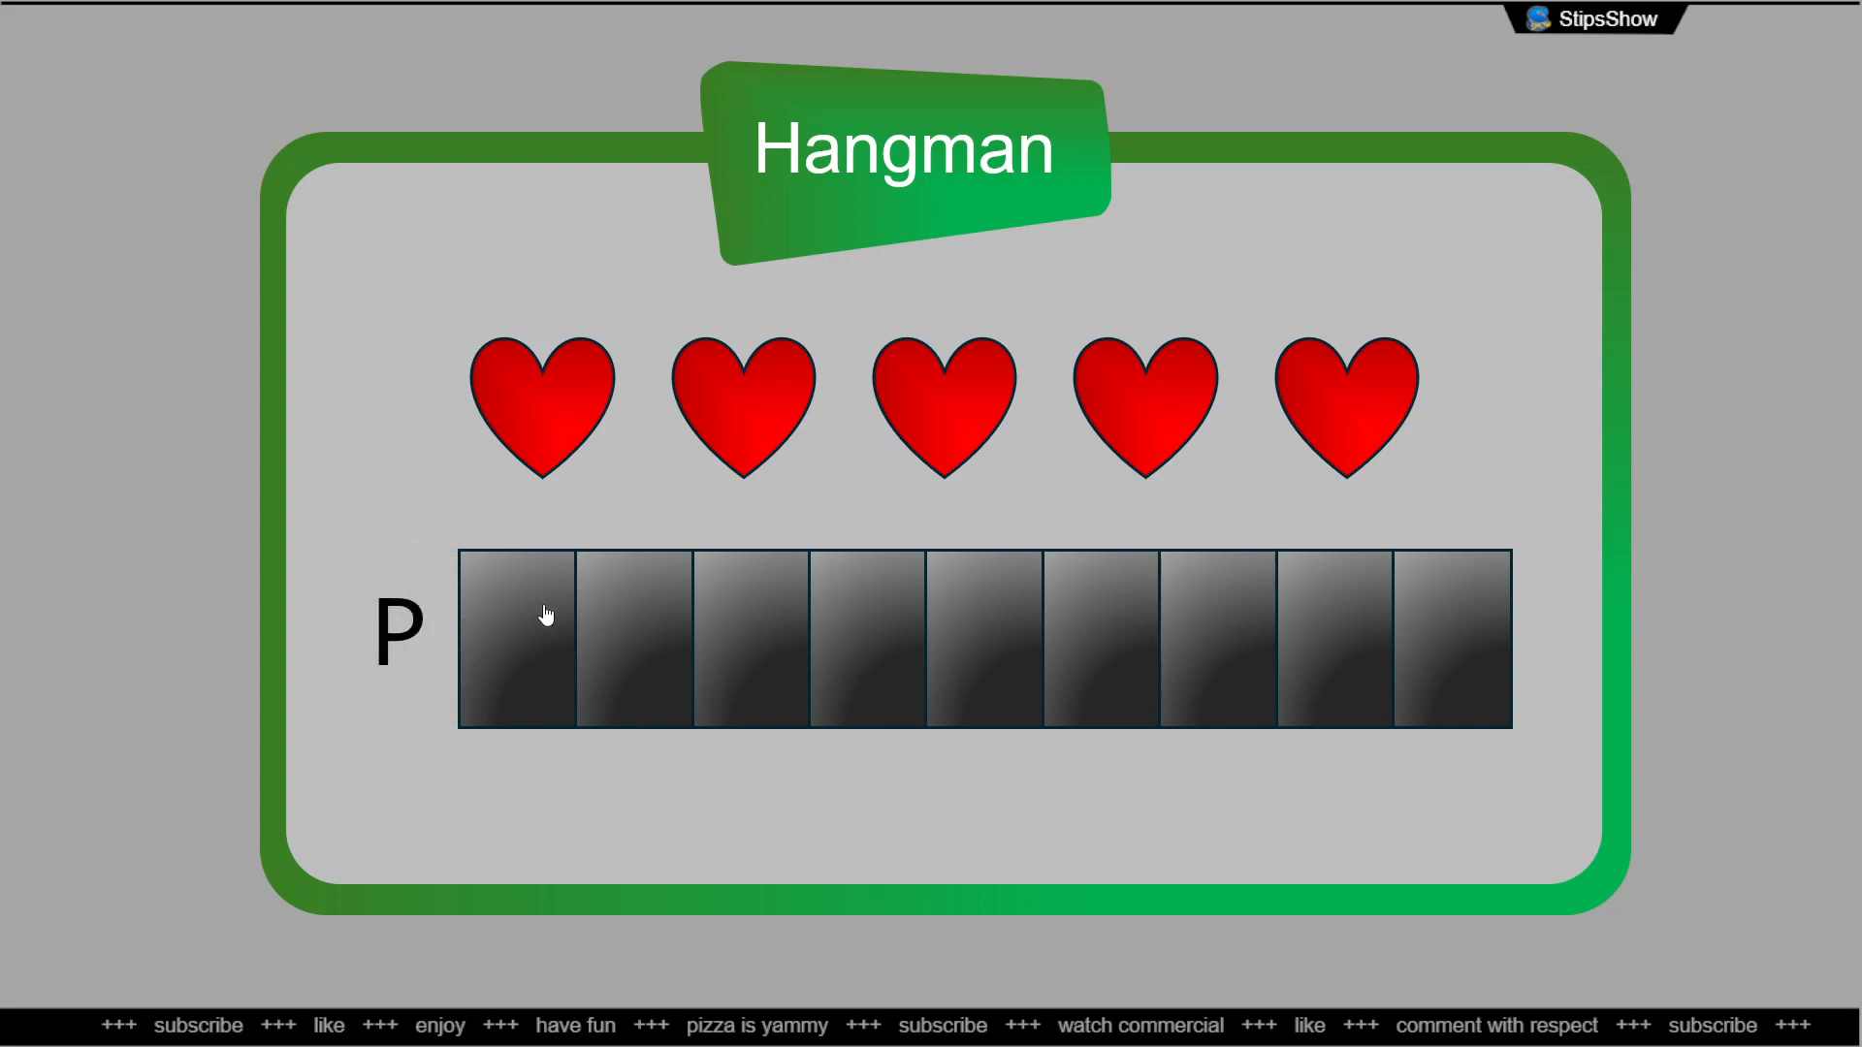
click(979, 639)
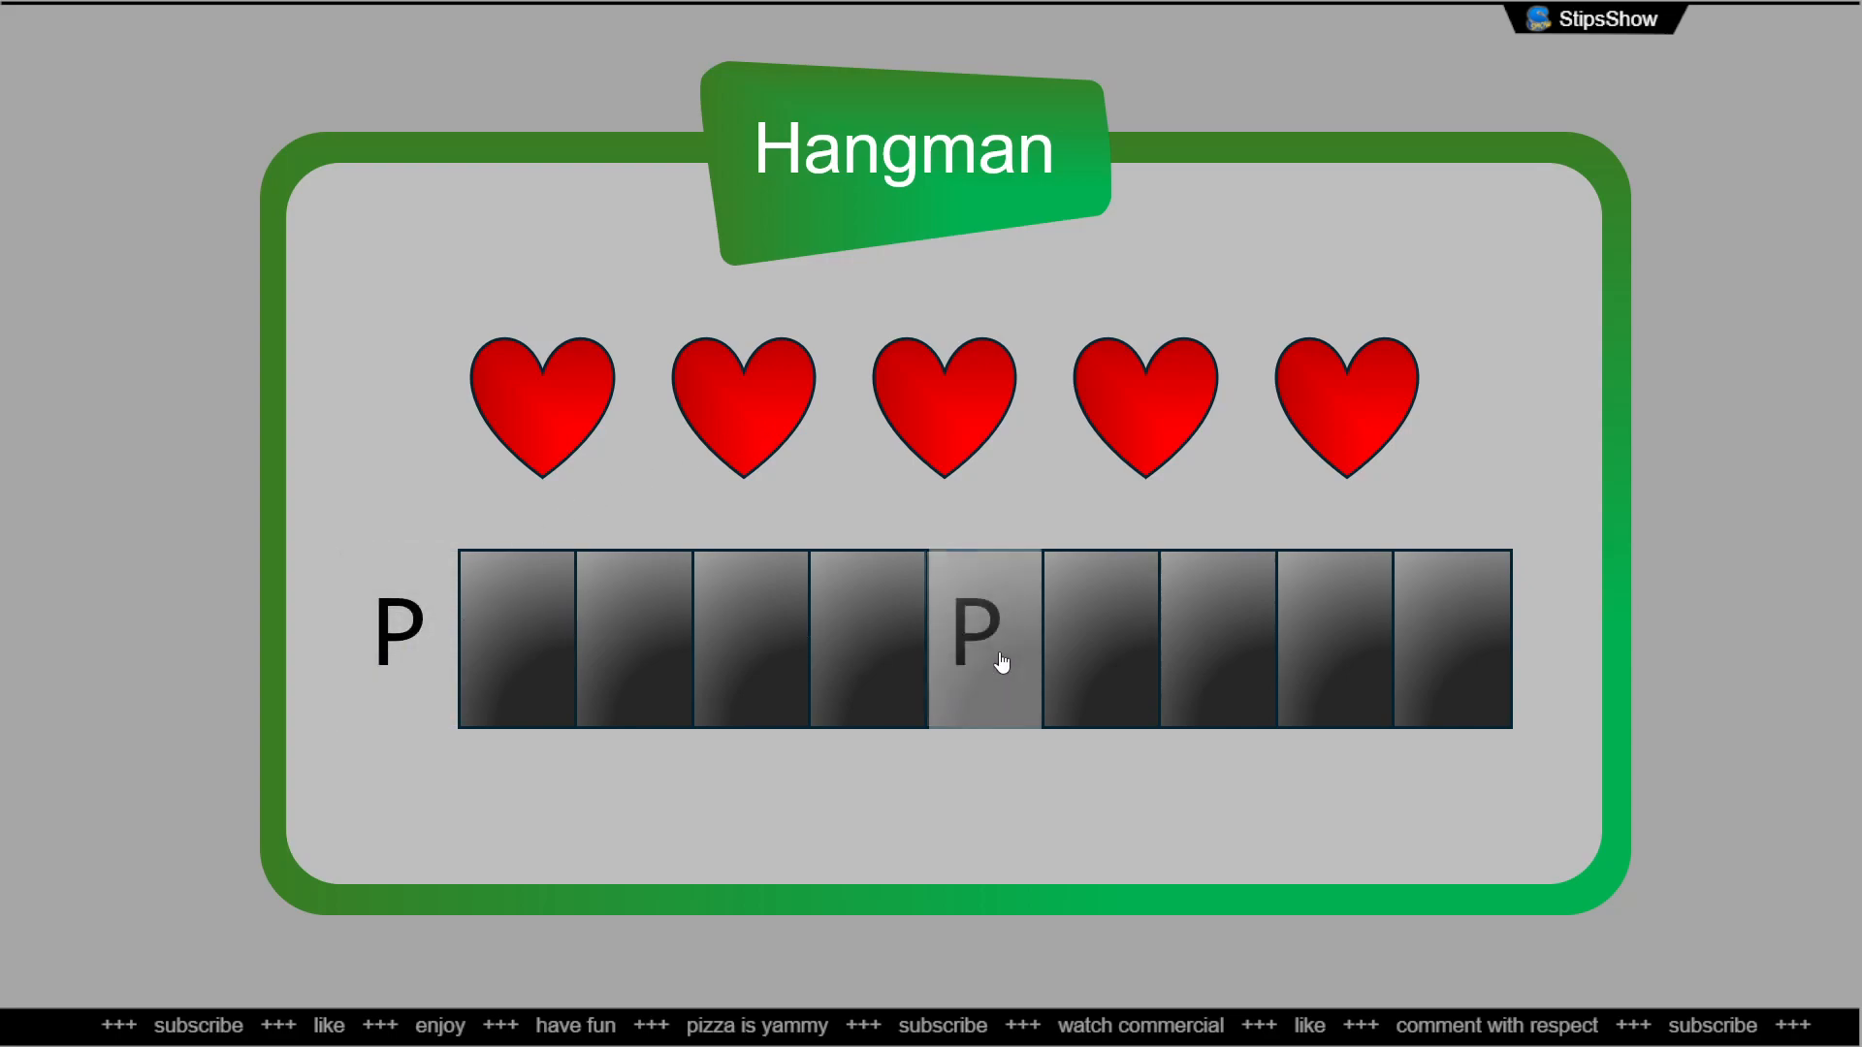